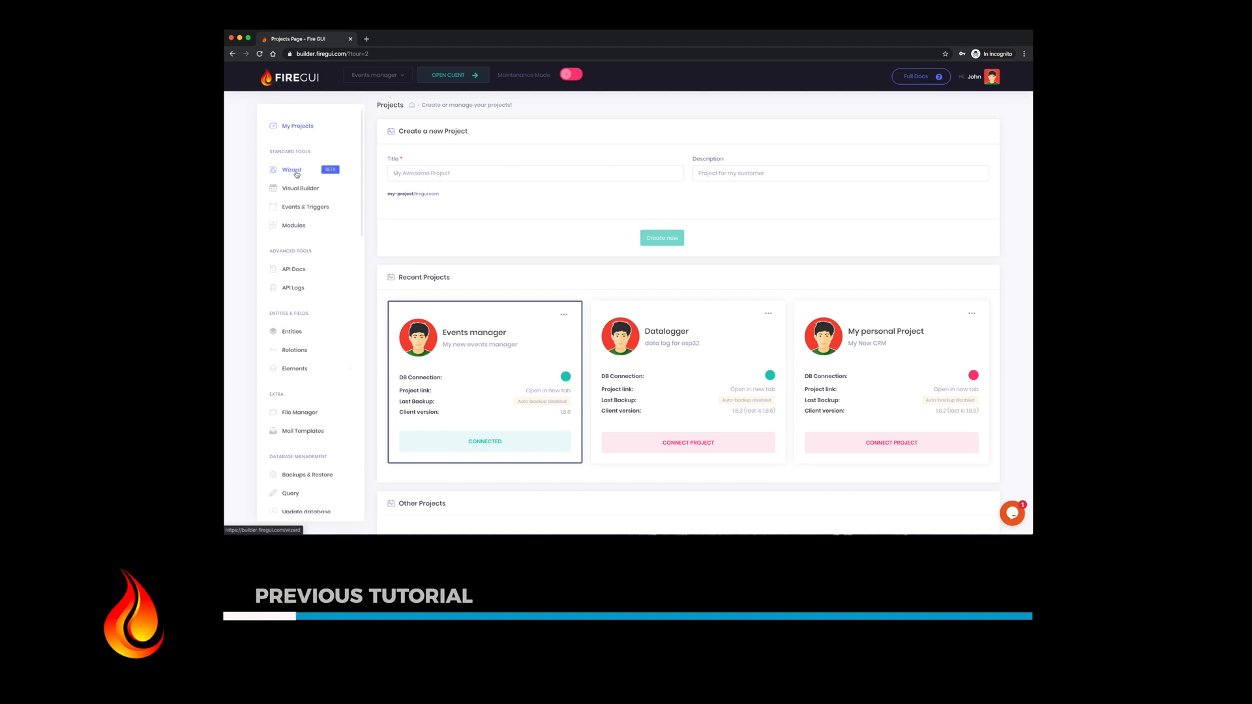
# Step: Name the new wizard entity 'events' and advance to the Choose Layout step
pyautogui.click(292, 170)
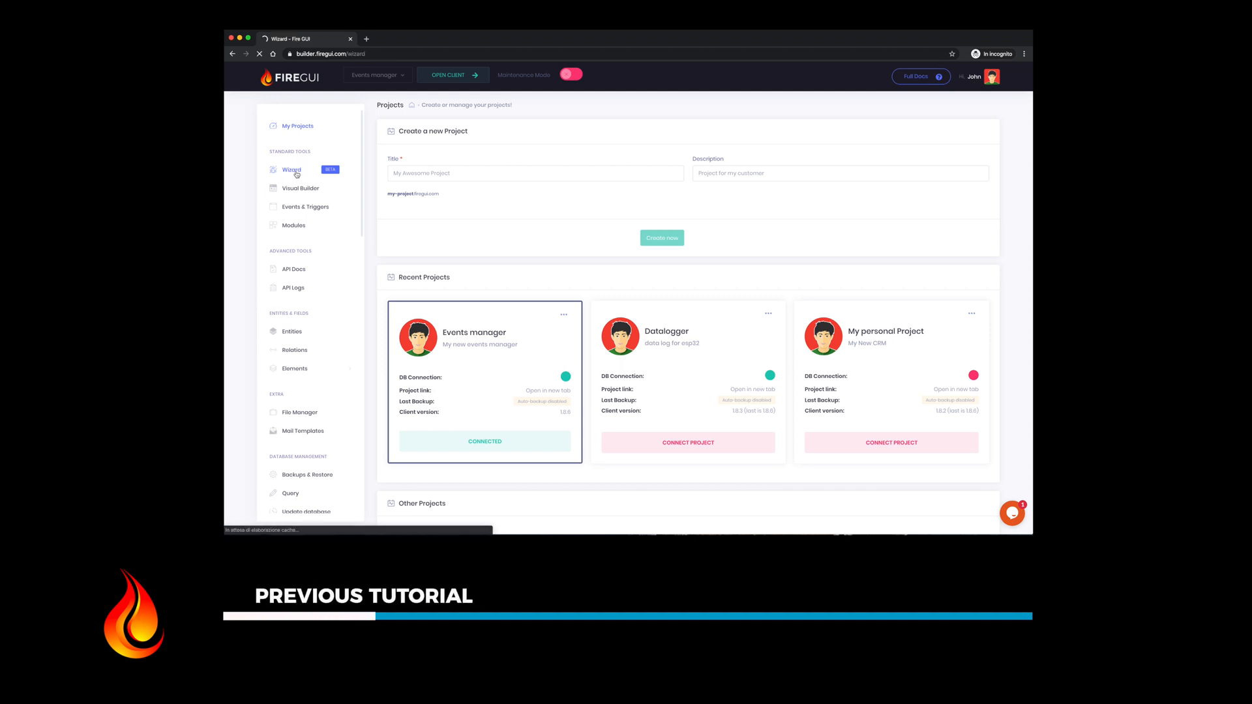
pyautogui.click(292, 170)
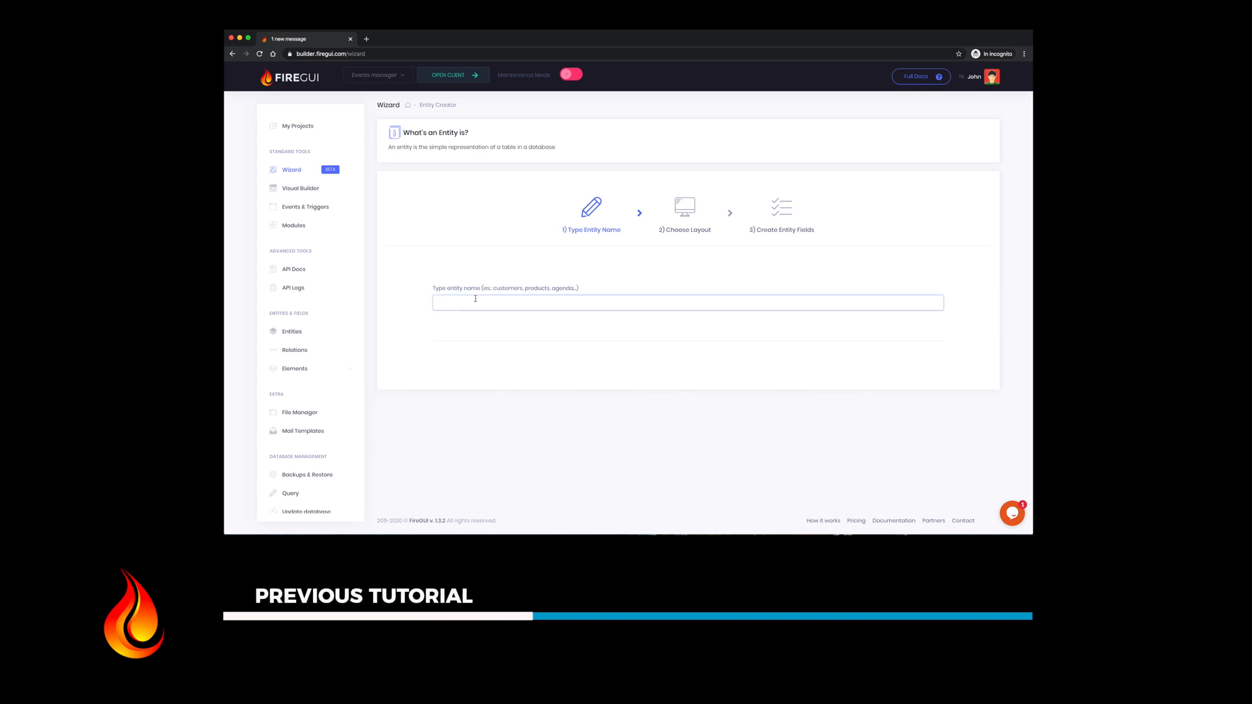
pyautogui.write('events')
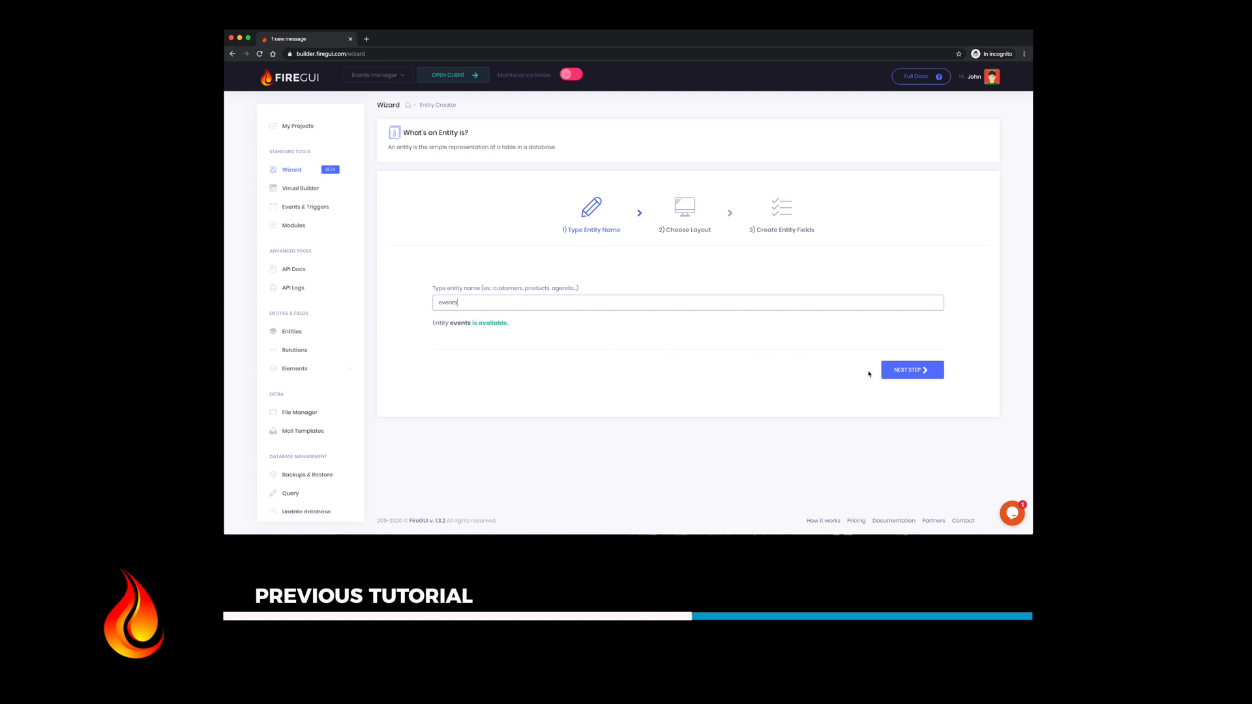
pyautogui.click(912, 370)
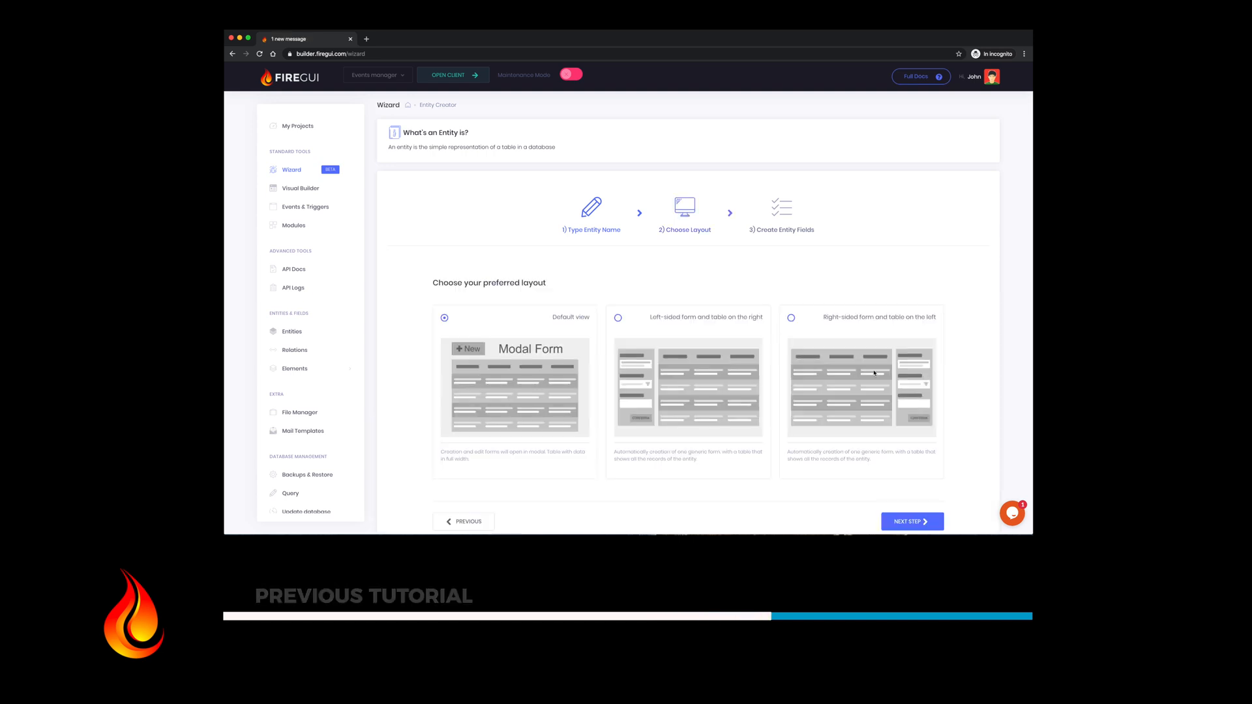
pyautogui.click(617, 318)
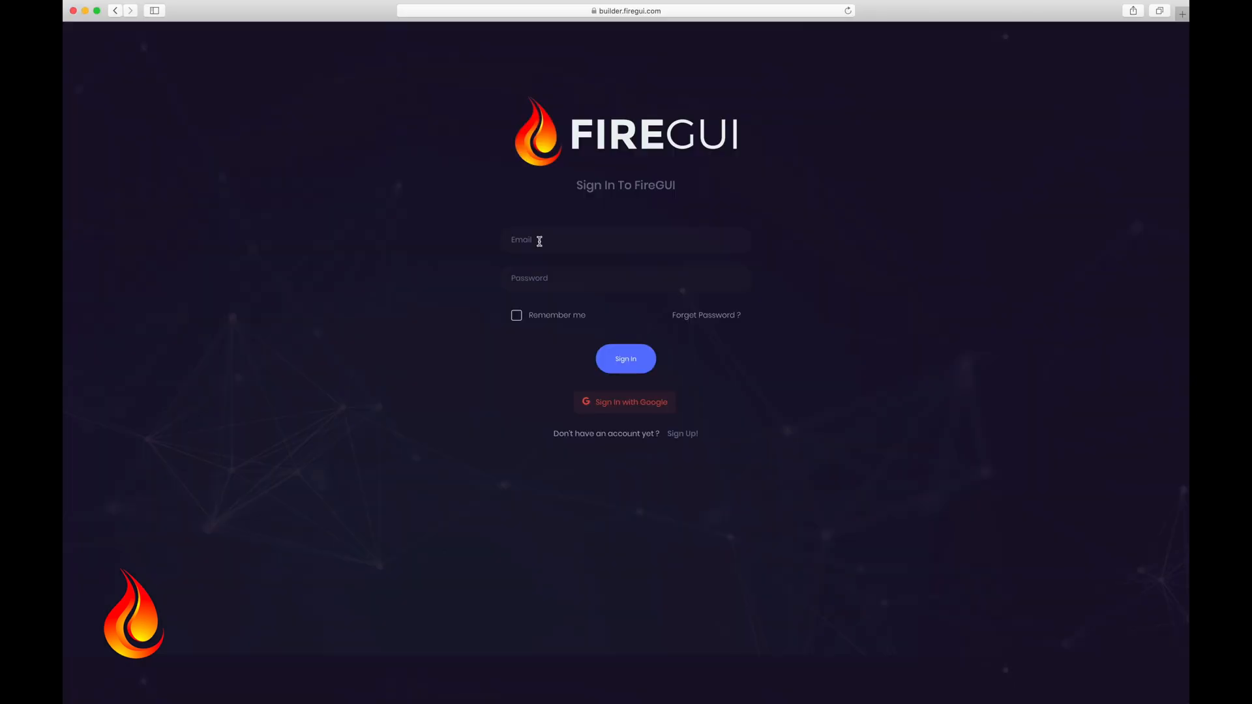
# Step: Sign in to FireGUI with the demo email and password
pyautogui.write('demo@firegui.com')
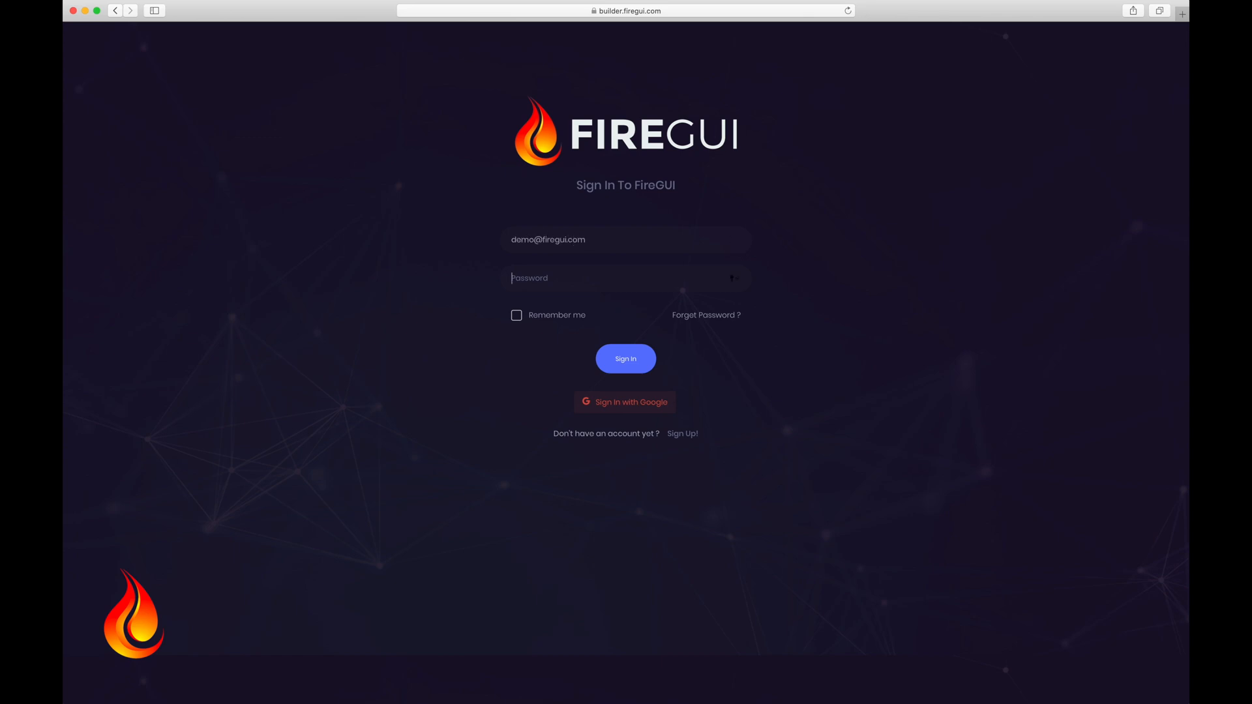
pyautogui.write('password')
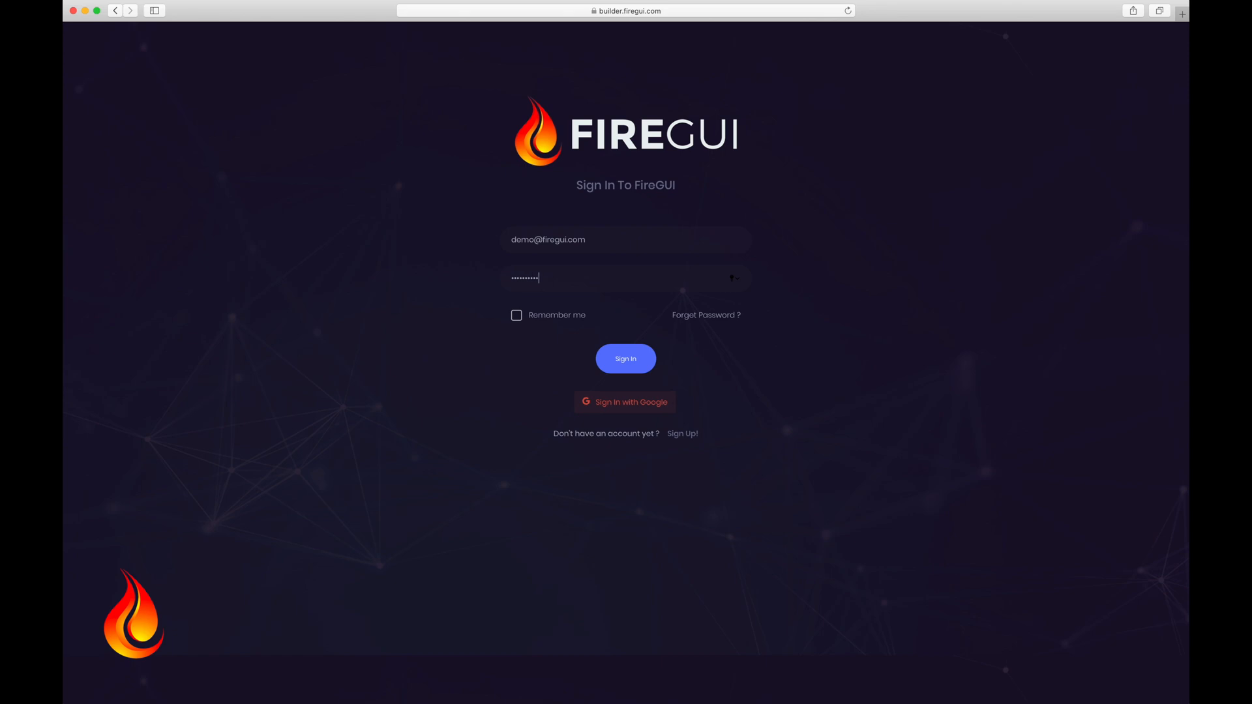
pyautogui.click(626, 359)
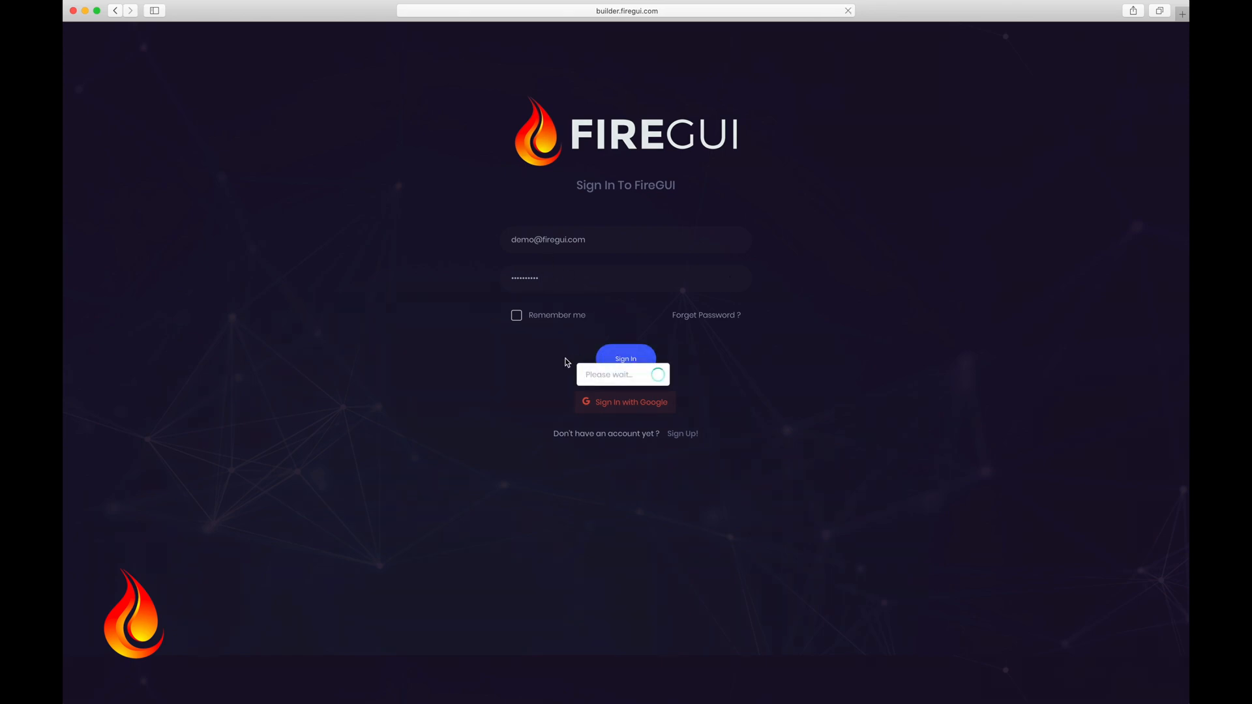
pyautogui.click(626, 359)
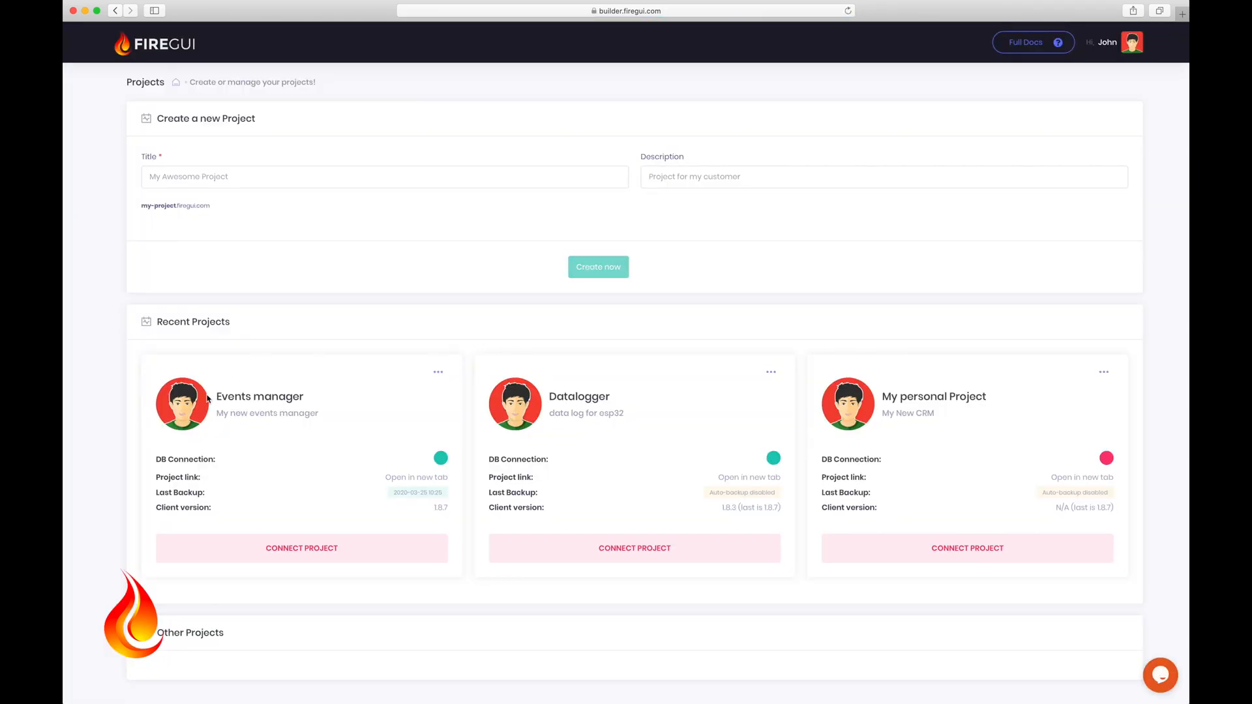
pyautogui.moveTo(277, 474)
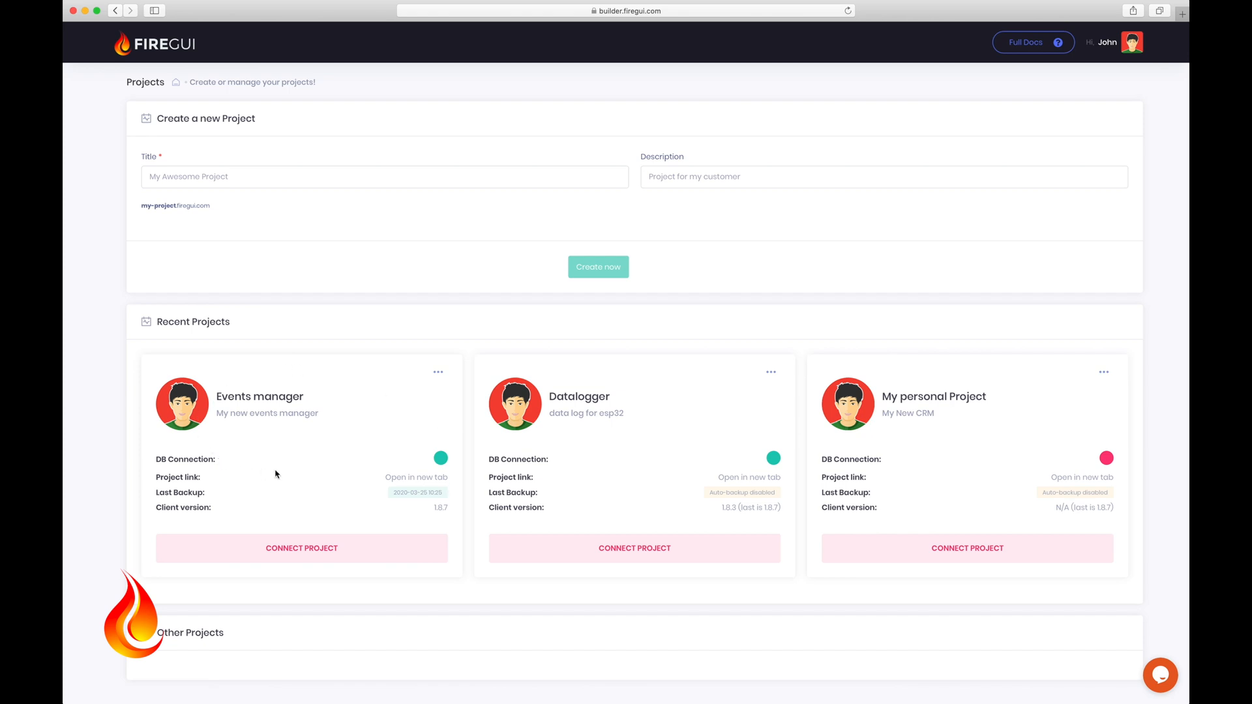
pyautogui.moveTo(284, 470)
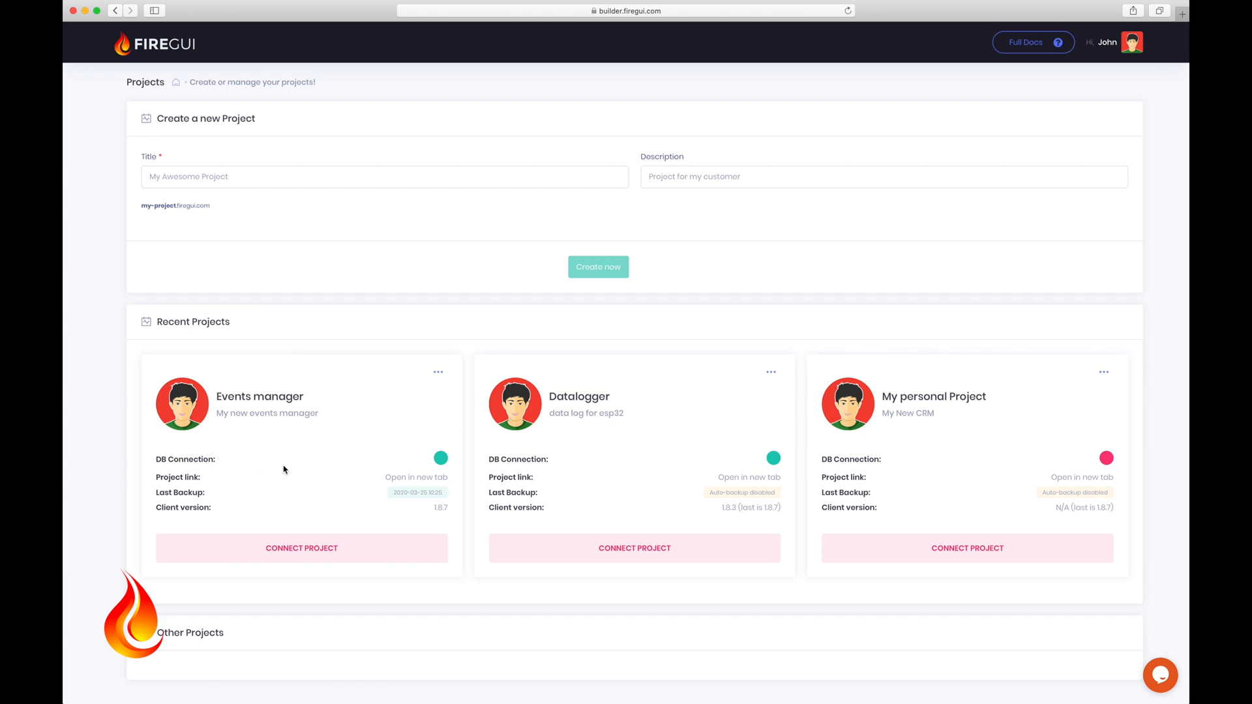
pyautogui.moveTo(303, 554)
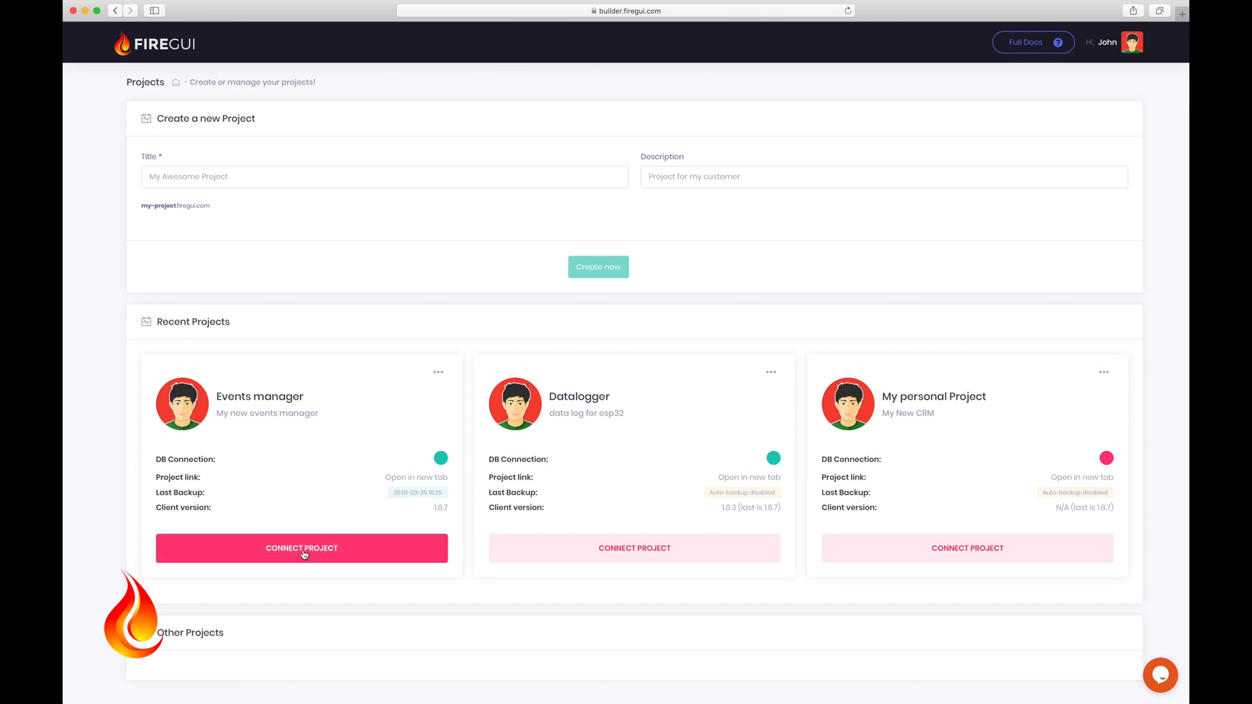
# Step: Connect the Events manager project and launch its client
pyautogui.click(302, 549)
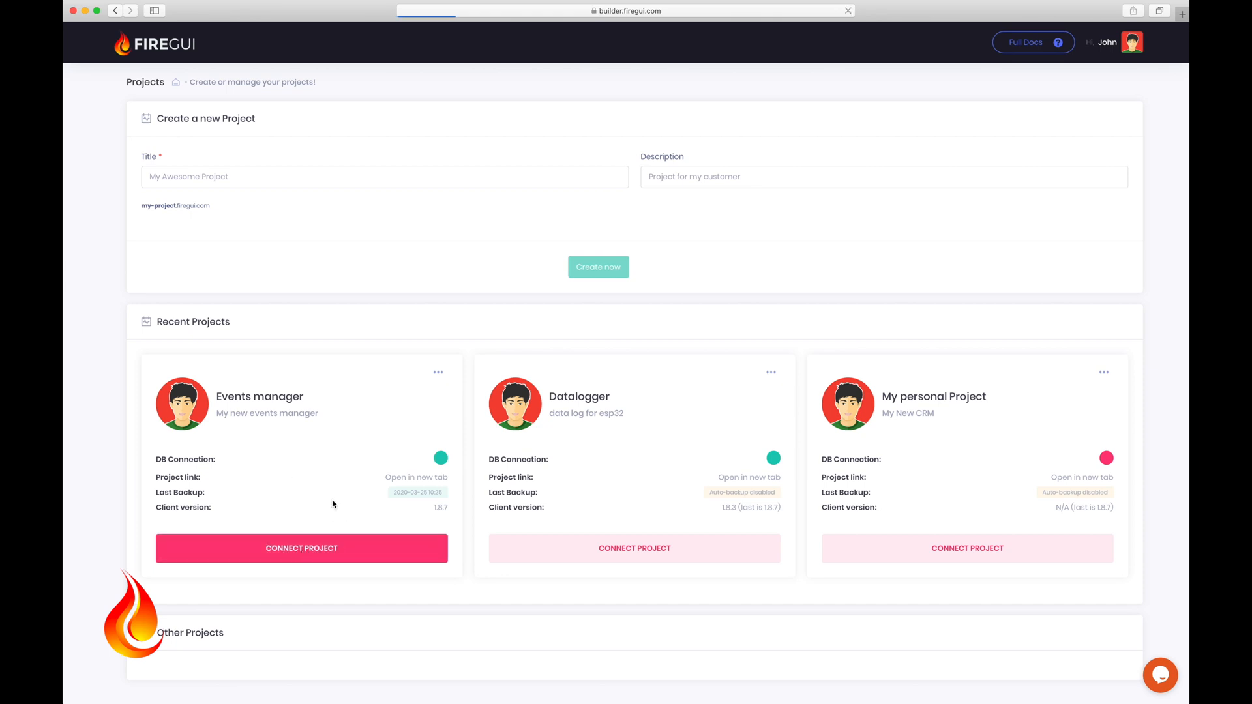
pyautogui.click(301, 549)
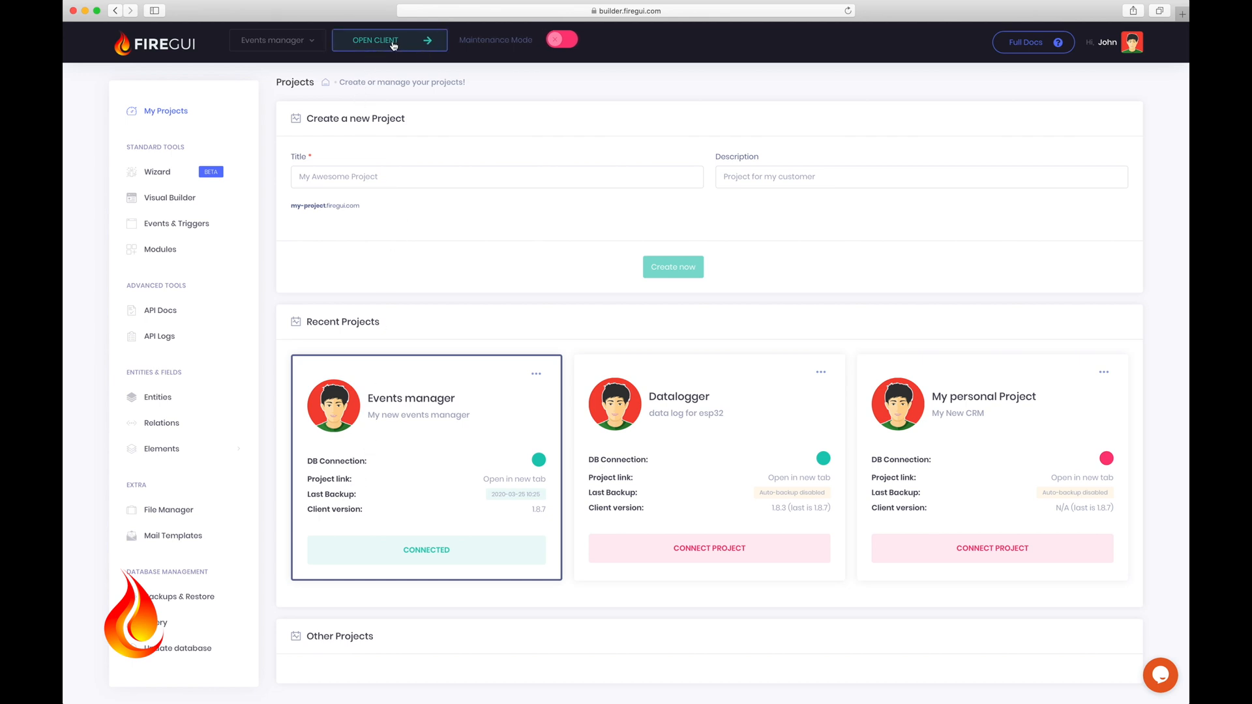
# Step: View the Events page of the client with its new-event form and events list
pyautogui.click(385, 40)
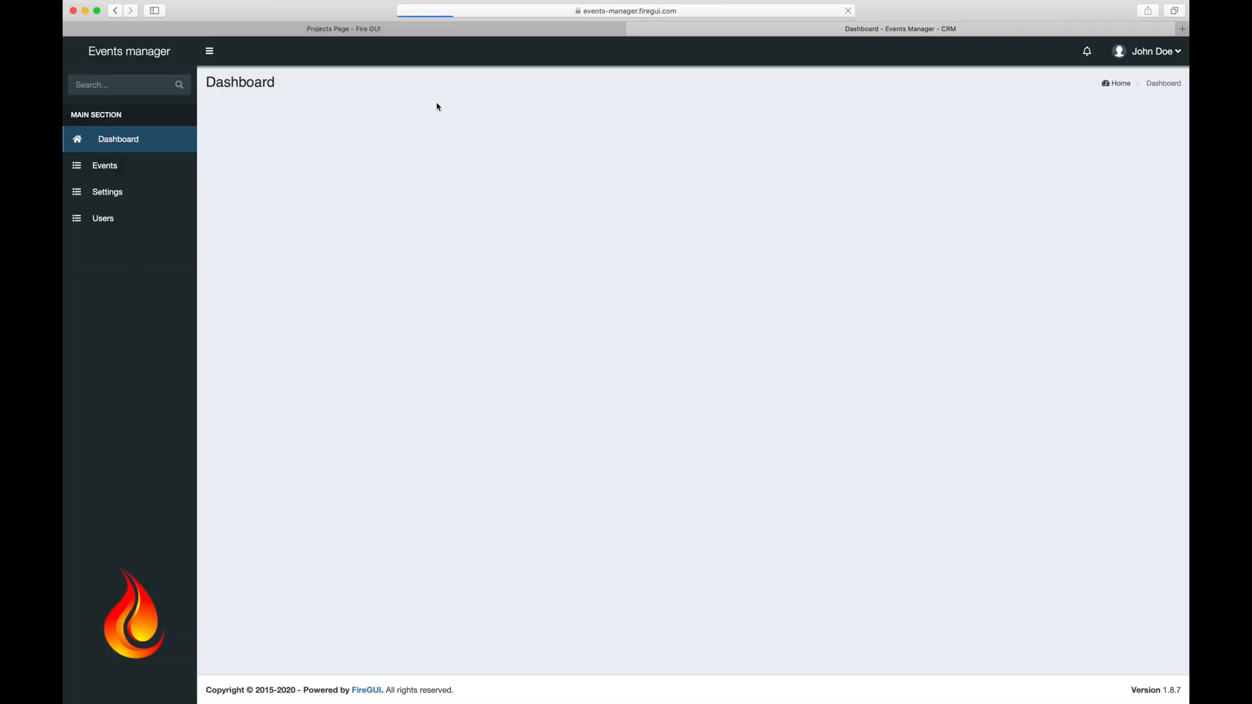
pyautogui.moveTo(128, 172)
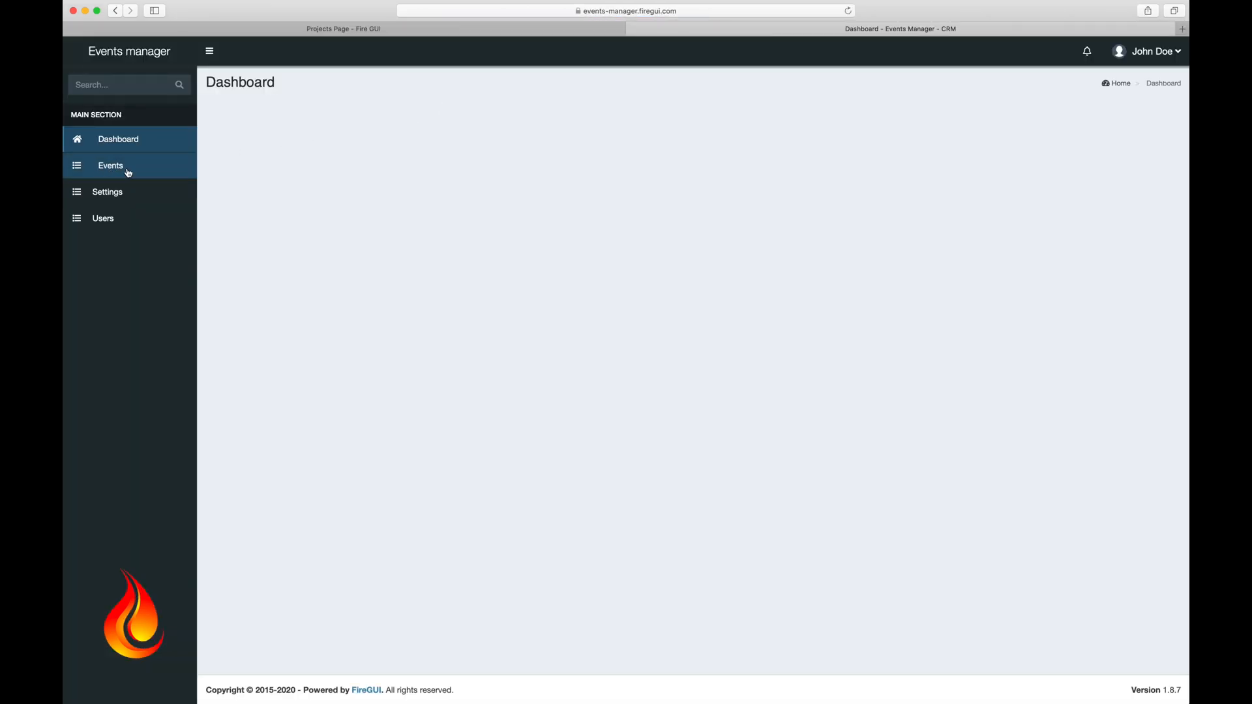
pyautogui.click(109, 165)
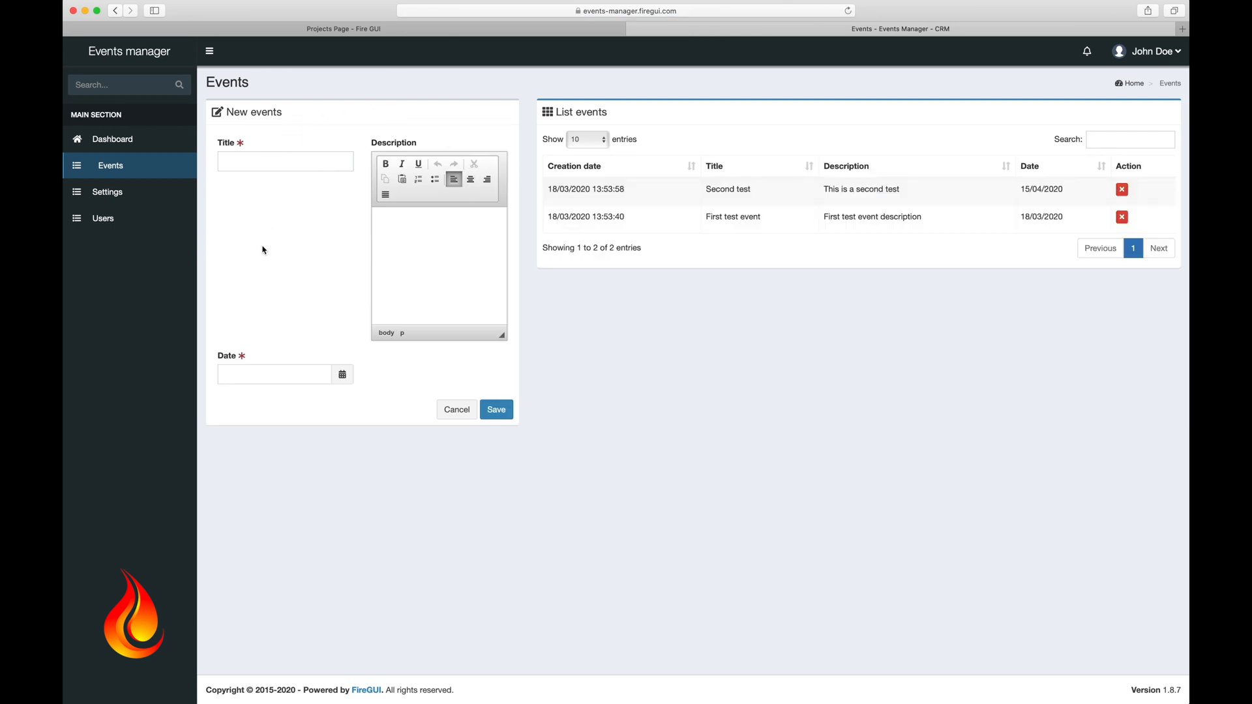
pyautogui.moveTo(1058, 170)
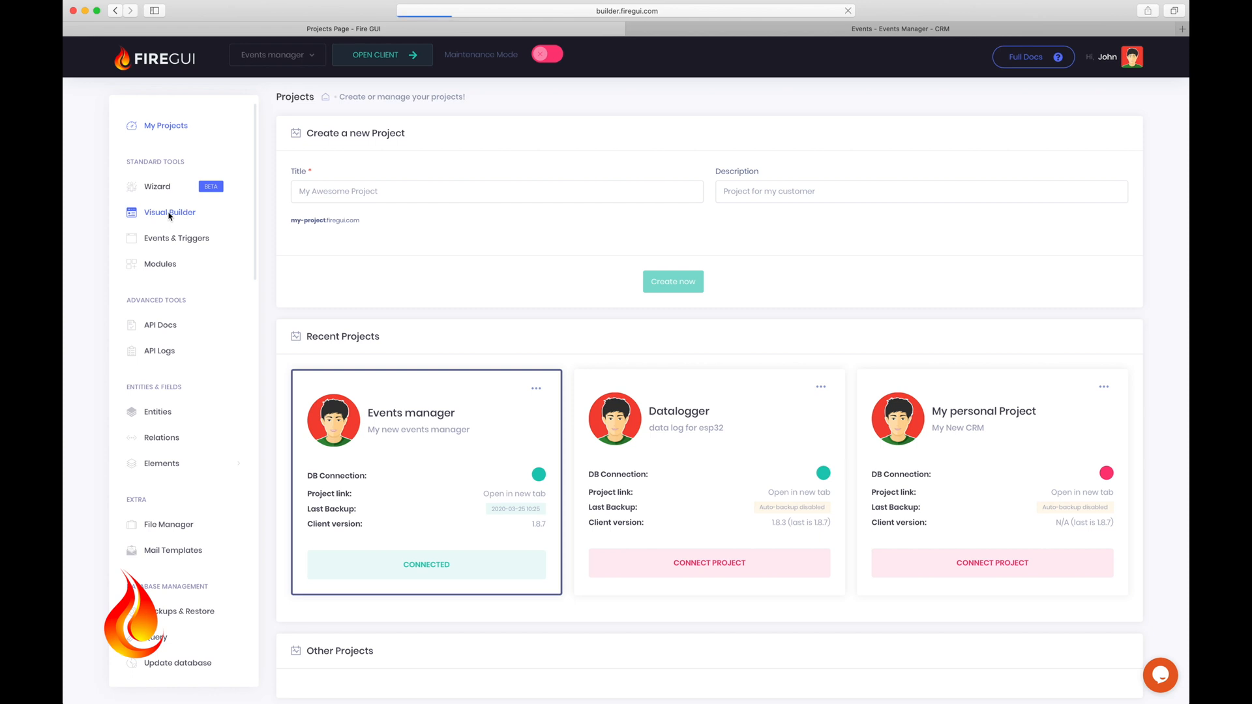
# Step: Show the Events page layout in the Visual Builder and edit its sidebar menu entry
pyautogui.click(169, 212)
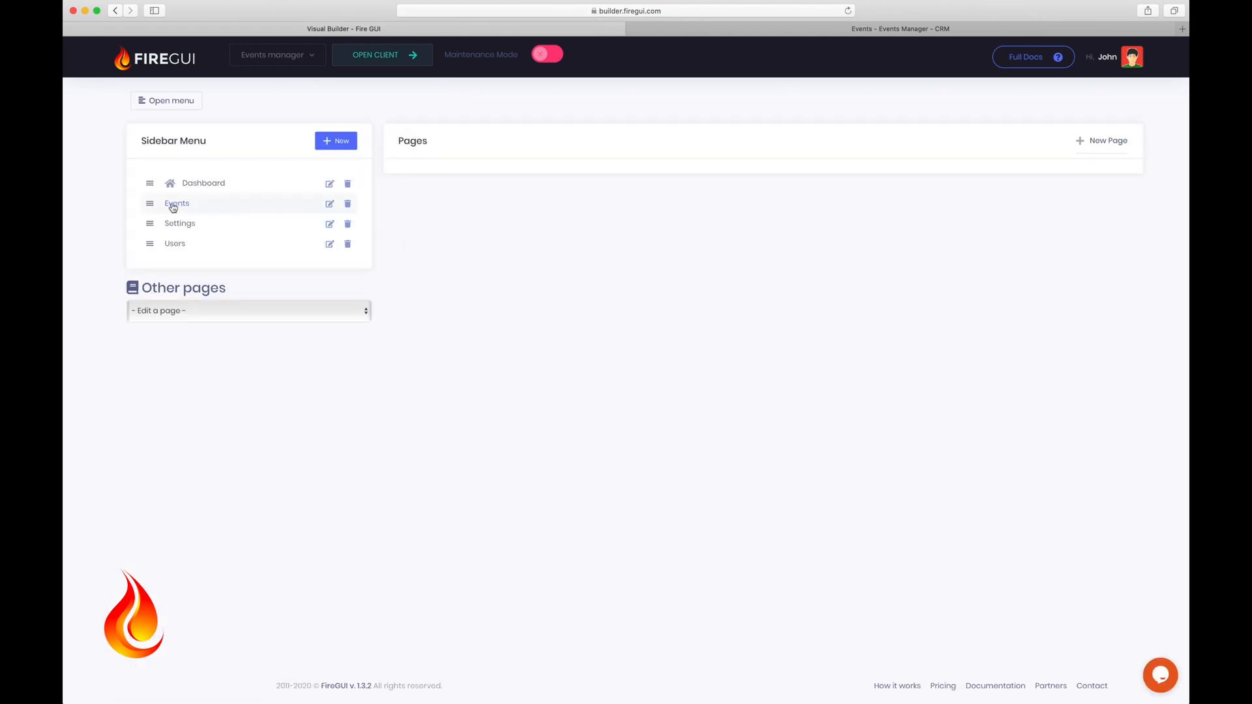
pyautogui.click(176, 204)
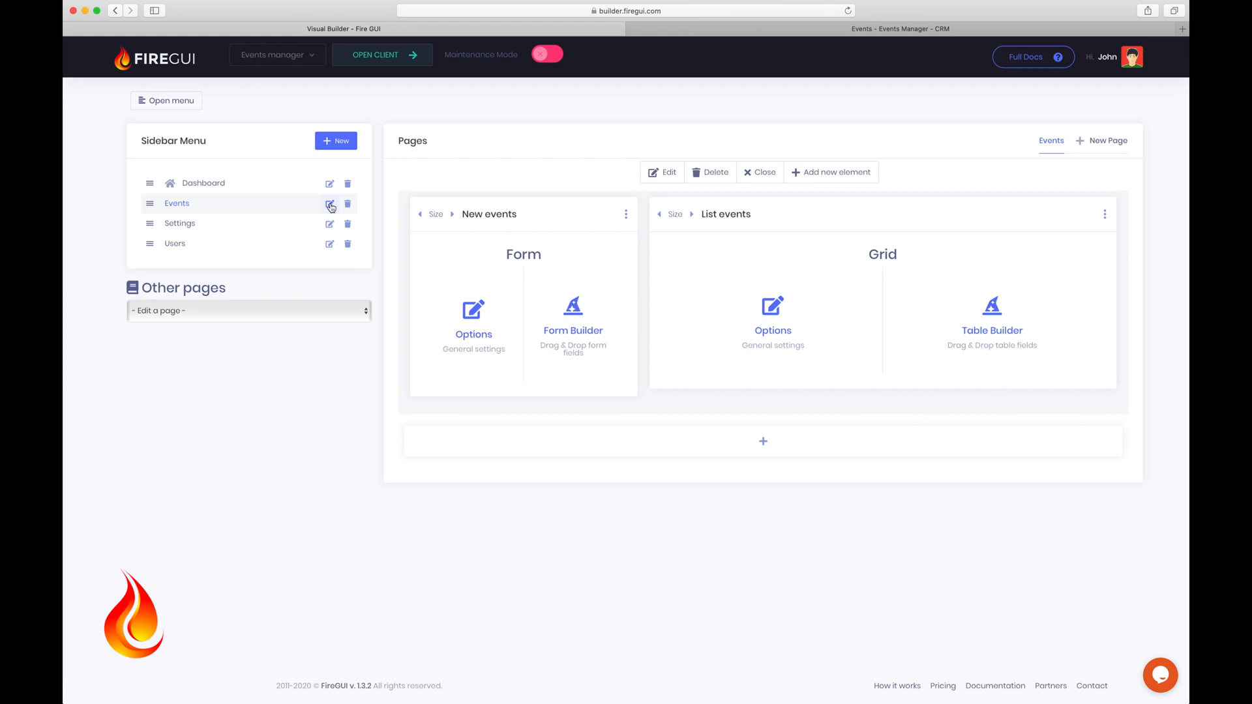
pyautogui.click(329, 203)
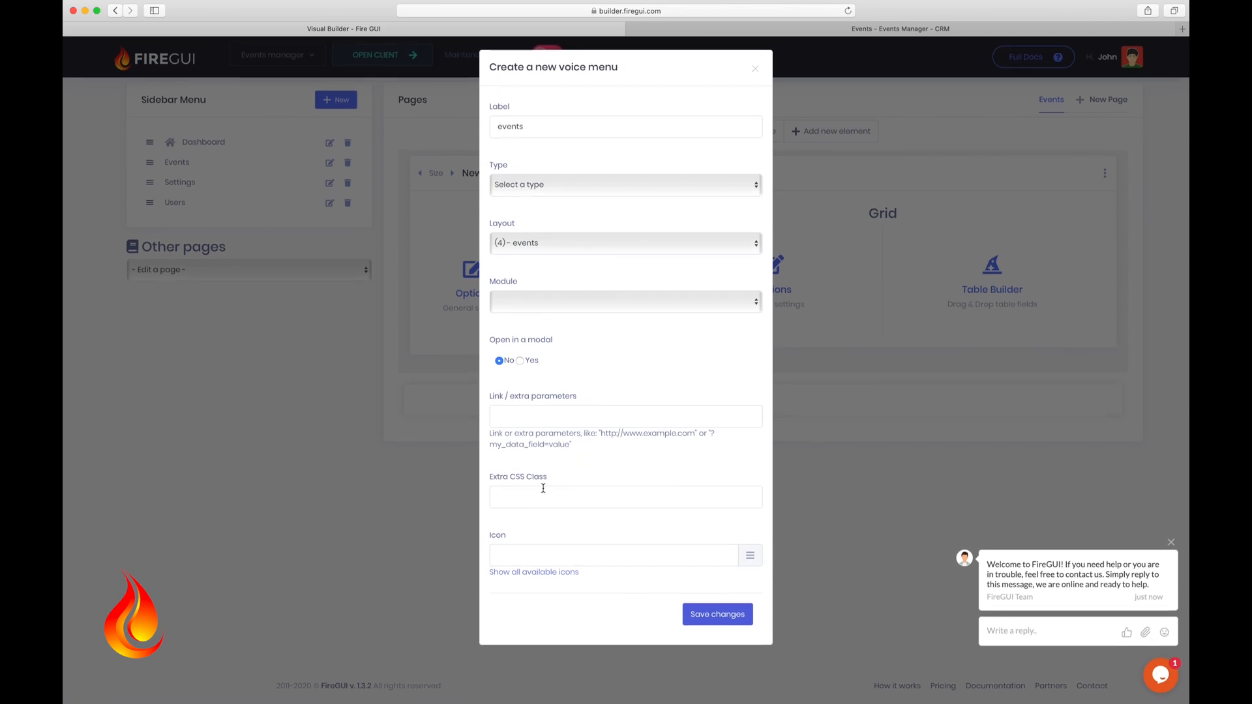
# Step: Enter 'fas fa-calendar' as the menu icon and browse all available icons
pyautogui.click(612, 555)
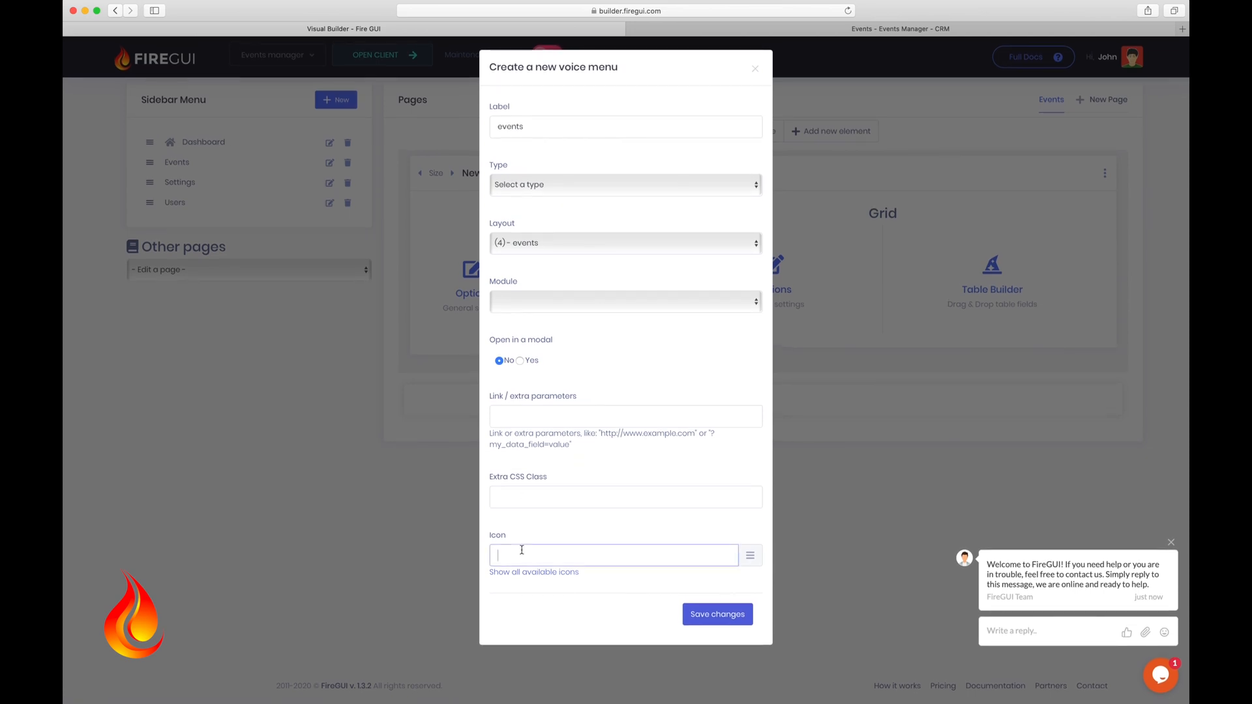
pyautogui.write('fas fa-calendar')
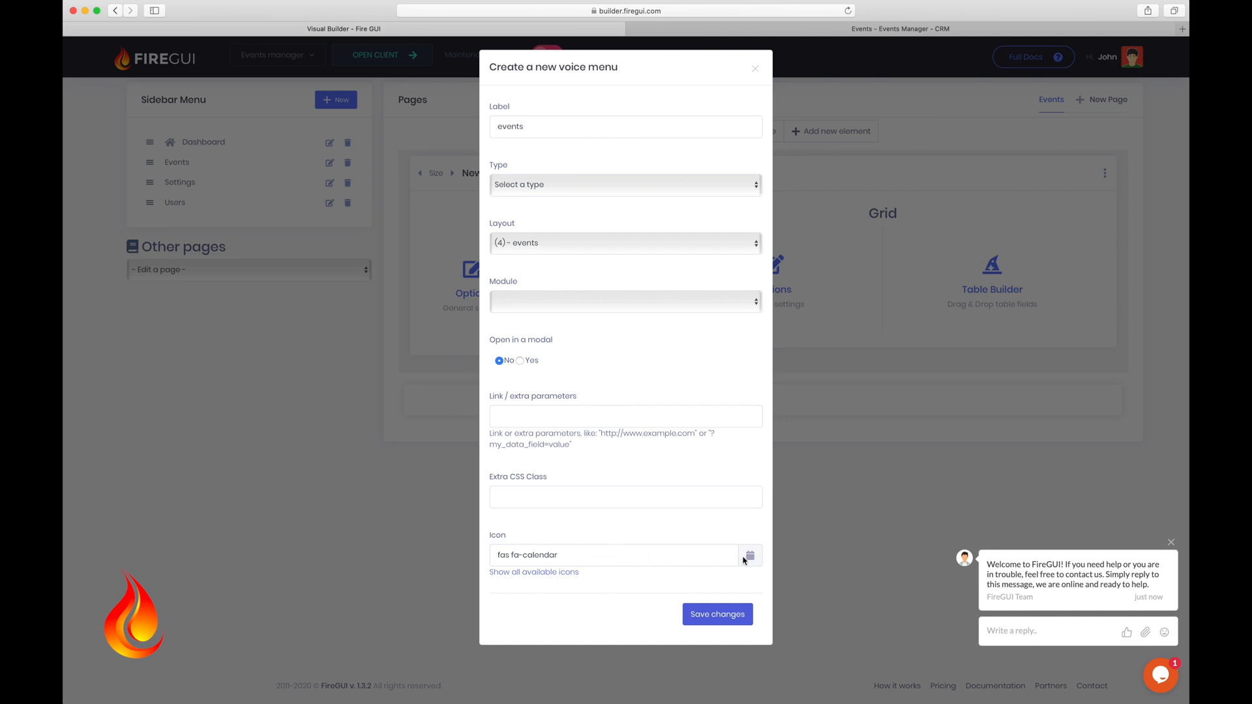
pyautogui.moveTo(524, 580)
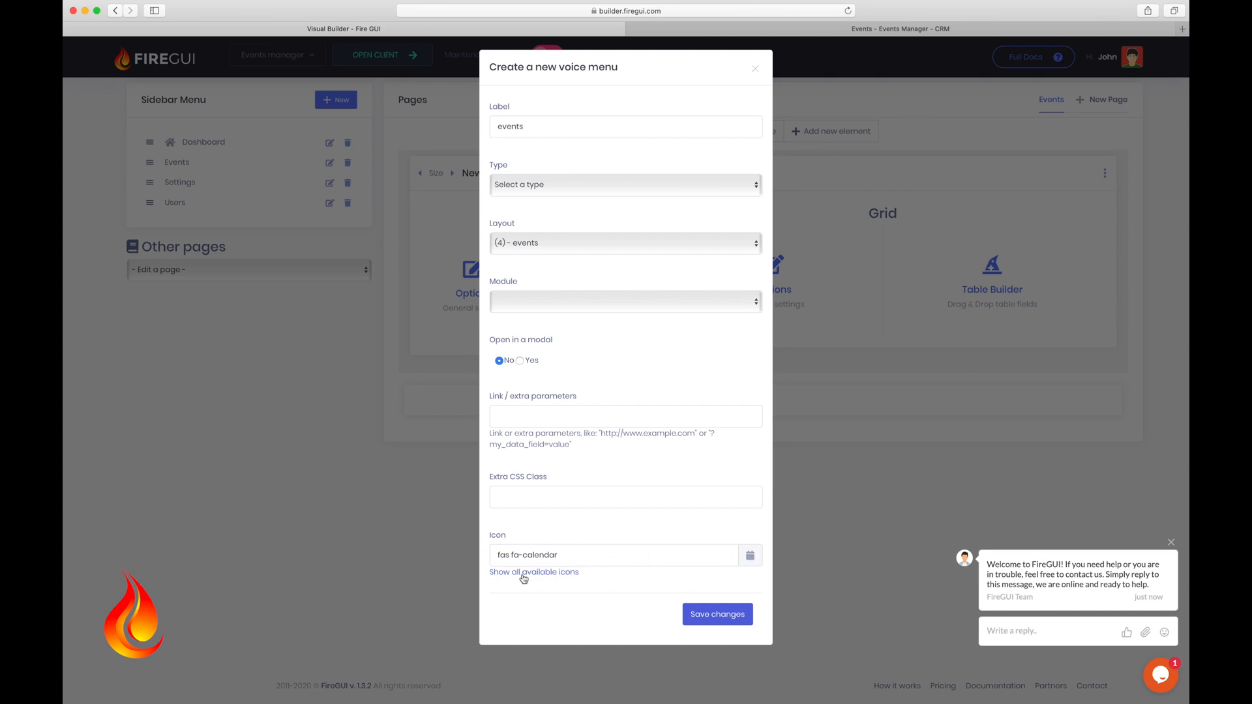
pyautogui.moveTo(506, 576)
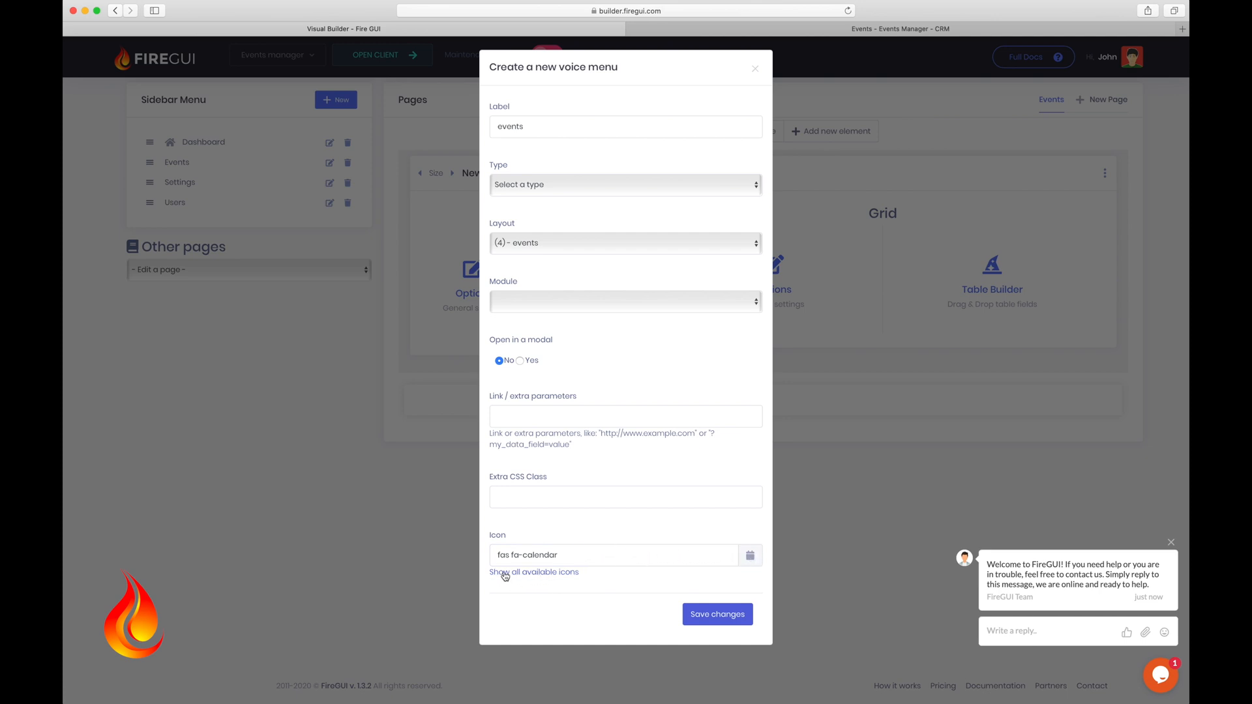
pyautogui.click(534, 572)
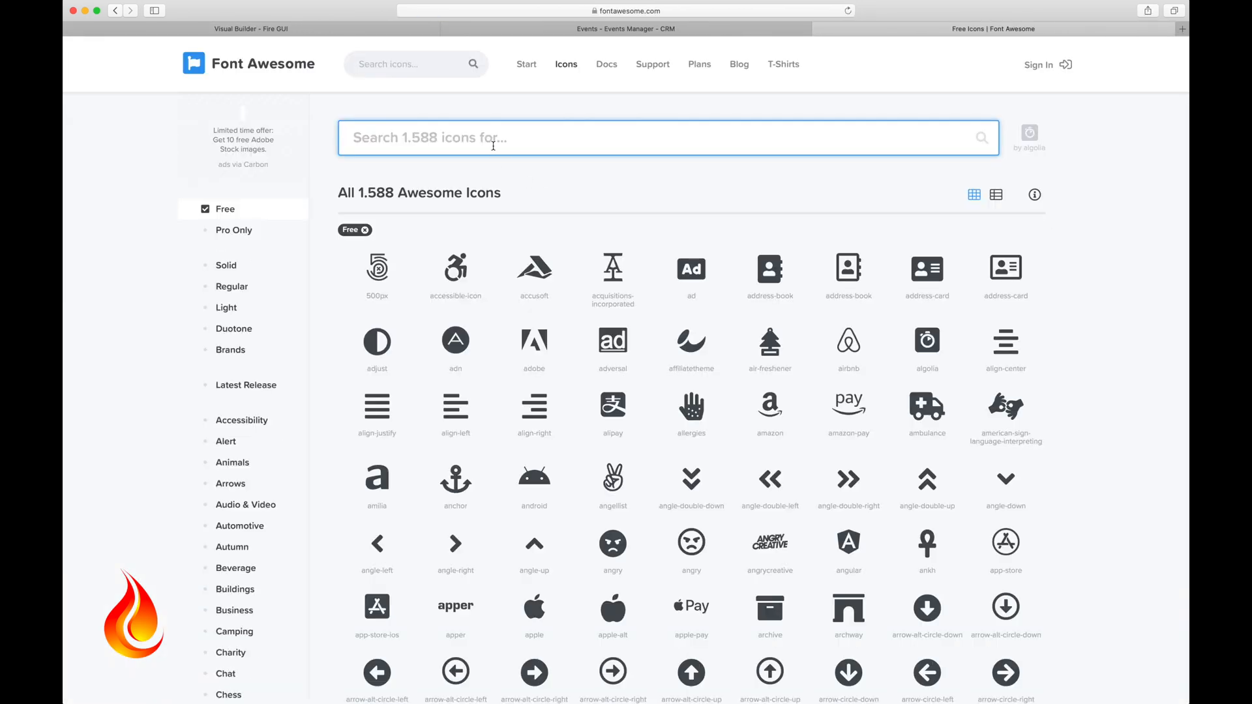
# Step: Search Font Awesome for free 'calendar' icons and pick the plain calendar icon
pyautogui.write('calendar')
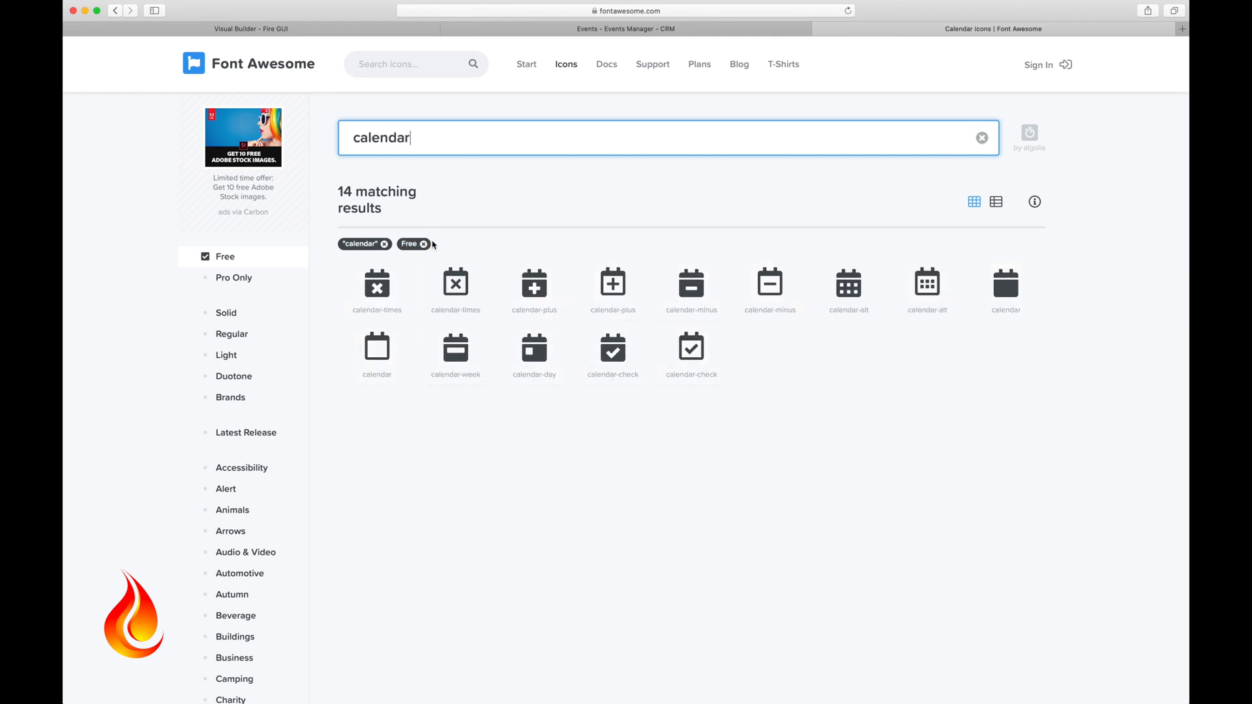
pyautogui.click(840, 31)
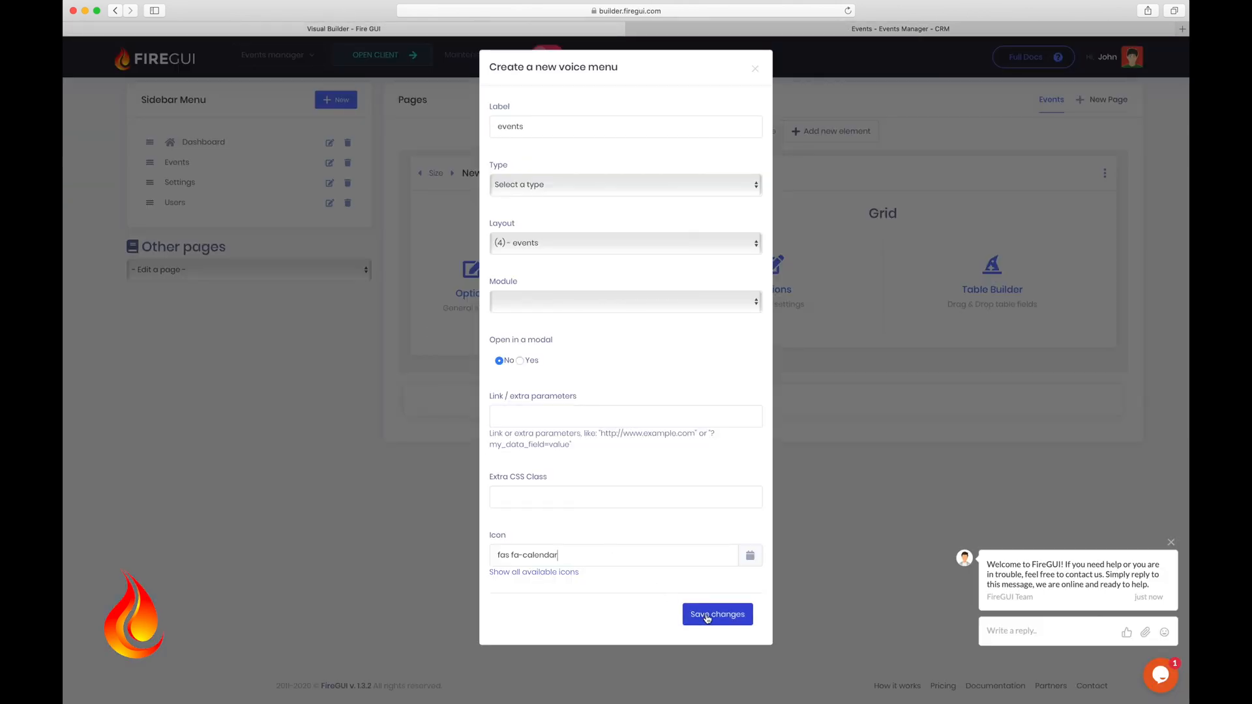
# Step: Save the Events menu entry with its calendar icon and widen the List events grid to full width
pyautogui.click(718, 614)
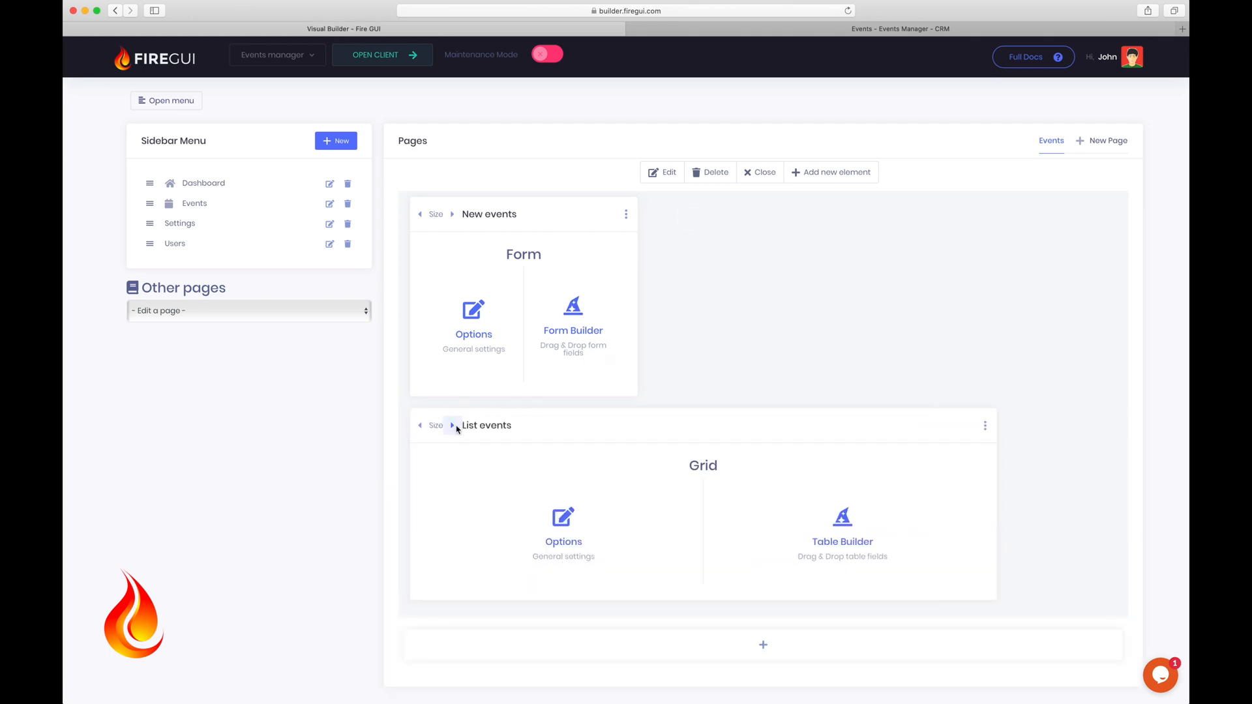
pyautogui.click(453, 425)
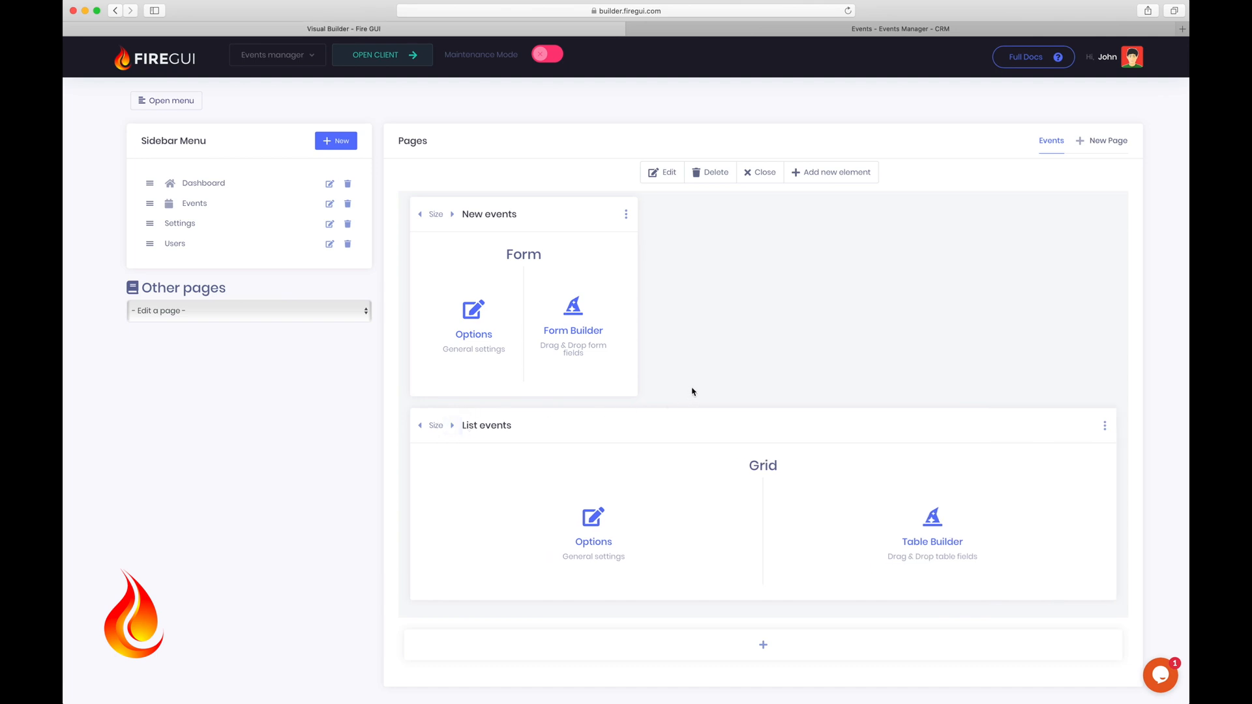
pyautogui.moveTo(940, 528)
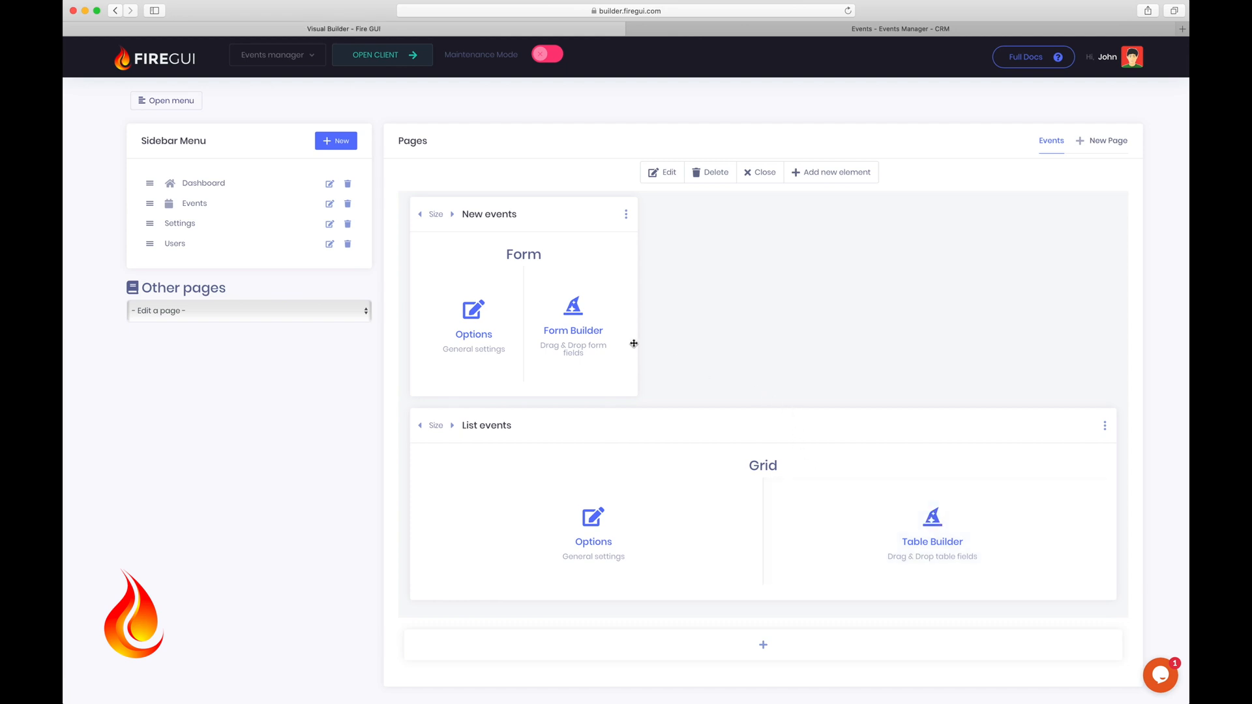
pyautogui.moveTo(569, 319)
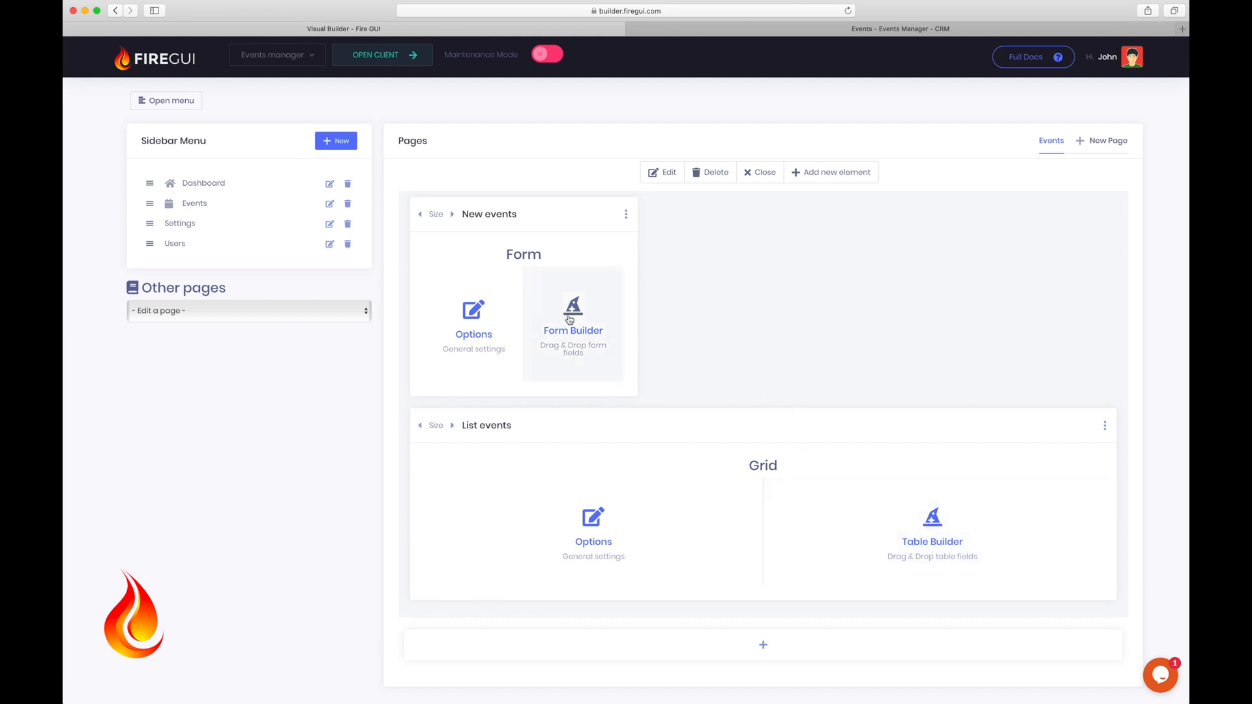
# Step: Move the Date field beside Title in the New events form and expand its settings
pyautogui.click(572, 319)
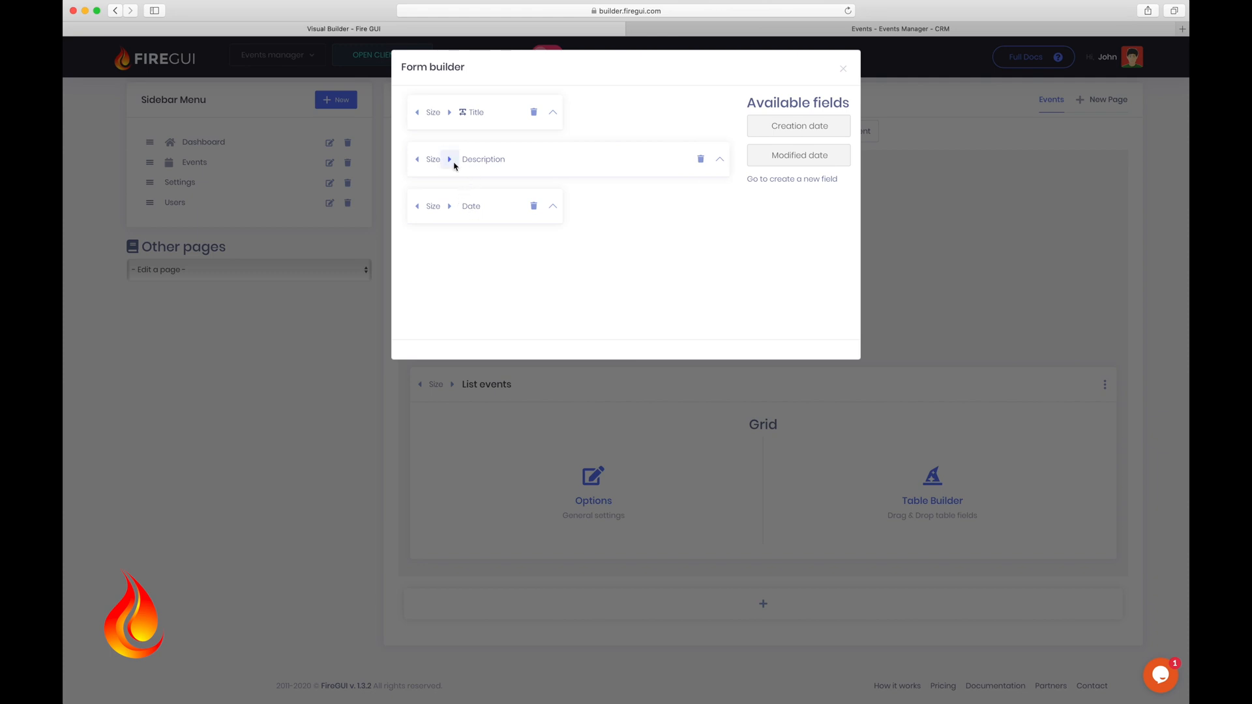
pyautogui.moveTo(456, 166)
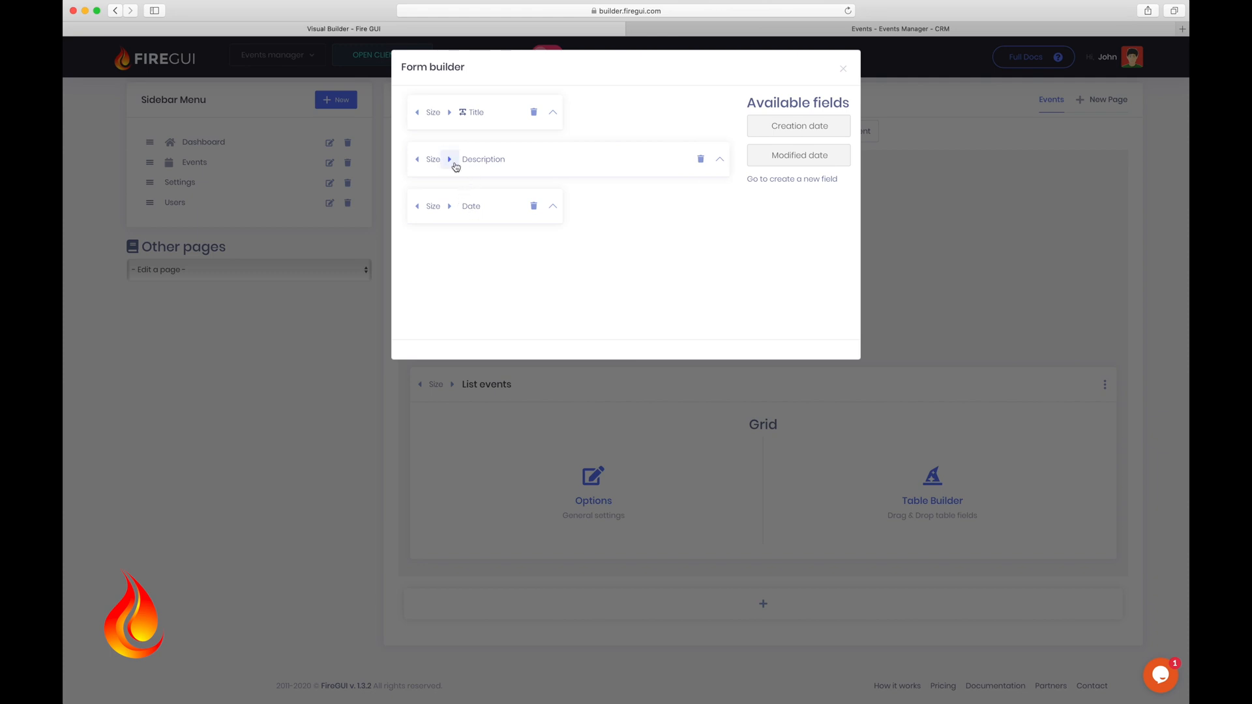
pyautogui.moveTo(471, 206); pyautogui.dragTo(593, 134)
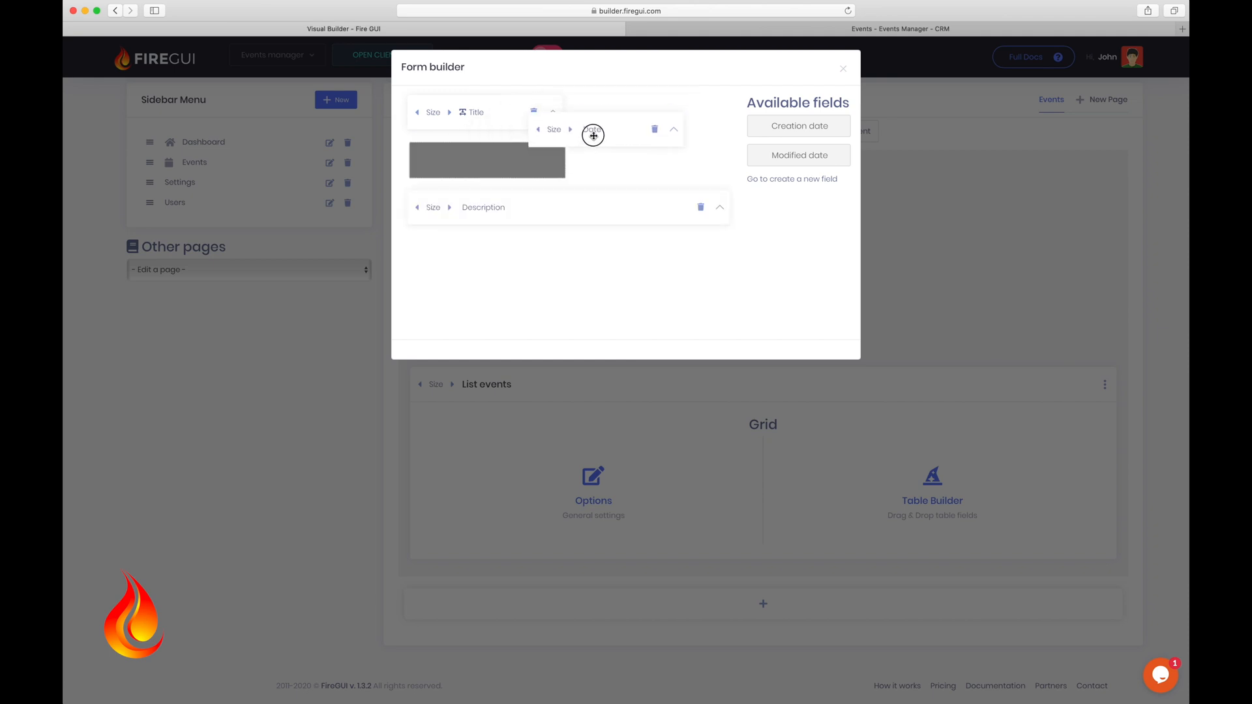
pyautogui.moveTo(593, 134); pyautogui.dragTo(638, 112)
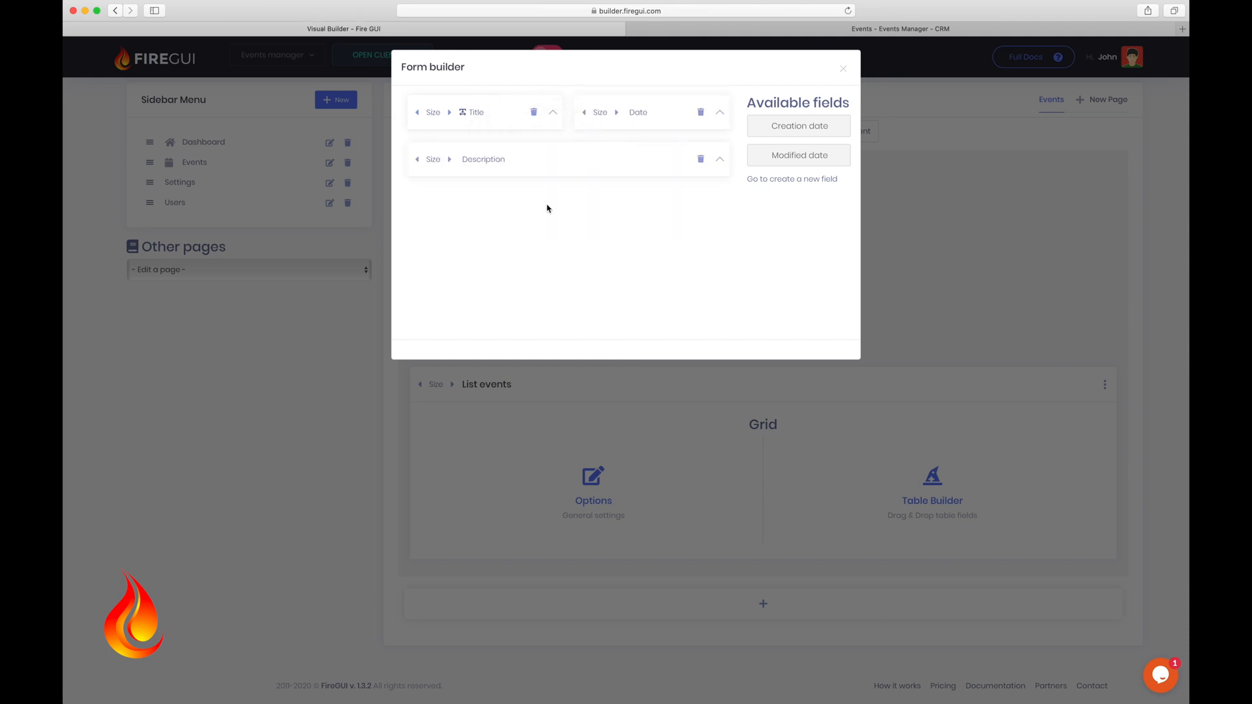
pyautogui.moveTo(732, 145)
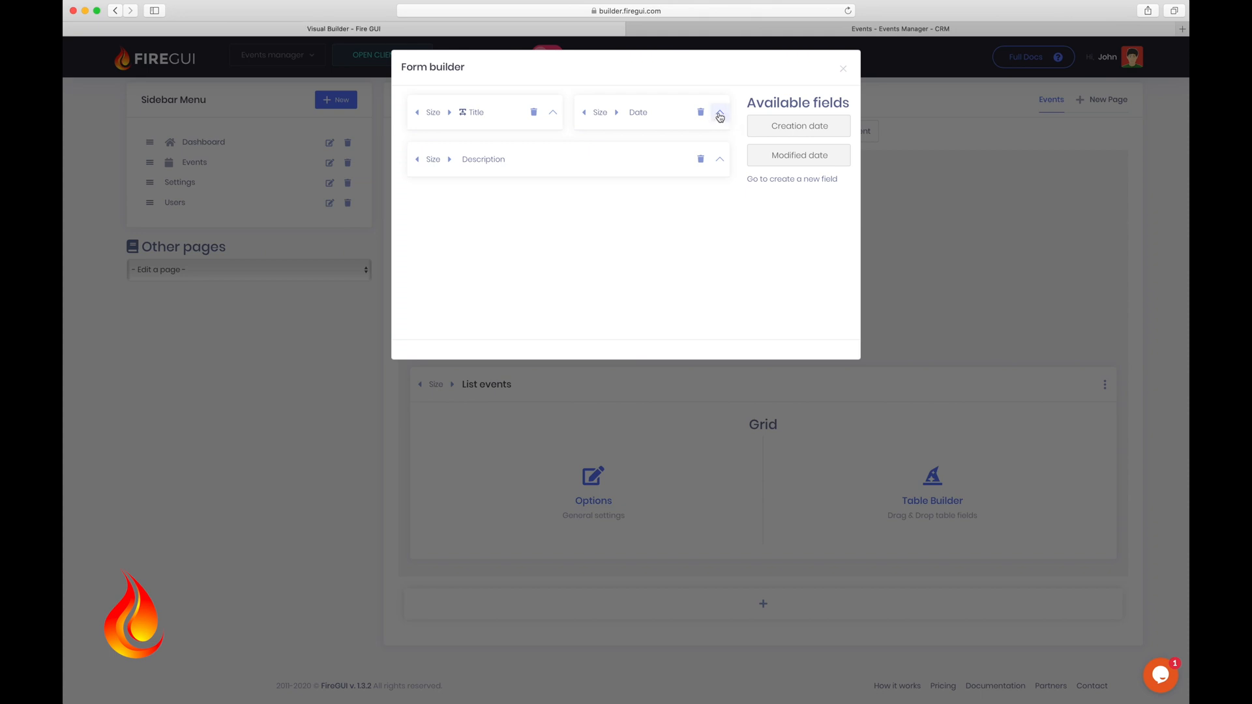
pyautogui.click(720, 113)
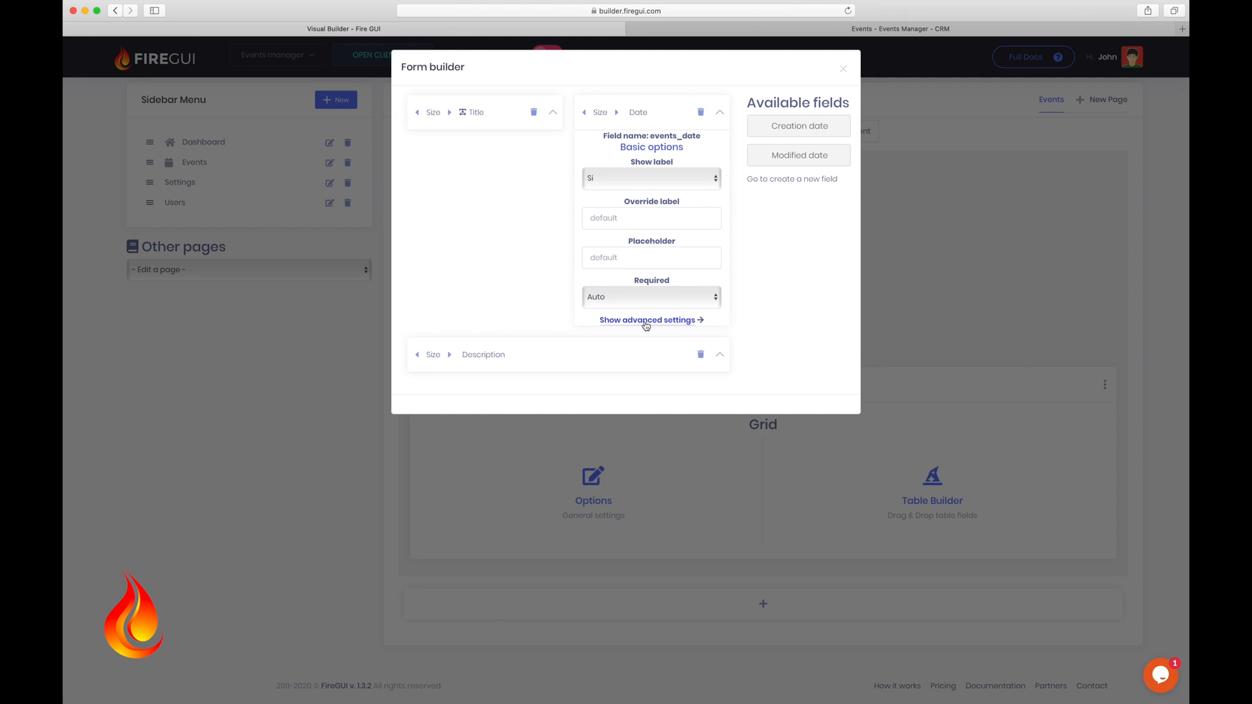
# Step: Override the Date field's label to 'Start date', keeping Required on Auto, and collapse its settings
pyautogui.click(647, 320)
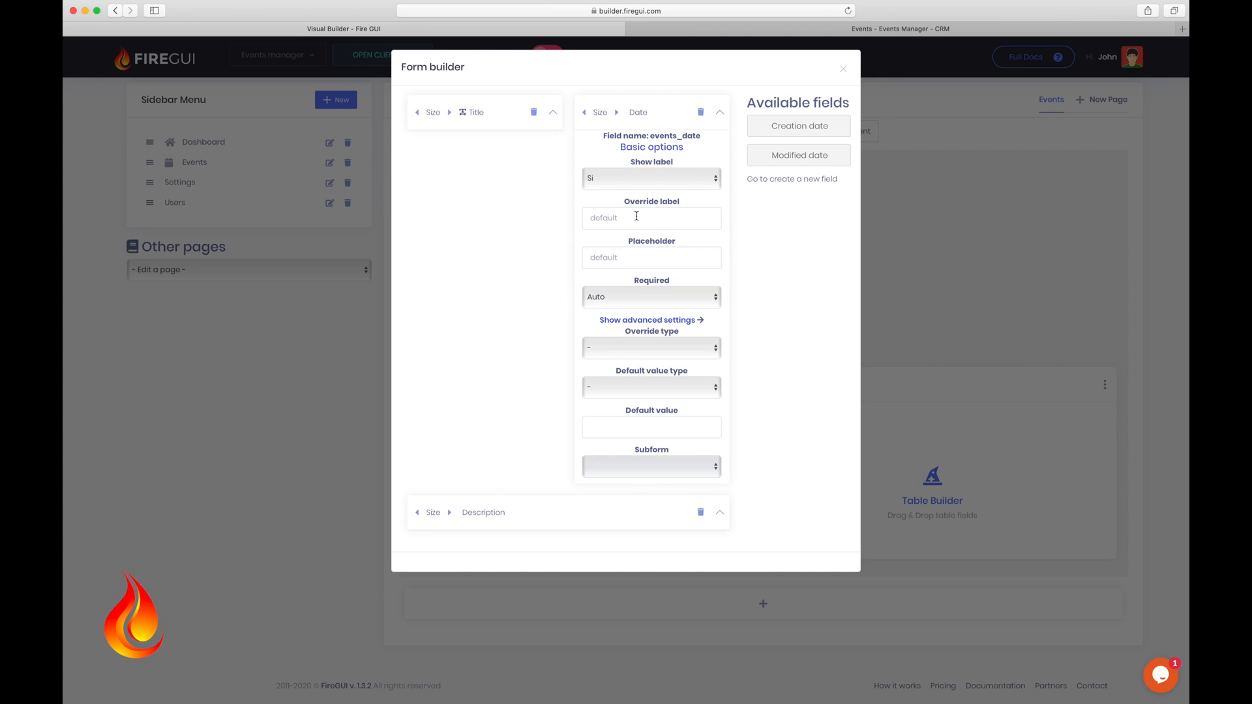
pyautogui.click(651, 218)
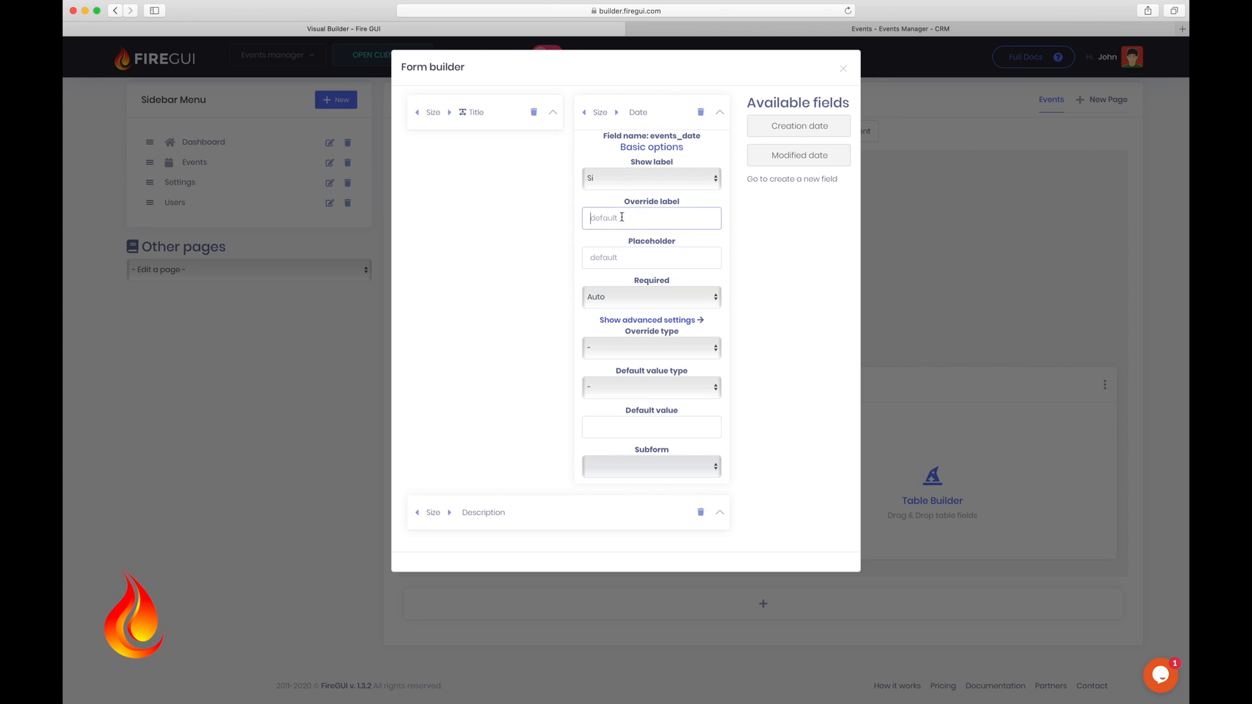
pyautogui.write('Start date')
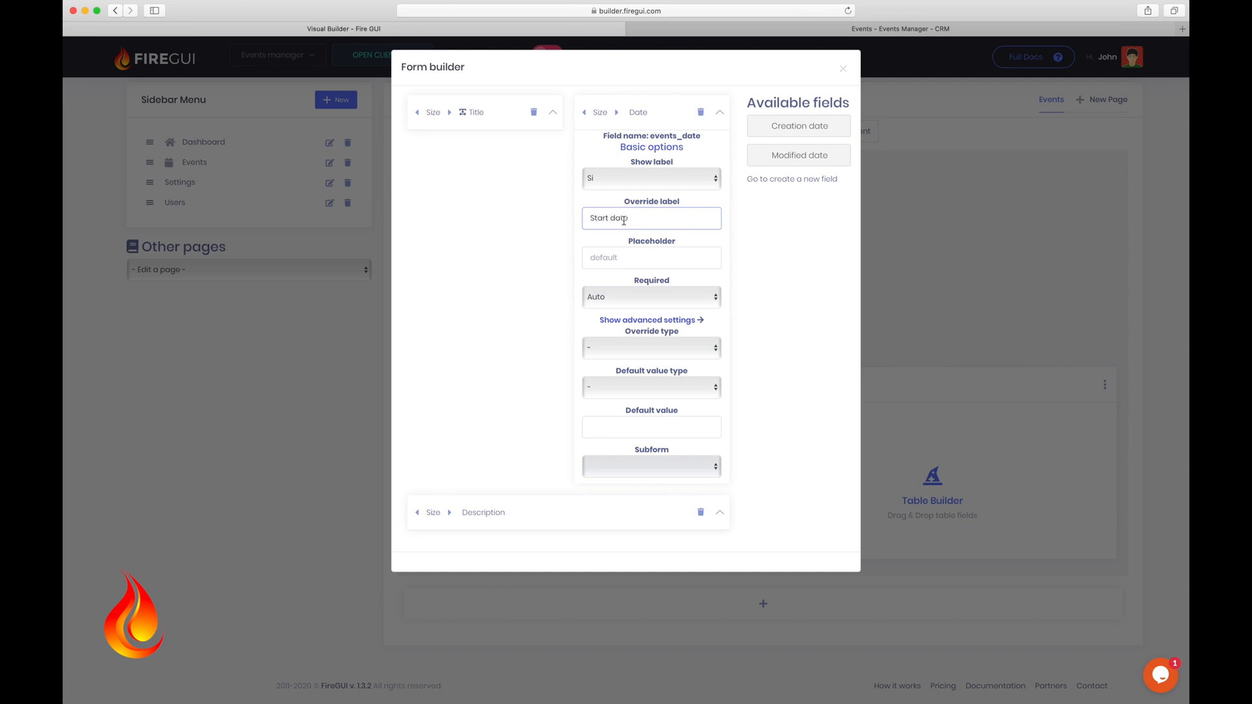
pyautogui.click(651, 297)
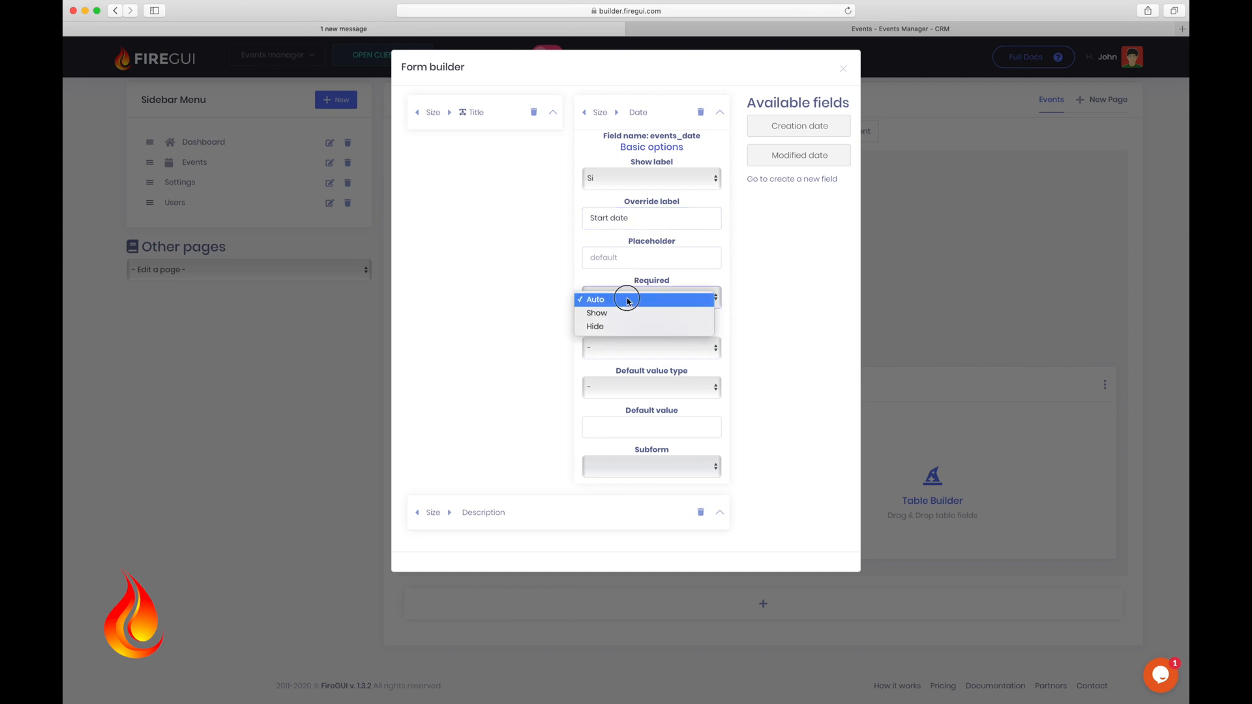
pyautogui.click(650, 348)
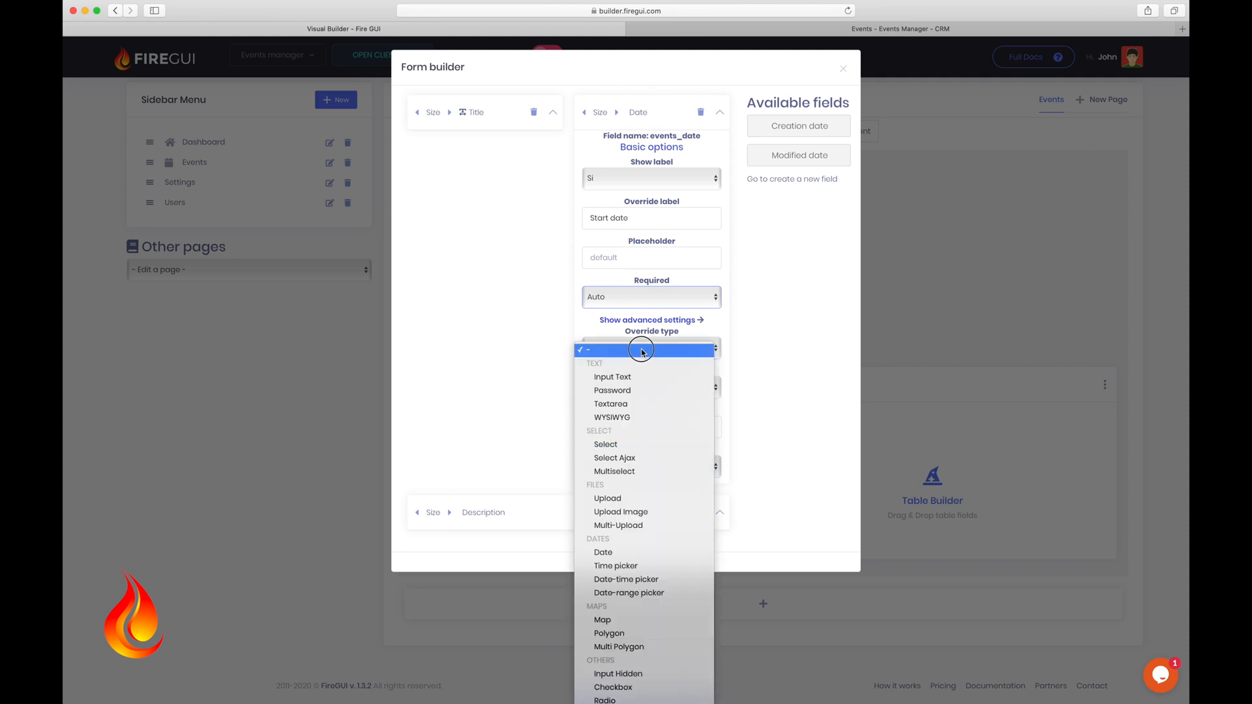
pyautogui.click(643, 349)
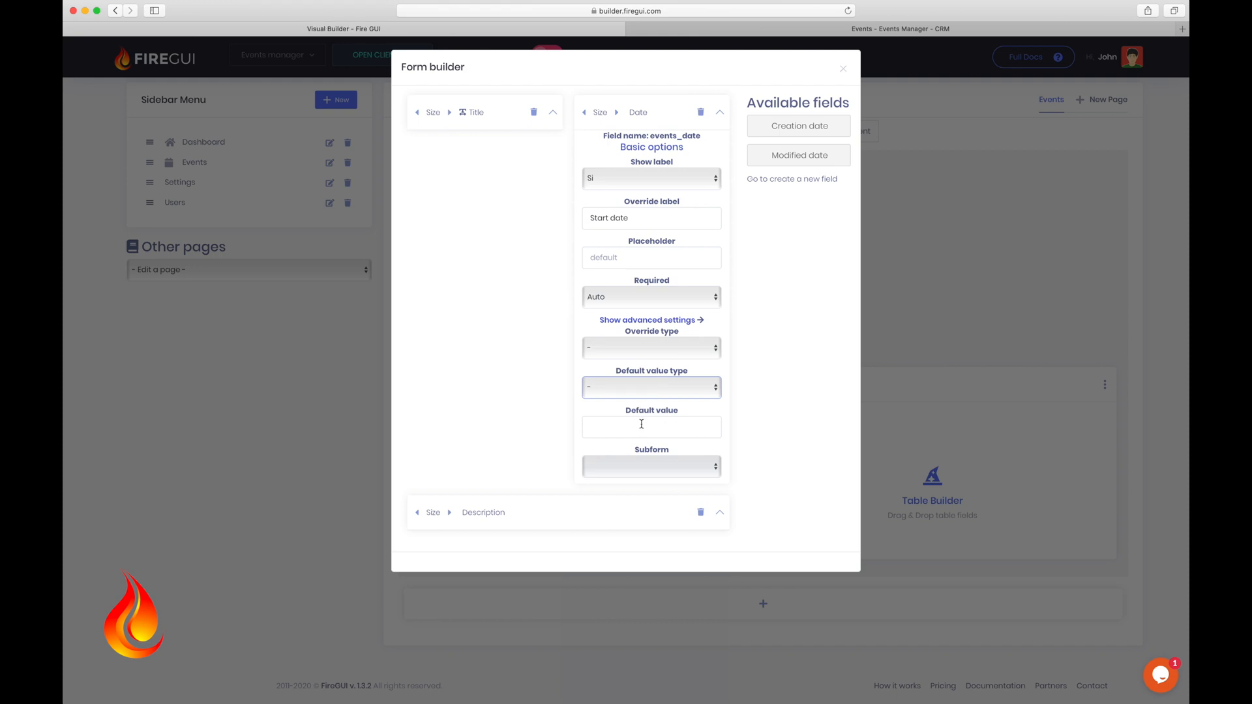
pyautogui.moveTo(720, 116)
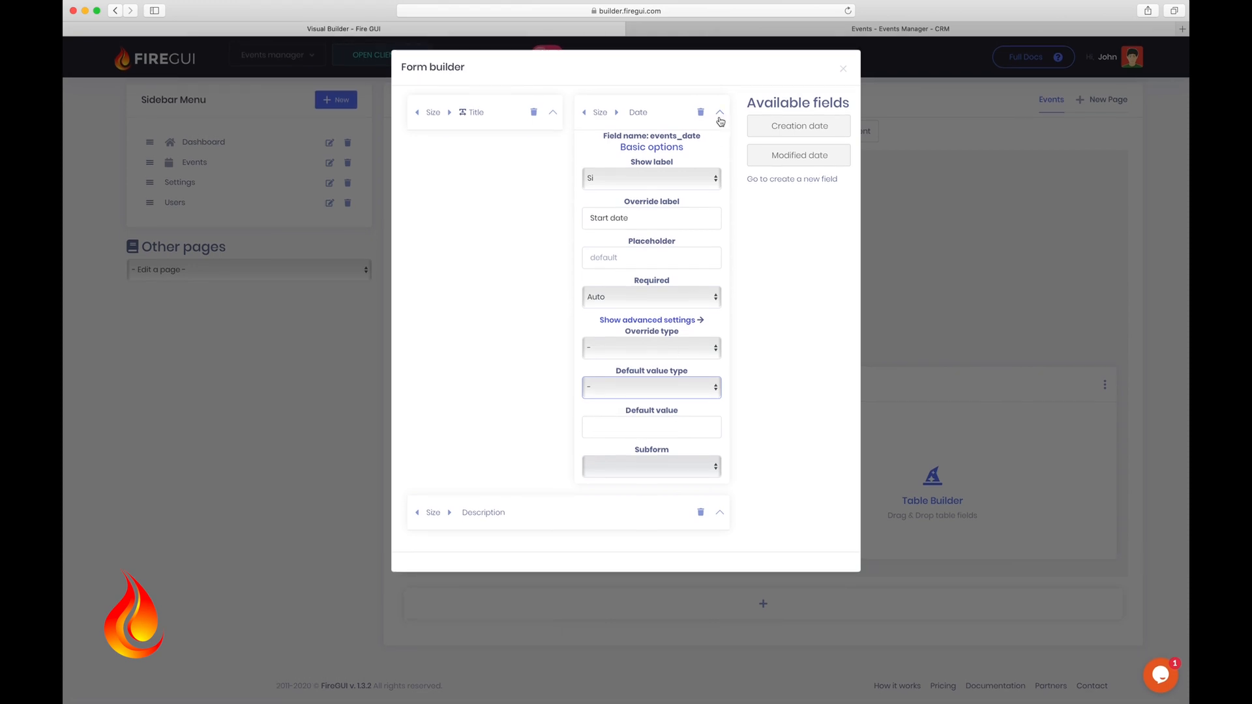
pyautogui.click(720, 112)
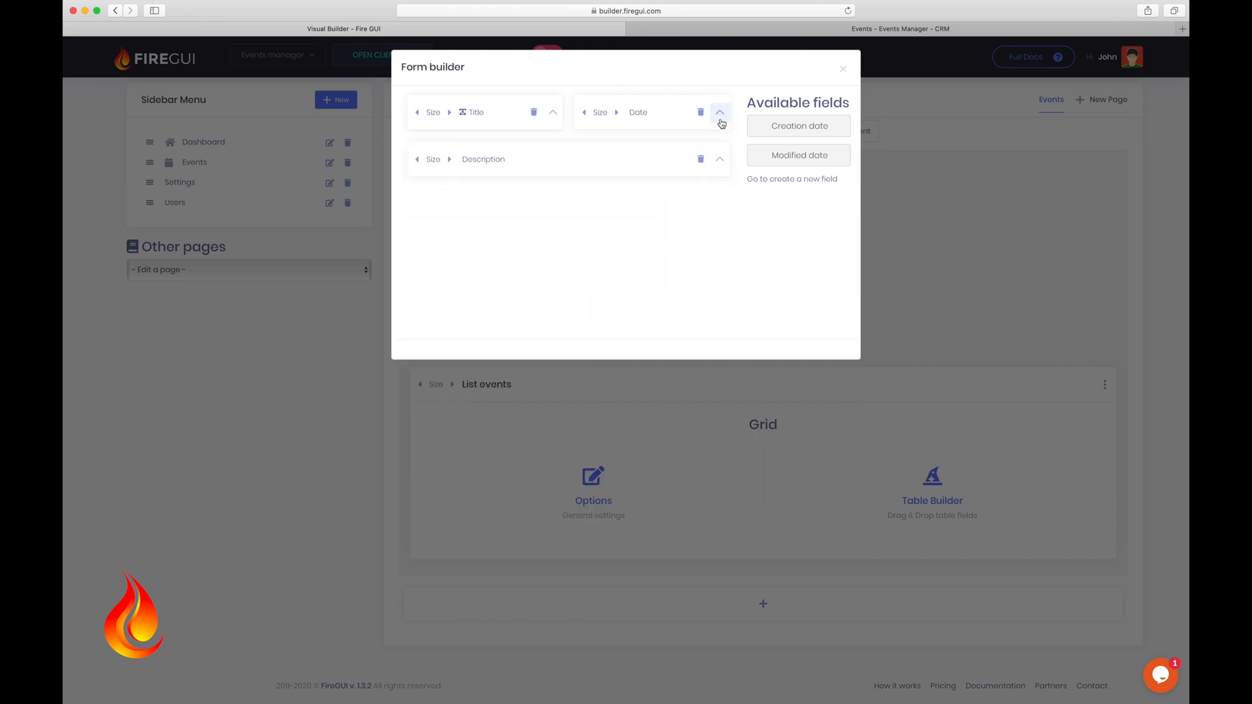
pyautogui.moveTo(915, 271)
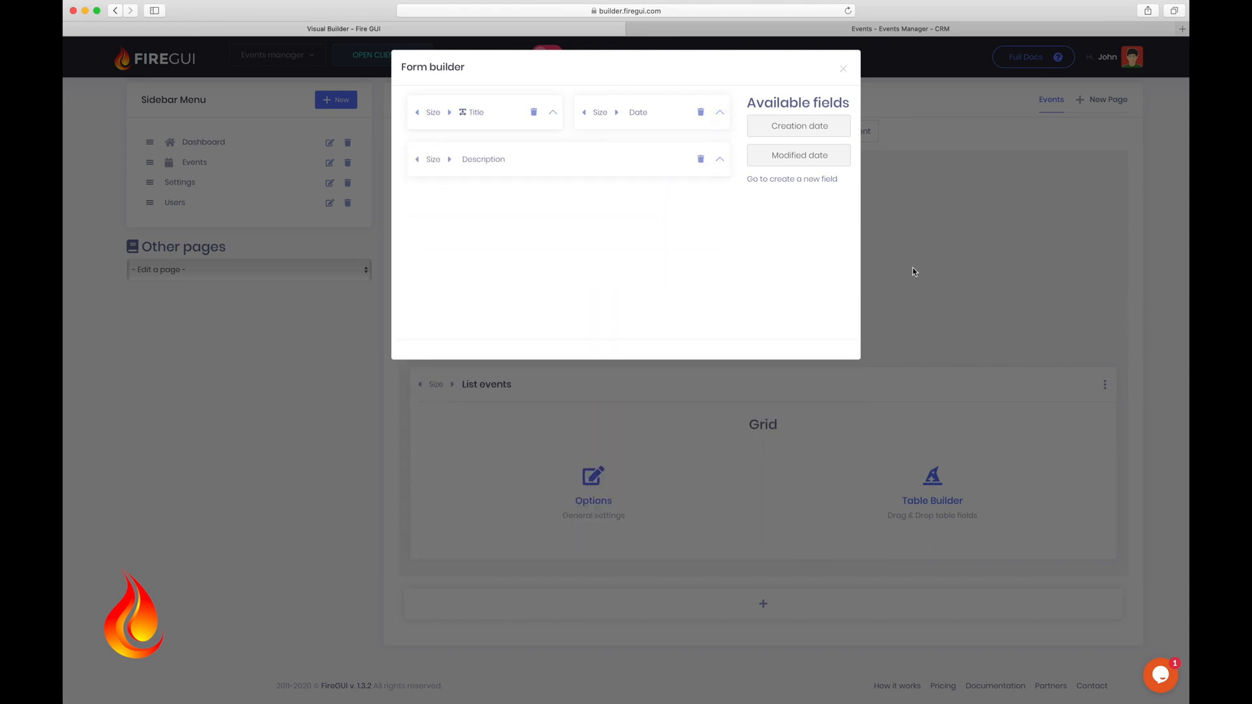
# Step: In the List events table, rename the Date column to 'Start date' and remove the Creation date column
pyautogui.click(843, 69)
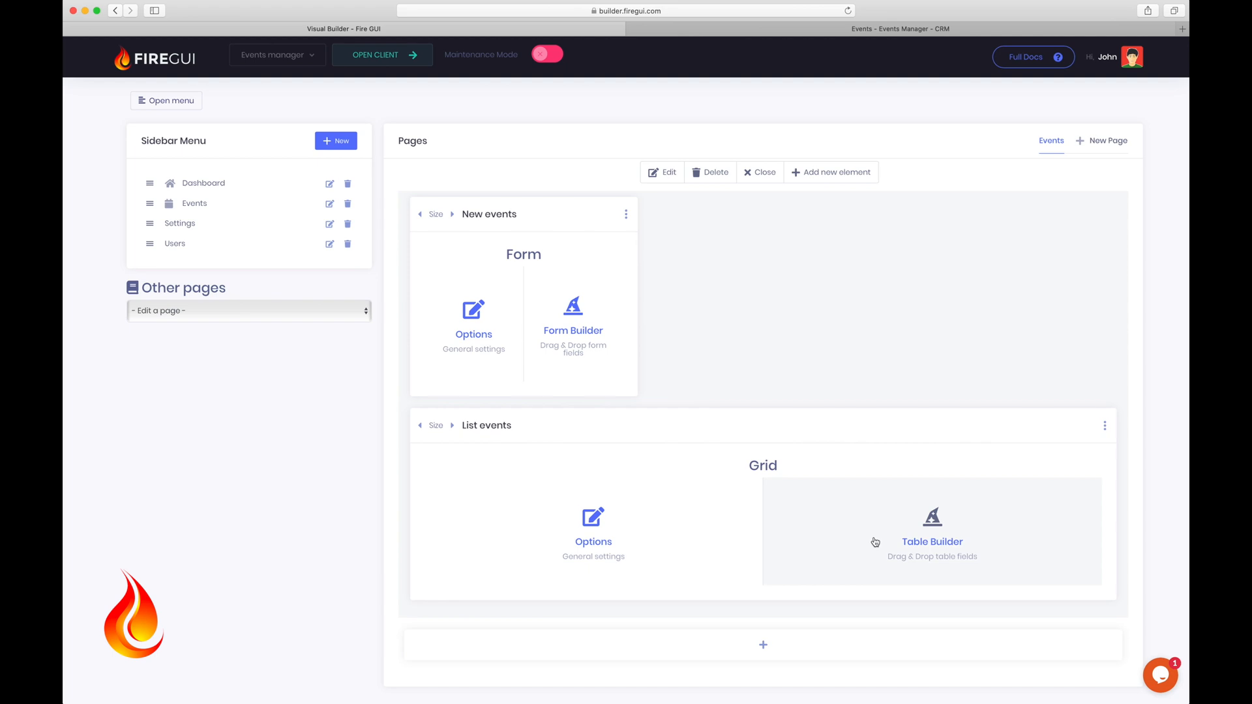
pyautogui.click(923, 539)
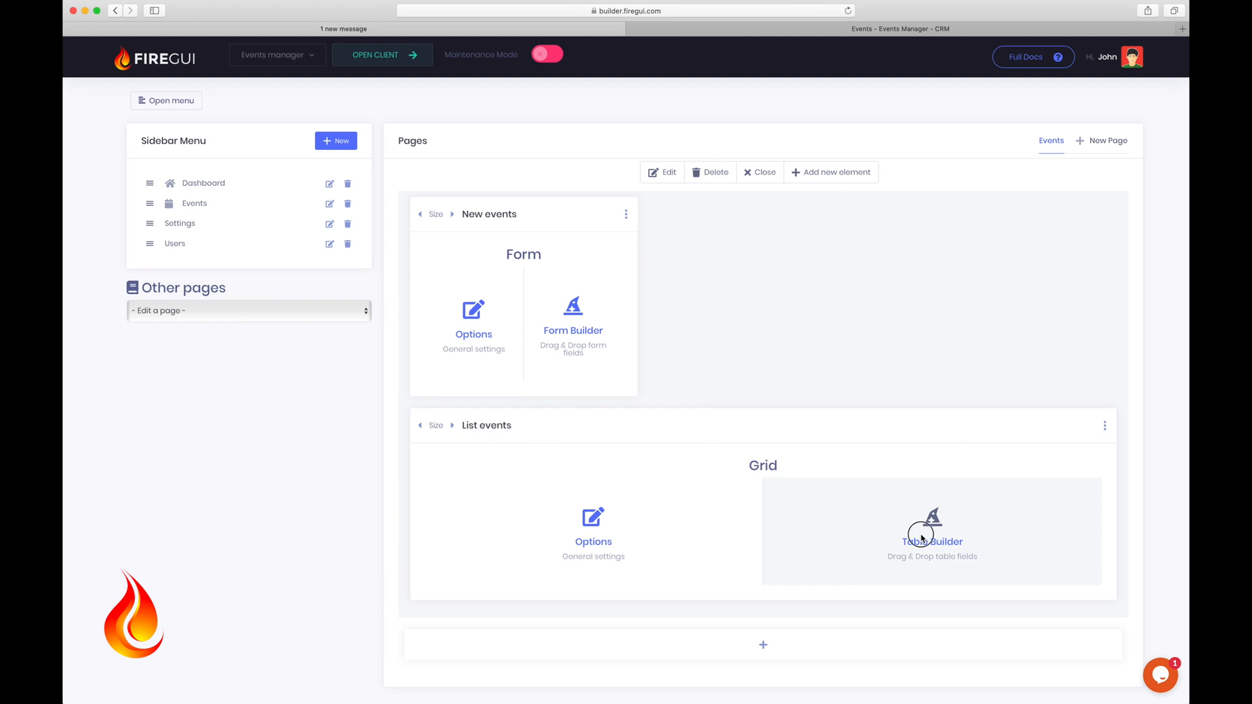
pyautogui.click(931, 537)
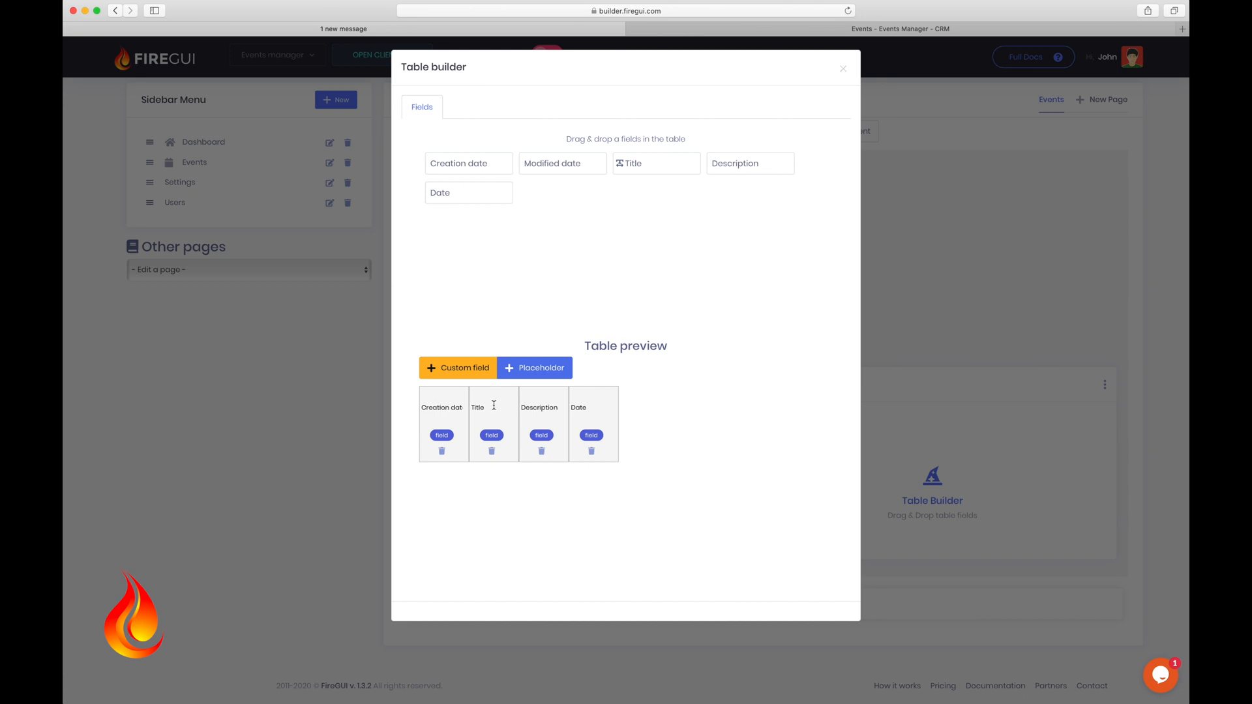
pyautogui.doubleClick(579, 408)
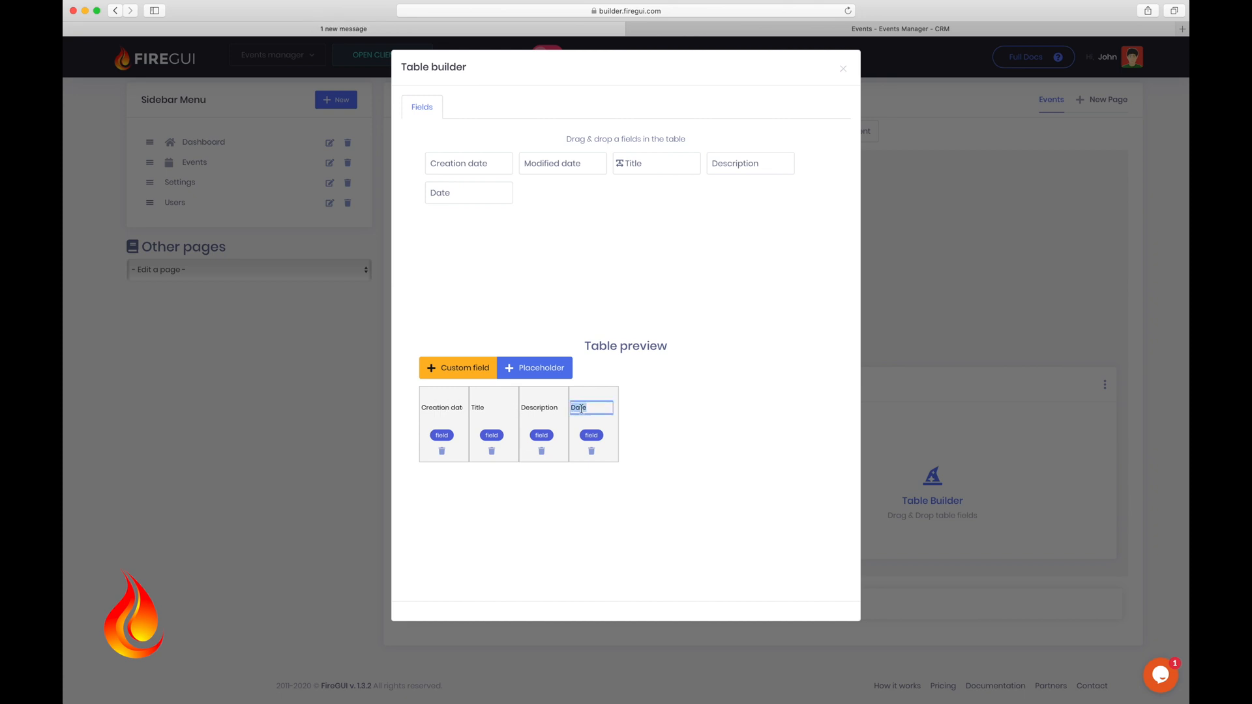
pyautogui.write('Start d')
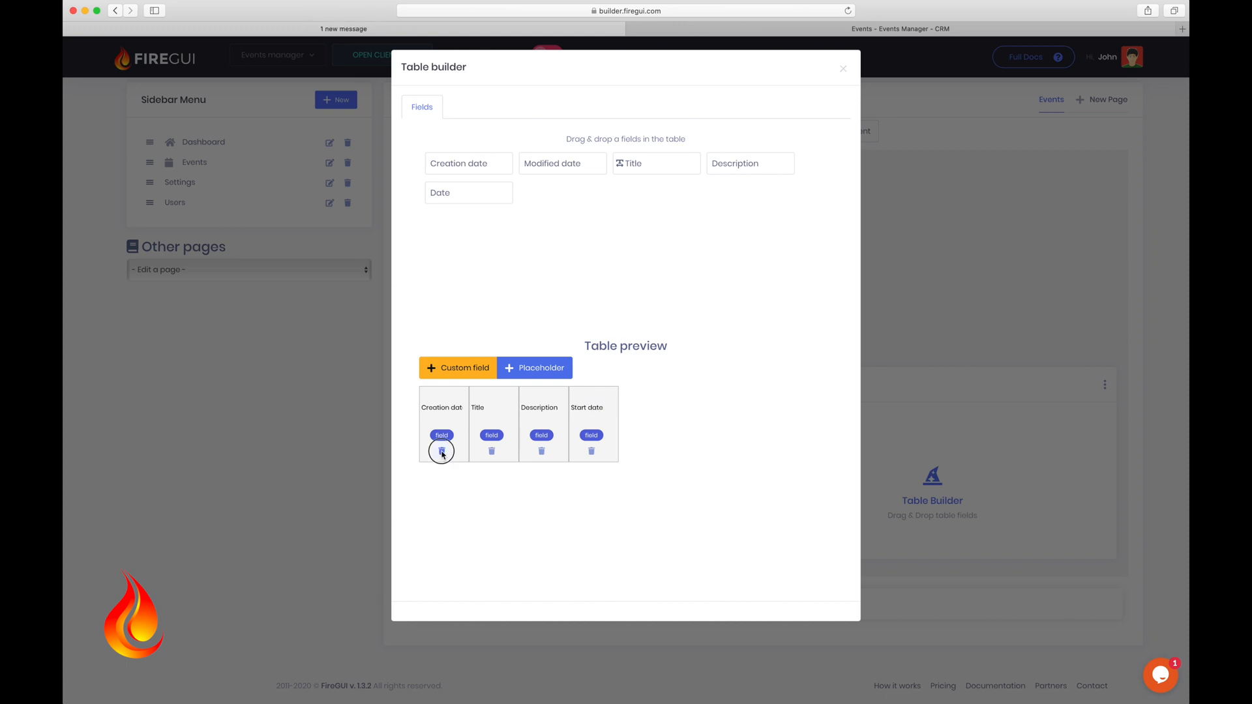
pyautogui.click(441, 451)
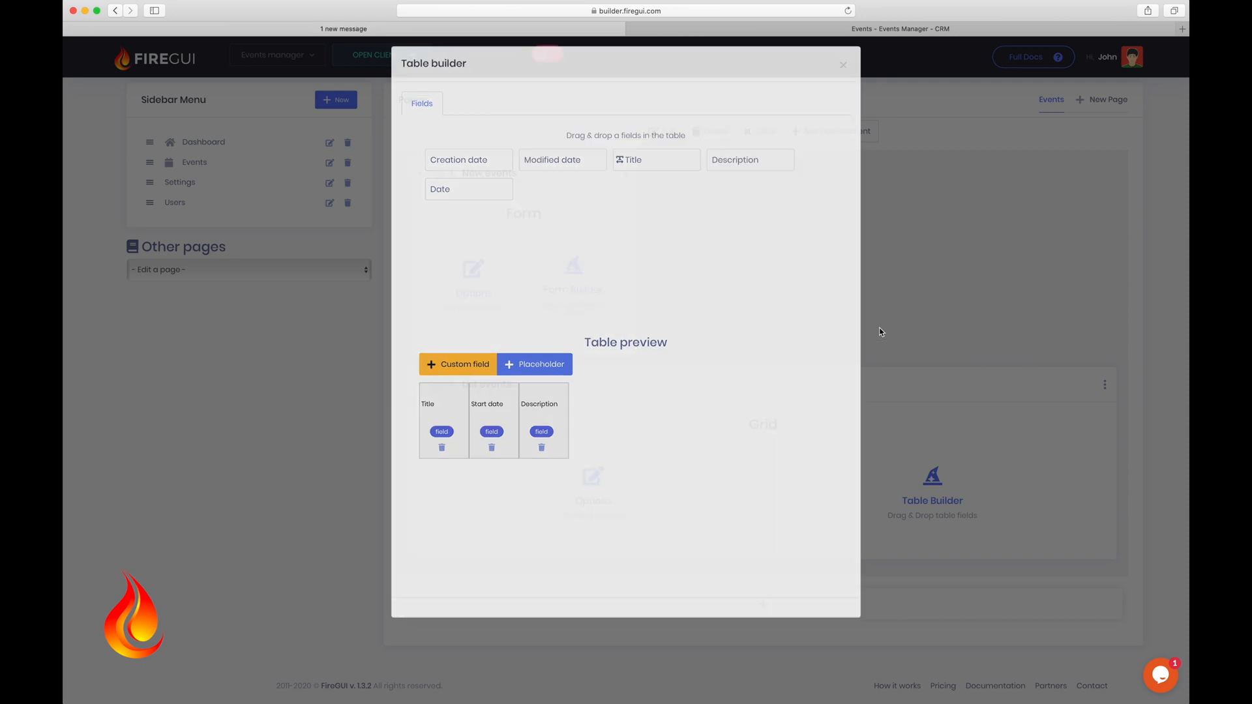
pyautogui.click(843, 64)
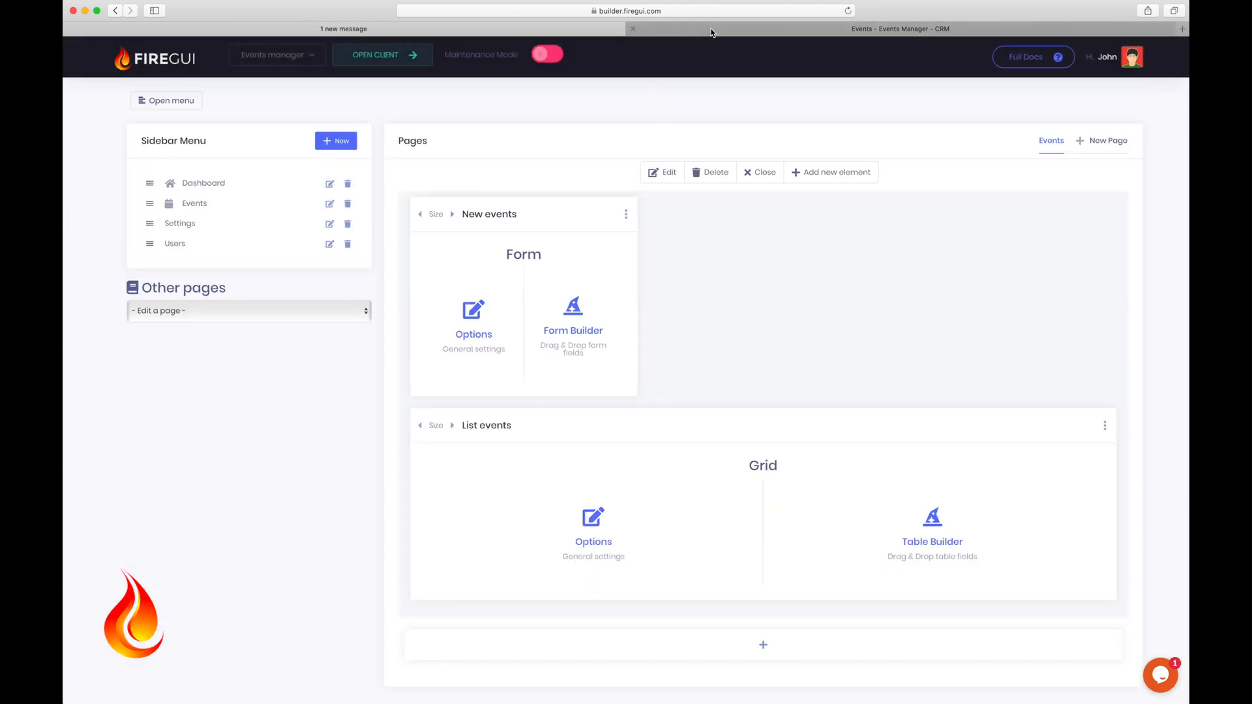
pyautogui.click(383, 55)
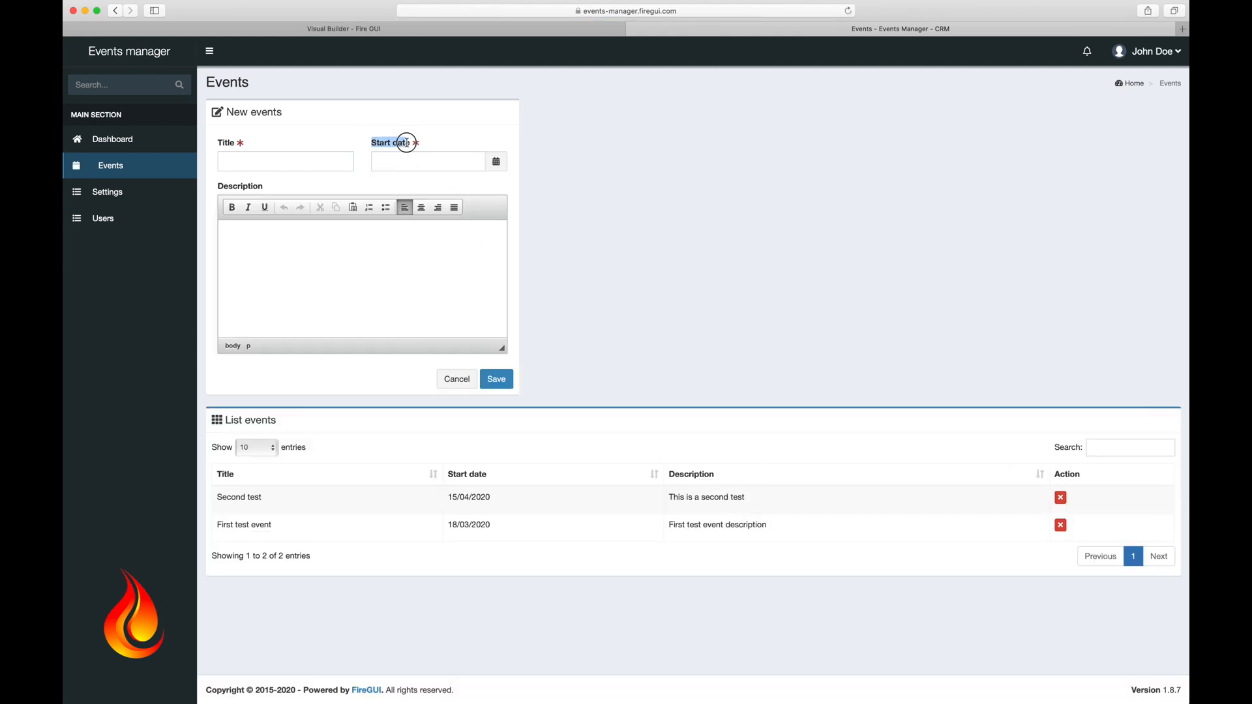
pyautogui.moveTo(413, 229)
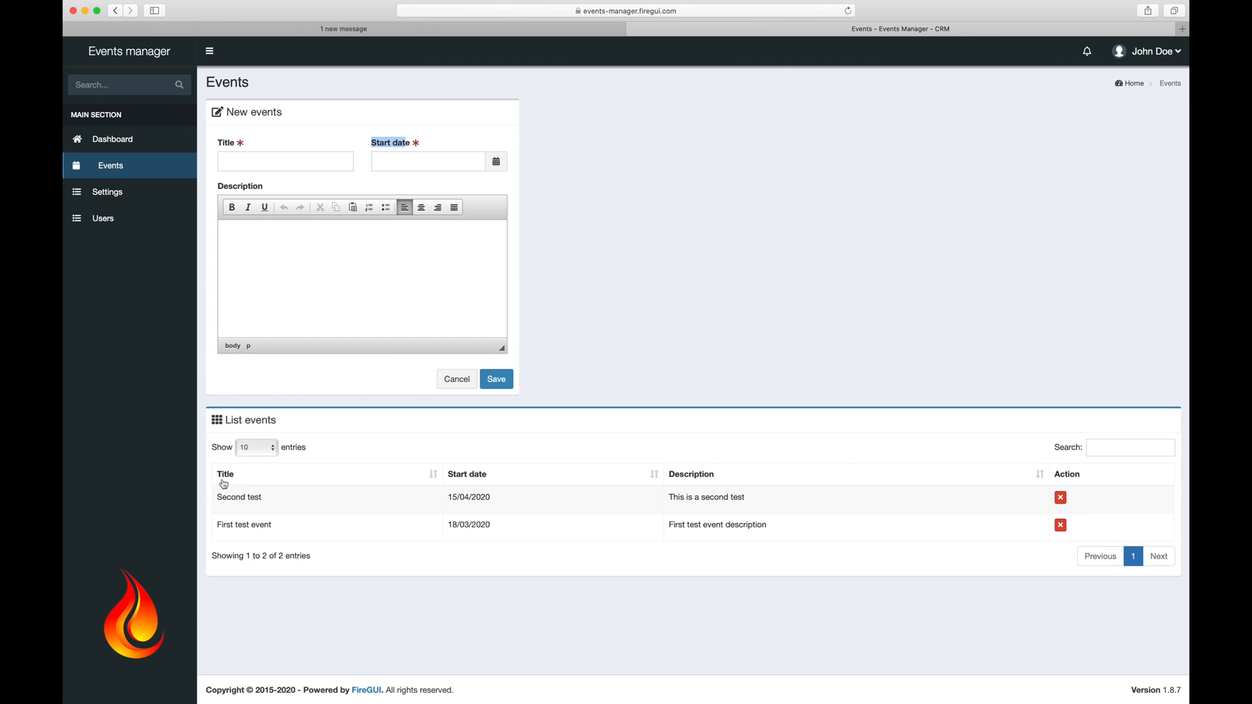
pyautogui.moveTo(501, 479)
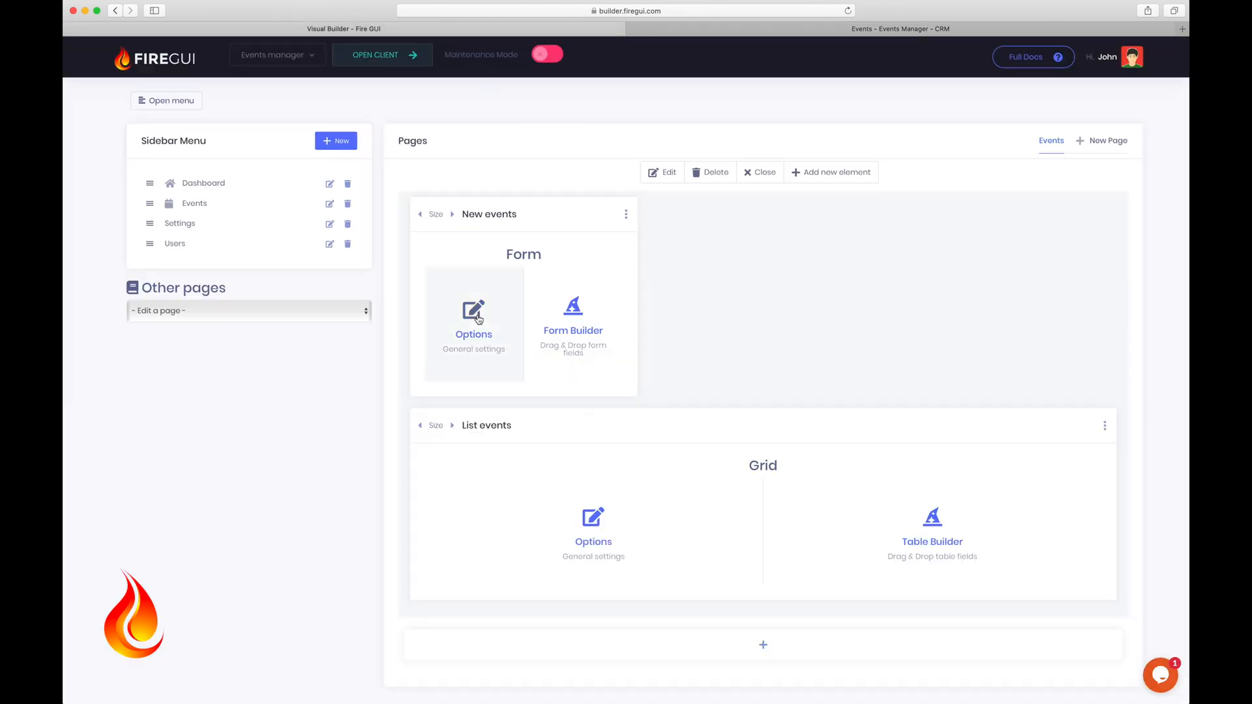
# Step: Rename the form to New/edit events in its settings and save the change
pyautogui.click(474, 315)
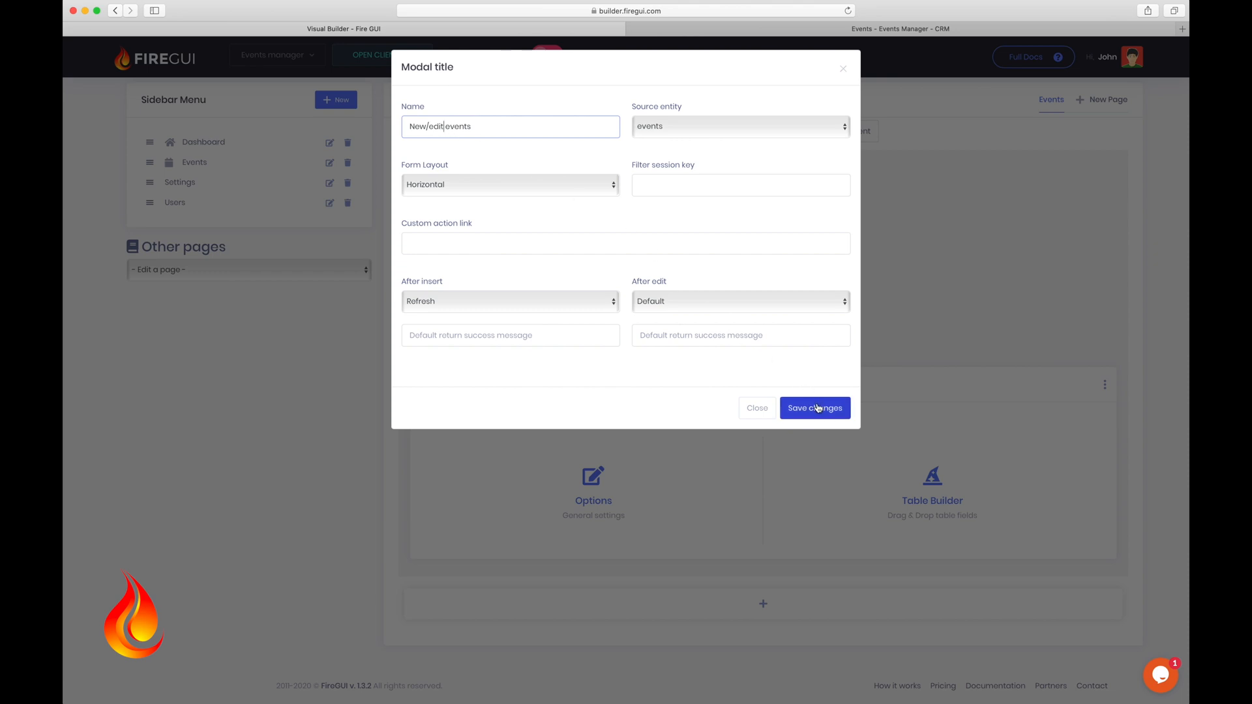
pyautogui.click(814, 408)
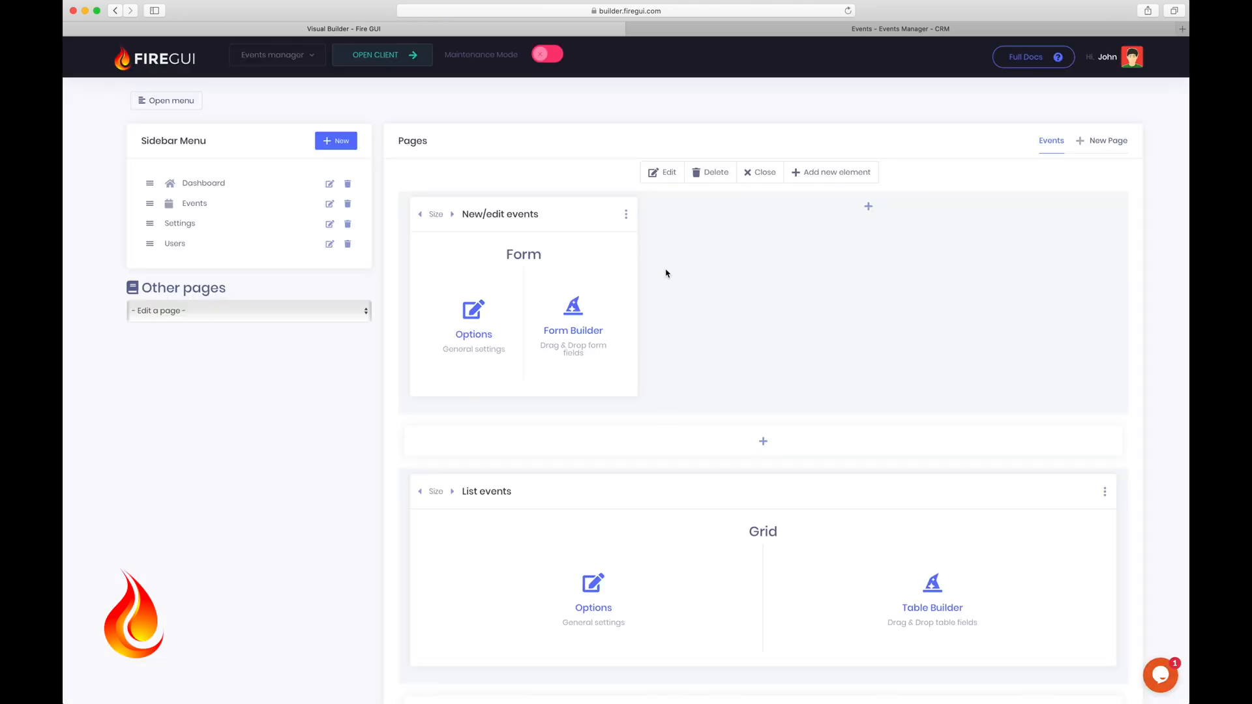
pyautogui.moveTo(617, 214)
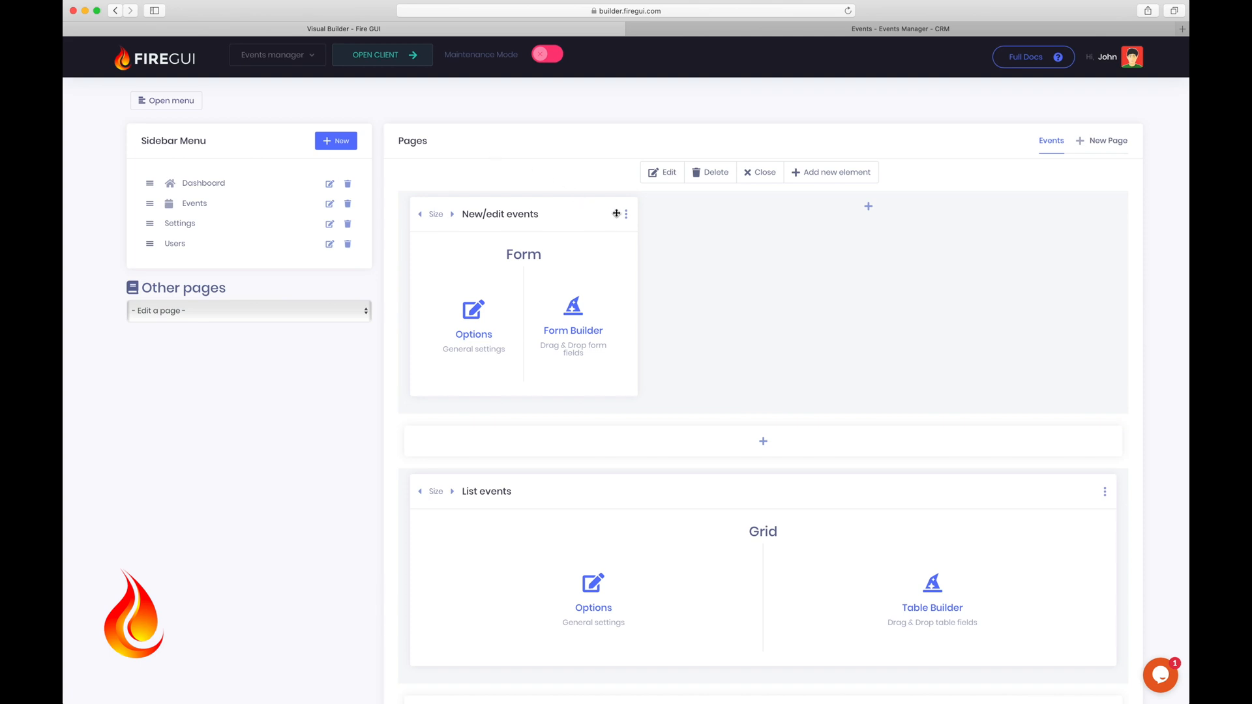
# Step: Delete the New/edit events form block from the Events page, leaving only List events
pyautogui.click(624, 214)
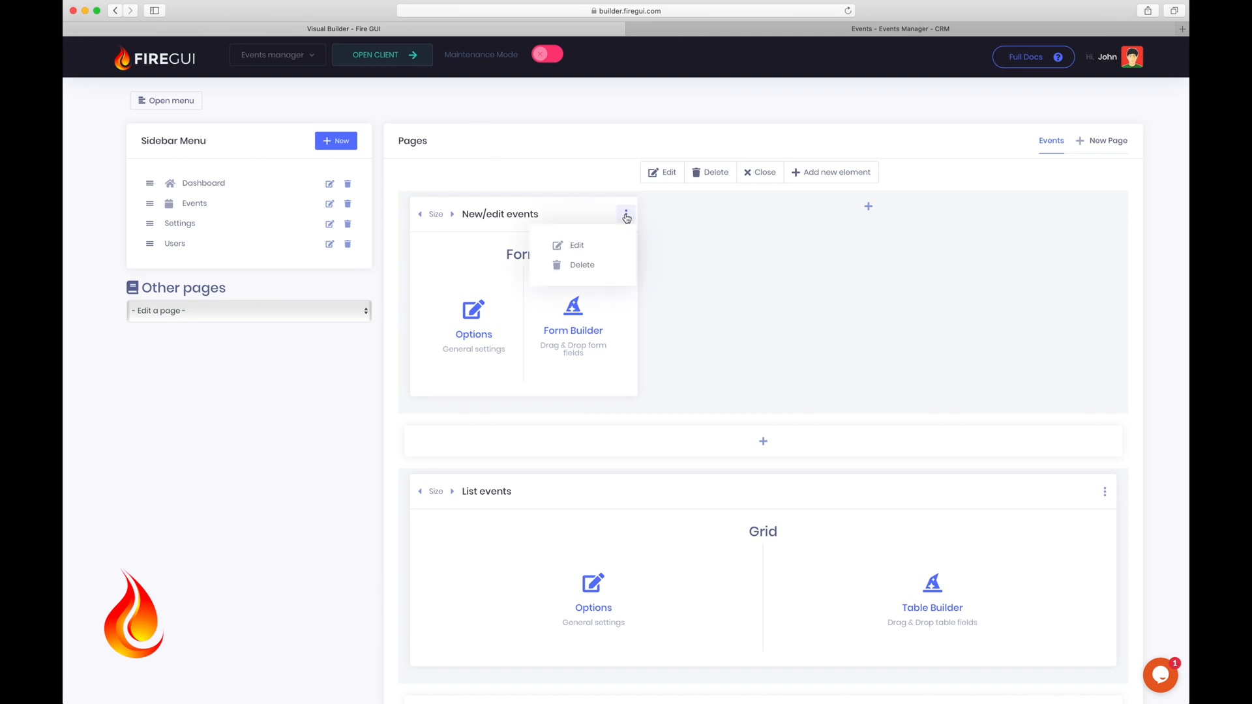
pyautogui.click(582, 265)
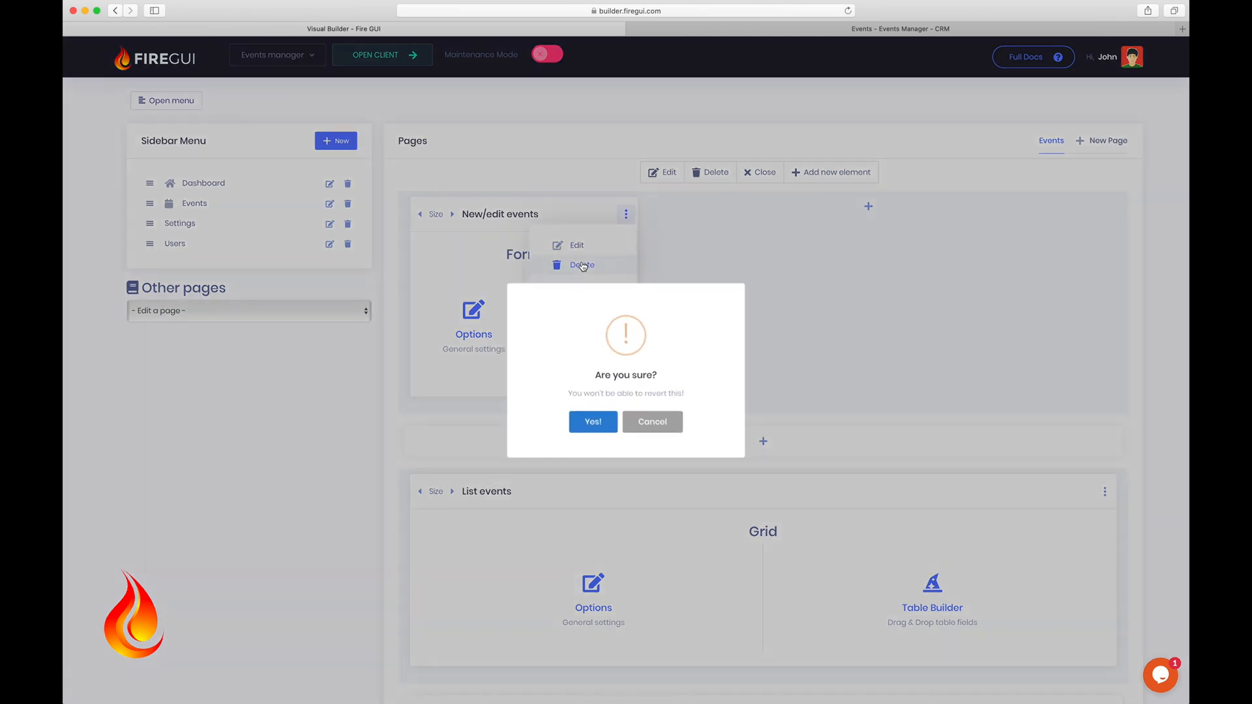
pyautogui.click(593, 422)
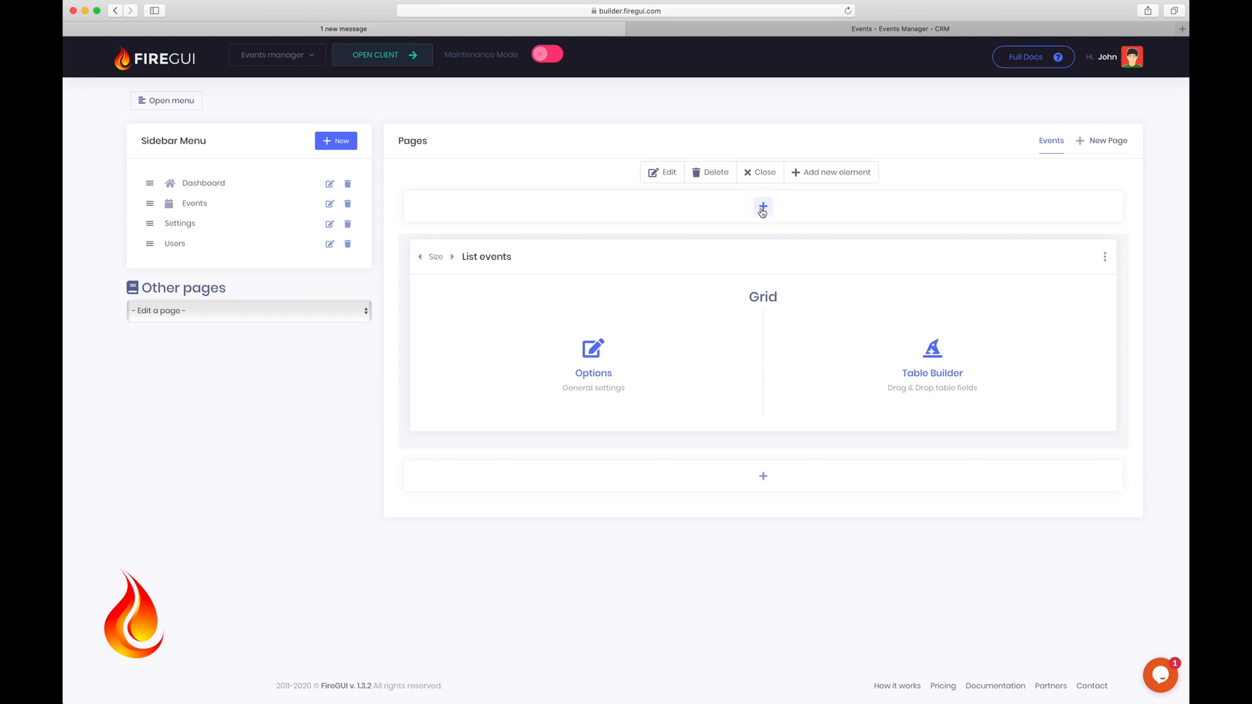
# Step: Add a new menu group element to the Events page with label New event
pyautogui.click(764, 208)
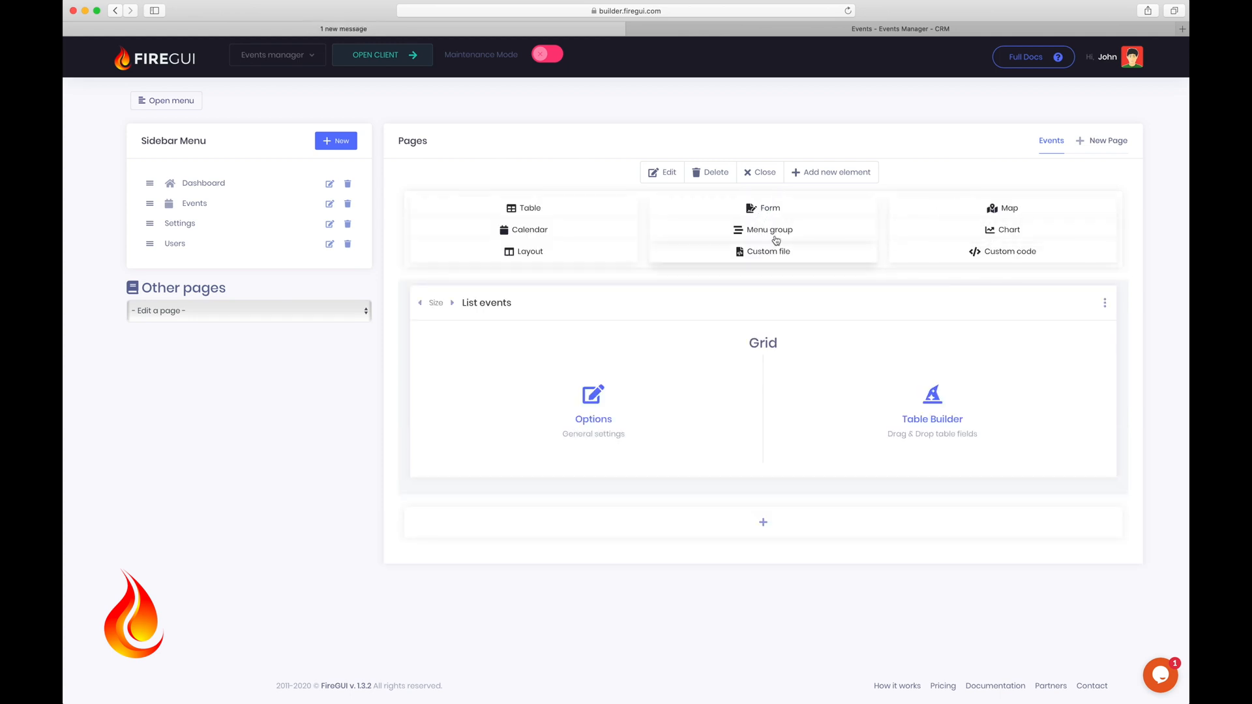
pyautogui.click(769, 229)
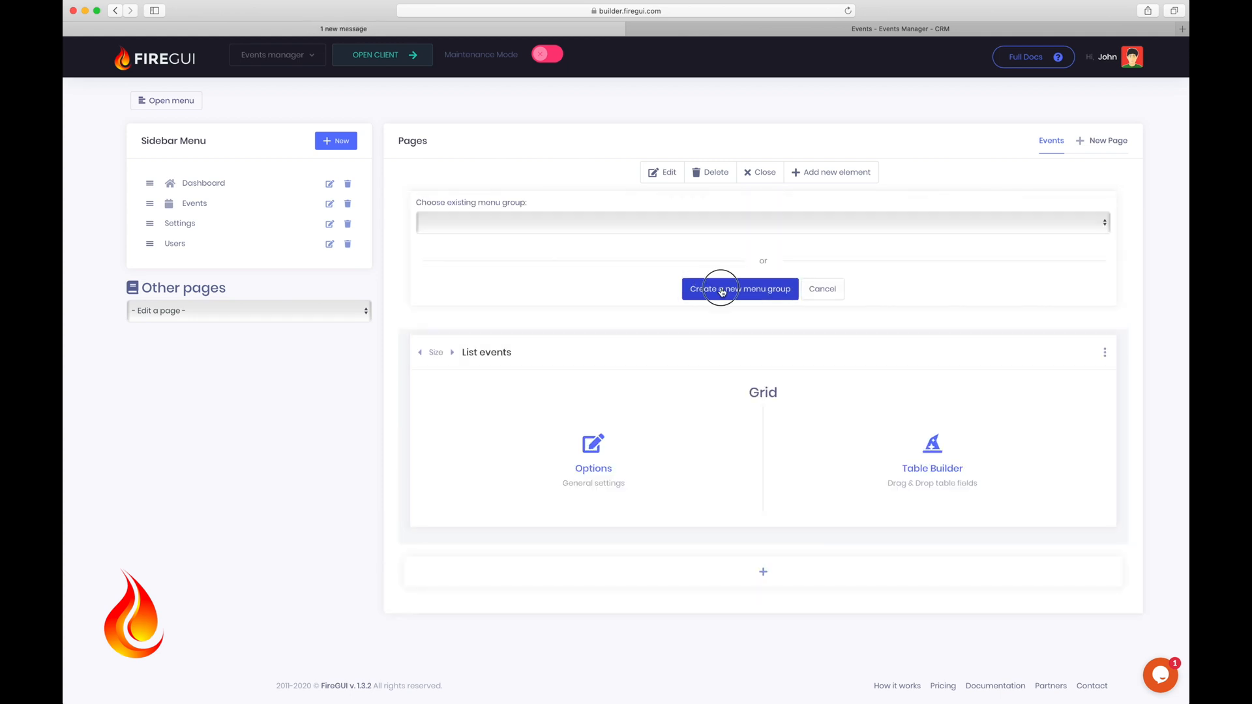
pyautogui.click(723, 289)
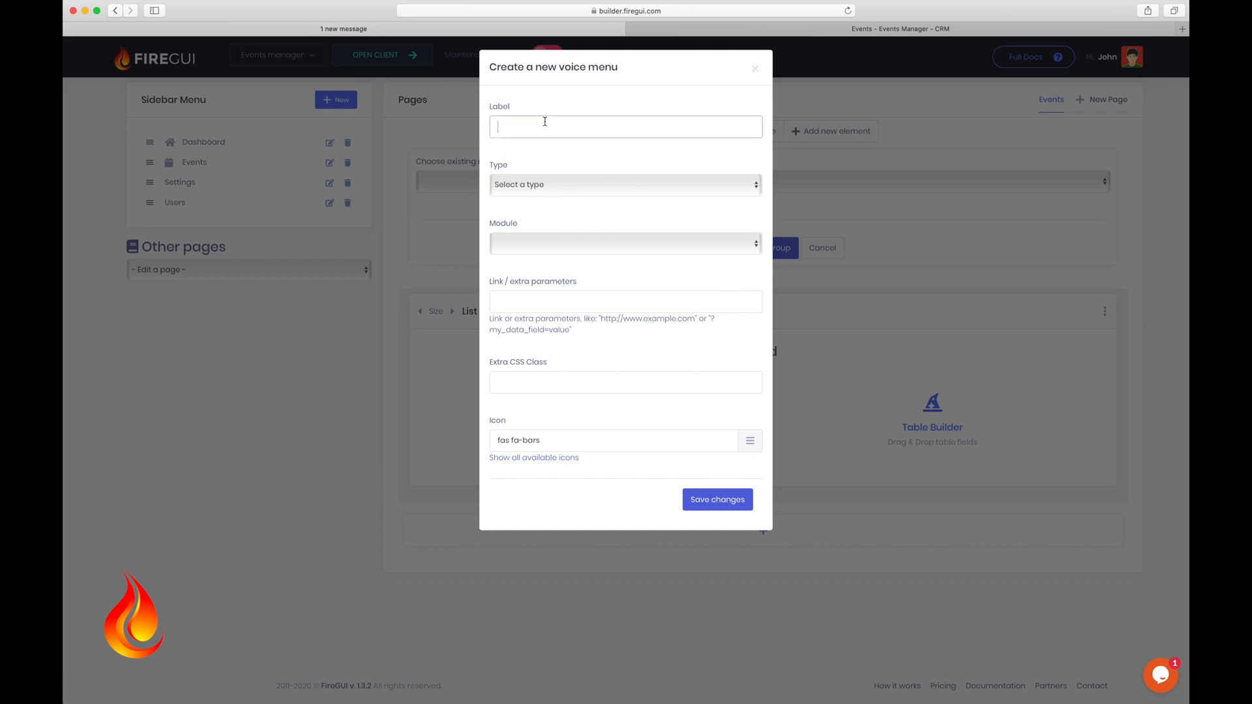
pyautogui.write('New eve')
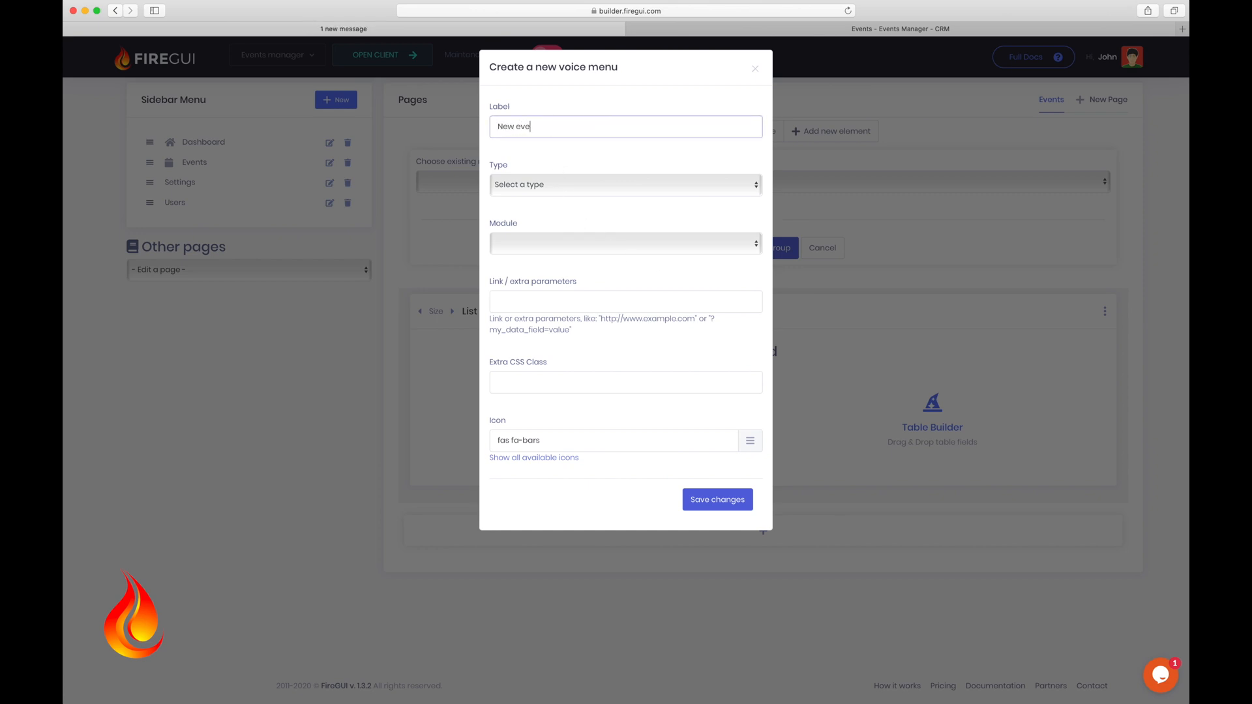
# Step: Make the item open the New/edit events modal form, with CSS btn-primary and icon fas fa-plus
pyautogui.click(625, 185)
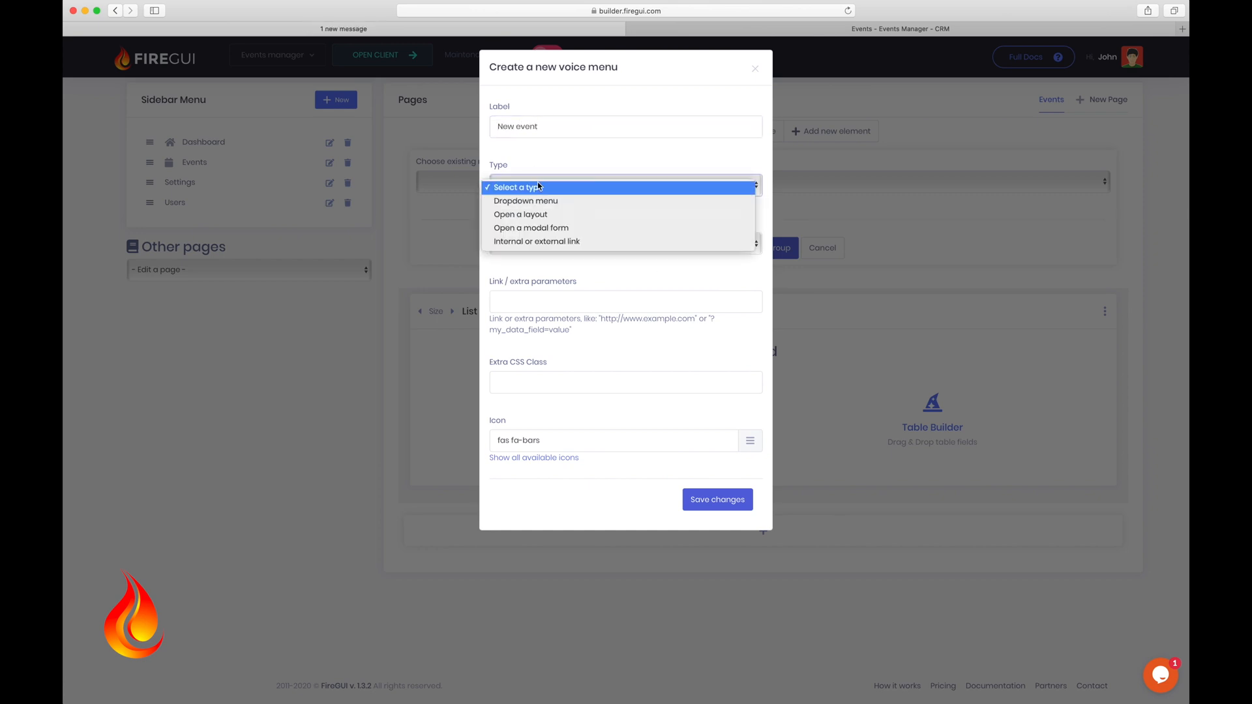
pyautogui.moveTo(538, 229)
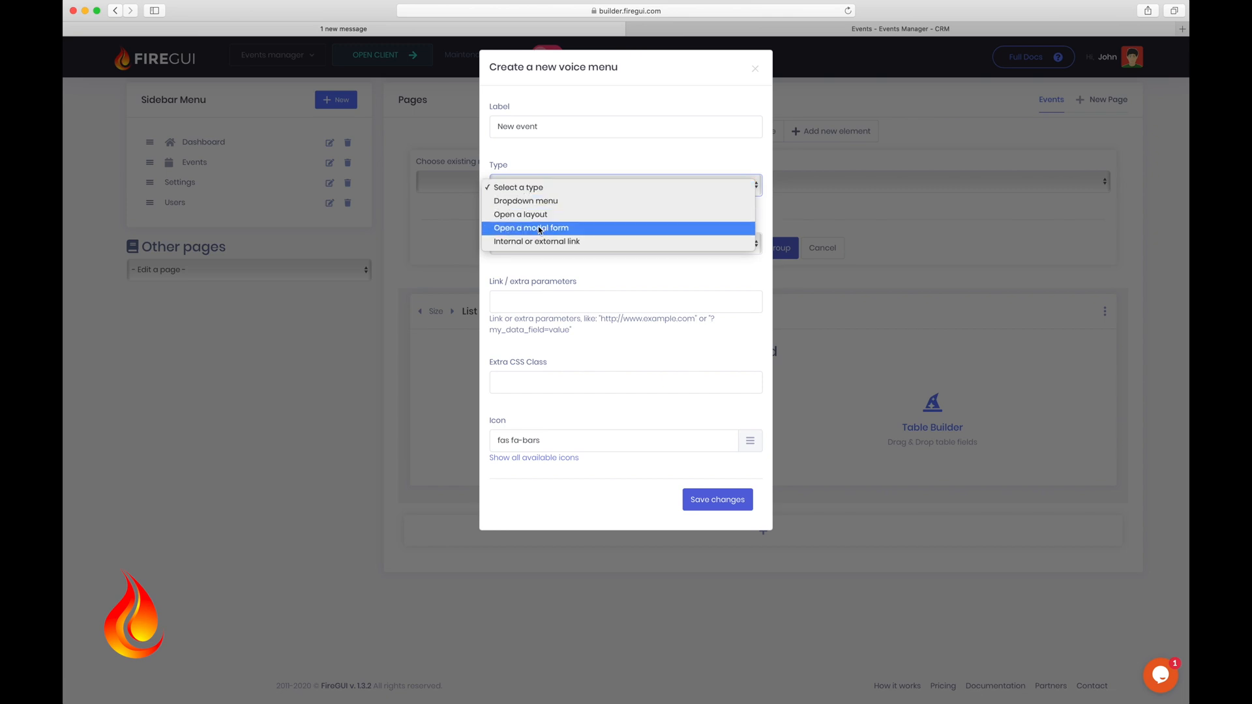
pyautogui.click(531, 228)
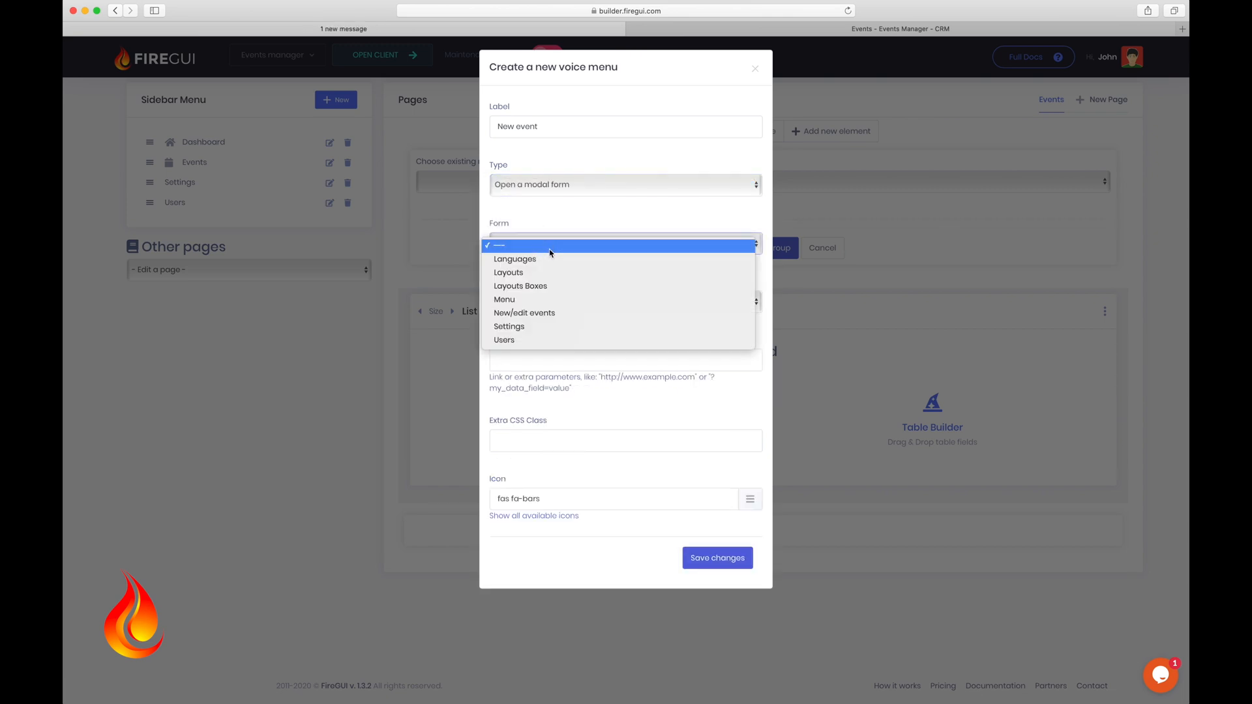
pyautogui.moveTo(531, 313)
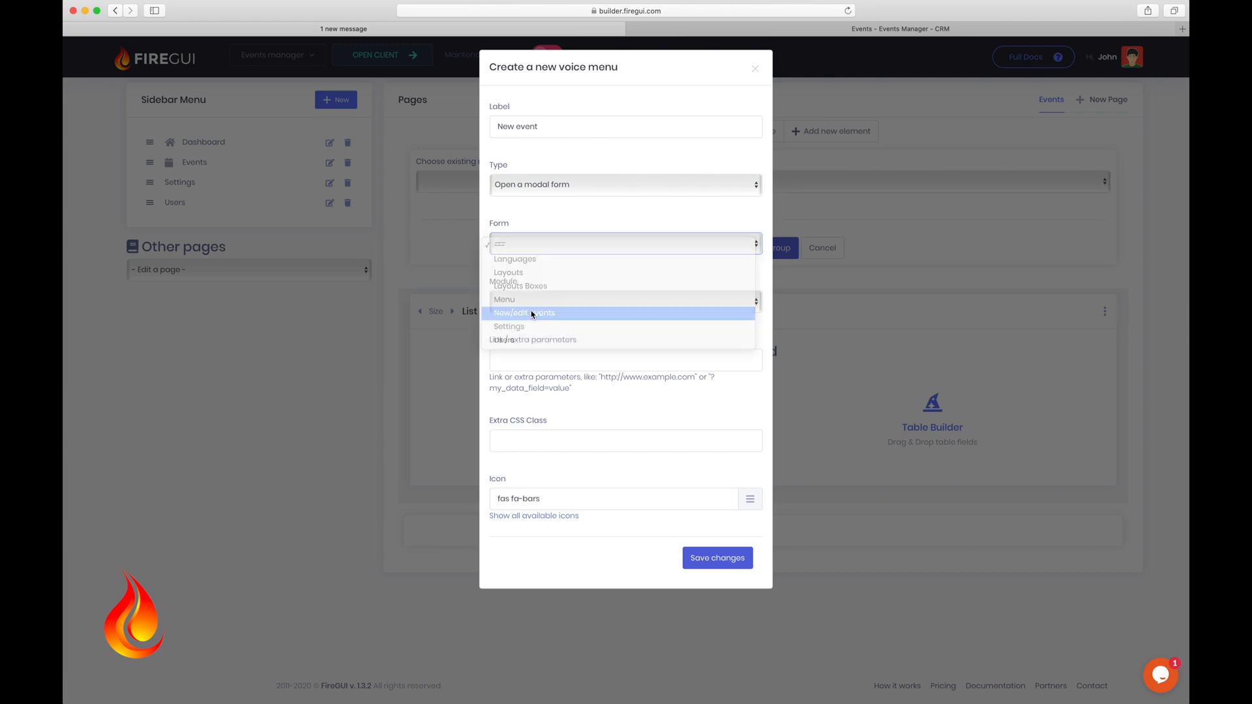
pyautogui.click(524, 313)
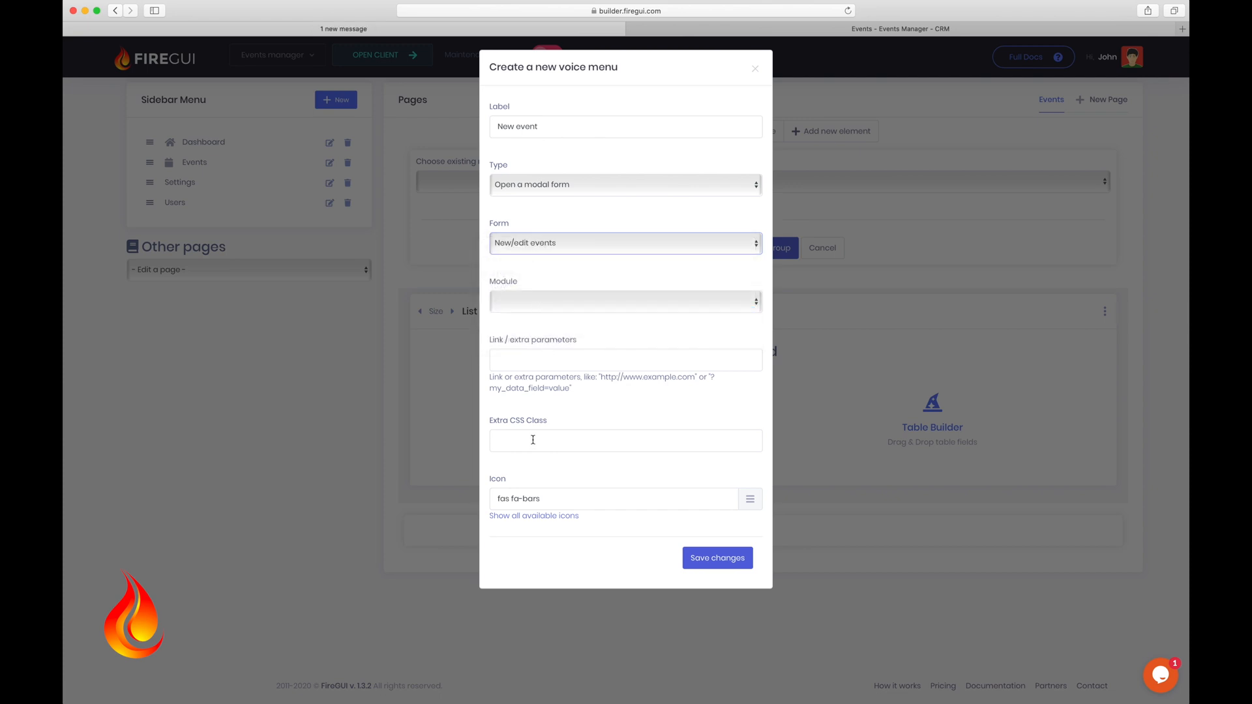
pyautogui.write('btn-primary')
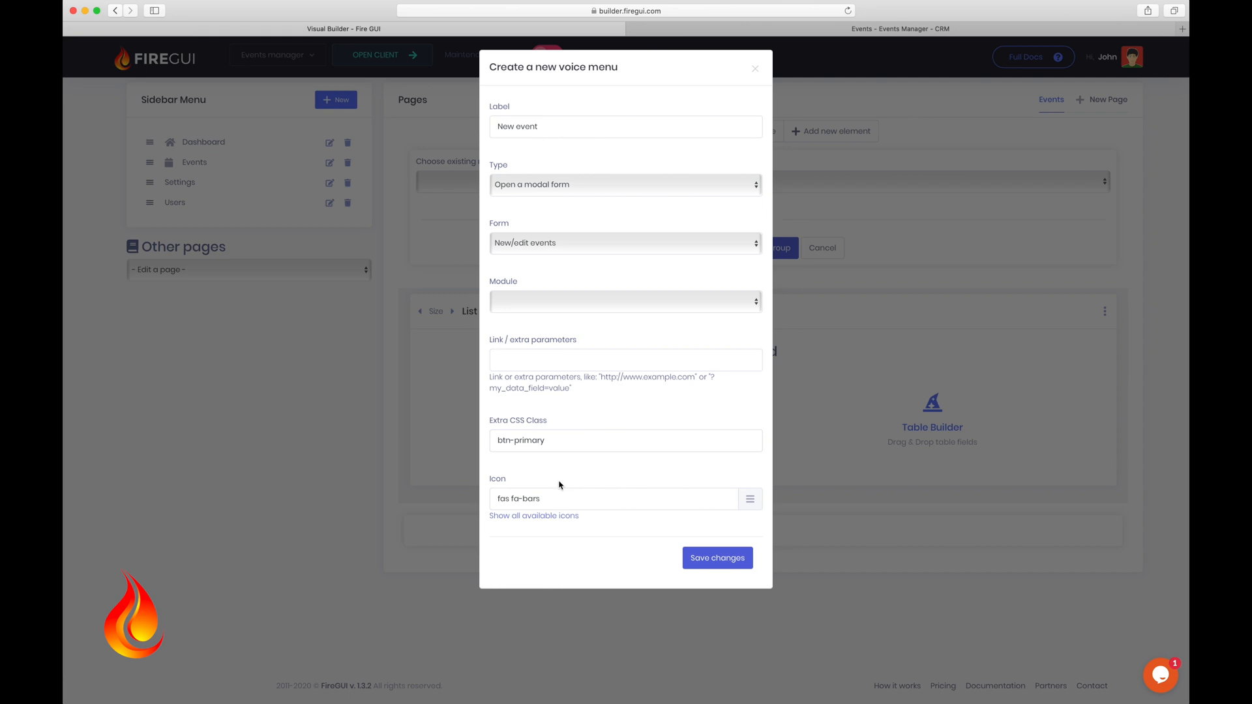
pyautogui.doubleClick(530, 499)
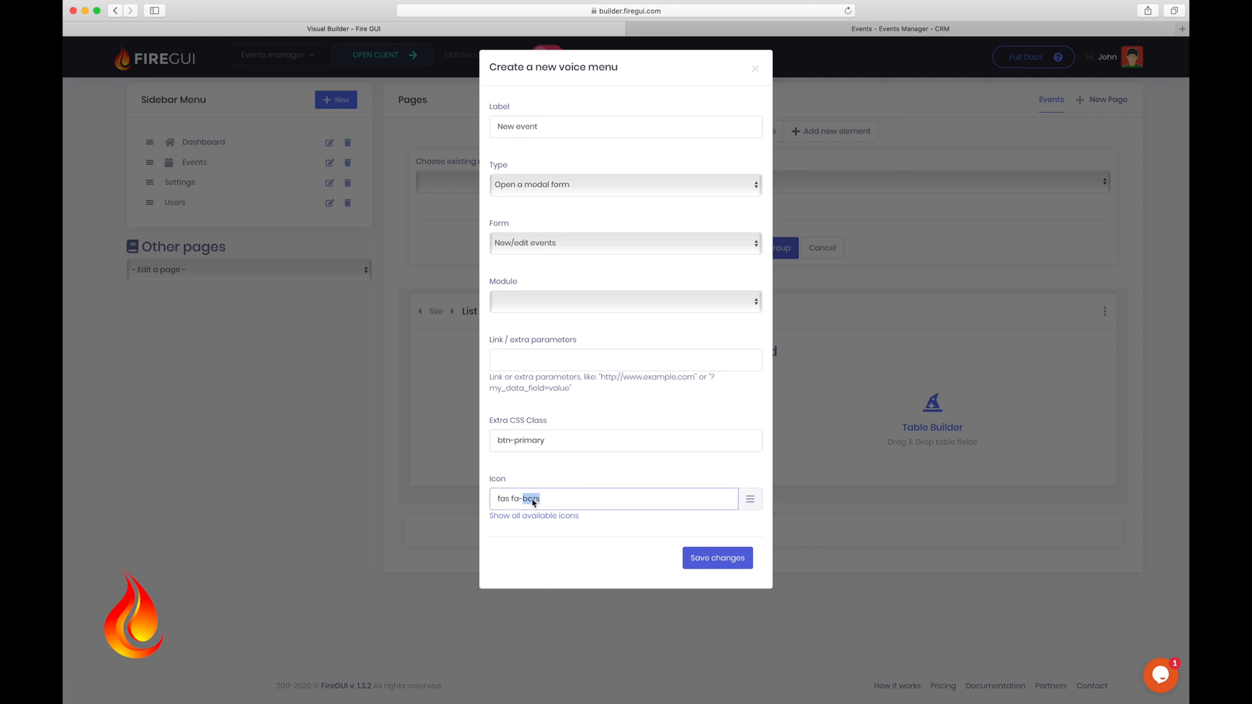
pyautogui.write('fas fa-plus')
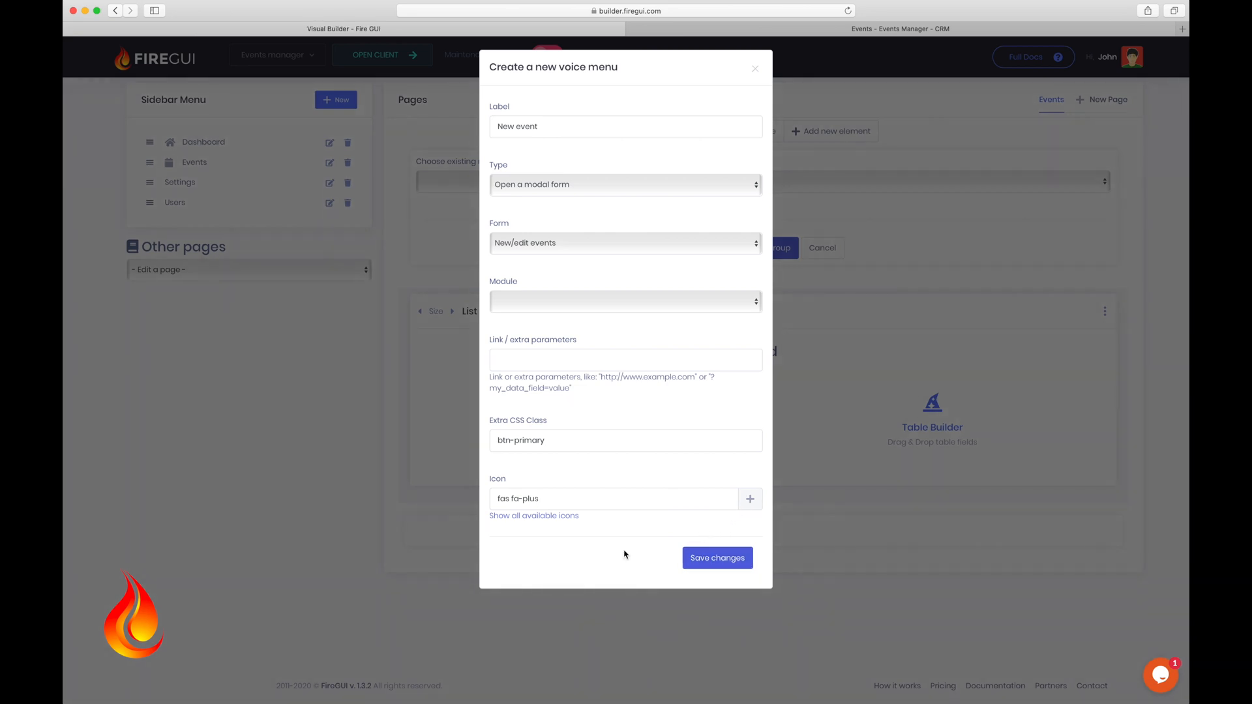
# Step: Save the New event menu item, then test the button in the client and cancel the modal
pyautogui.click(717, 558)
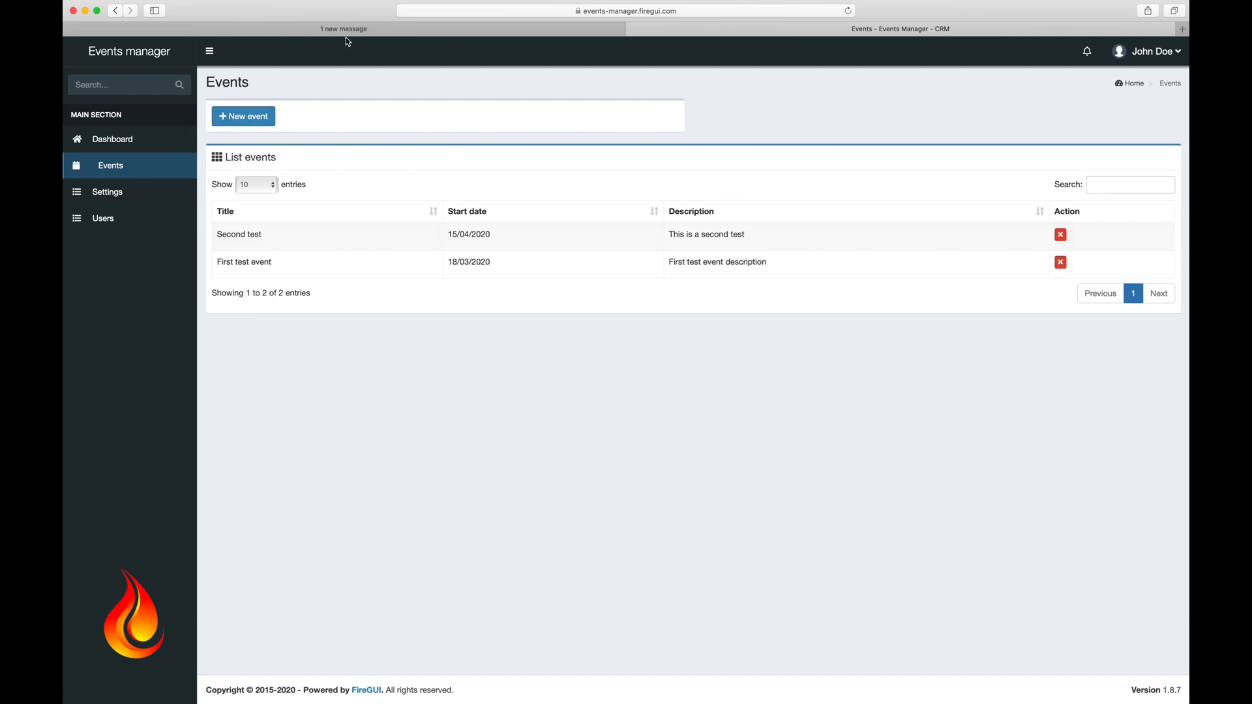
pyautogui.click(243, 117)
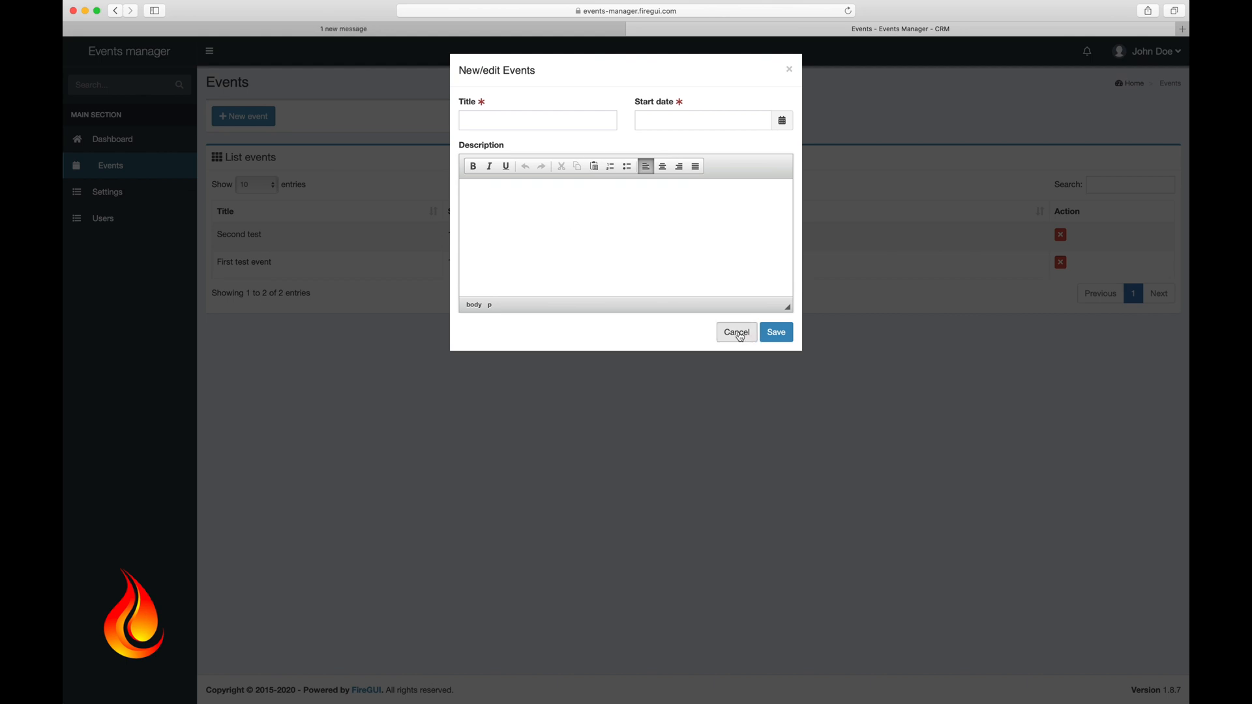
pyautogui.click(737, 332)
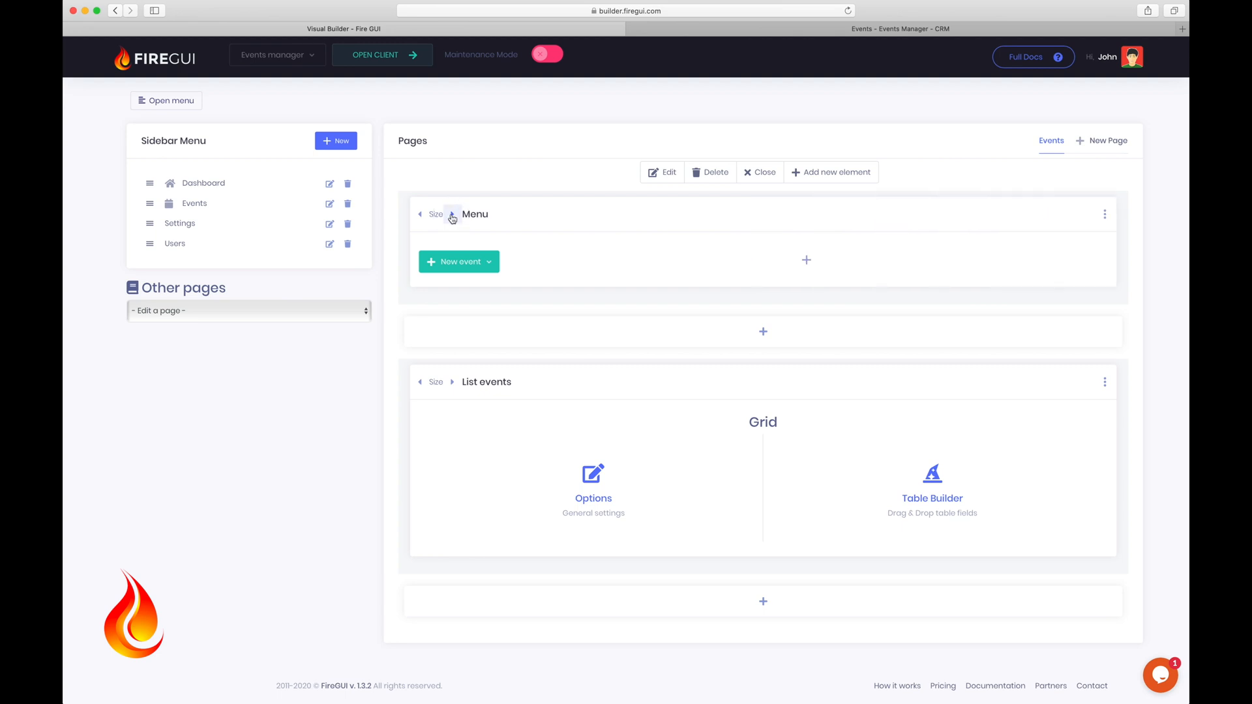
pyautogui.moveTo(698, 33)
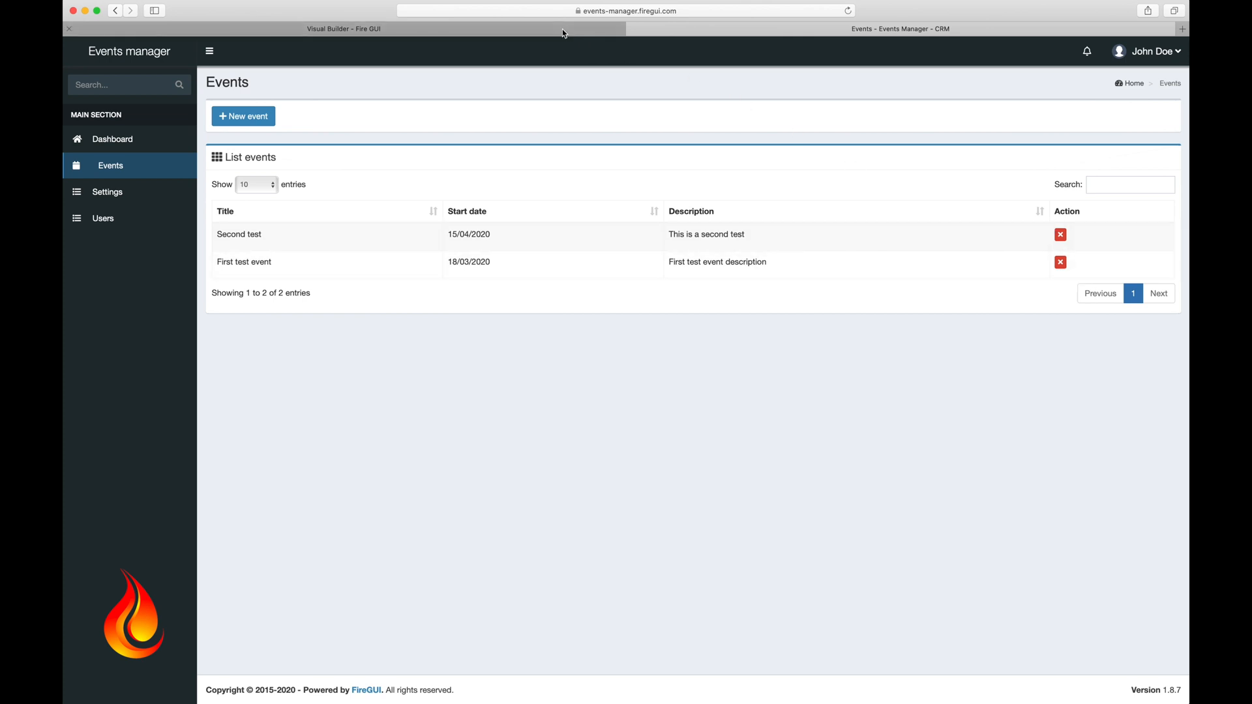
pyautogui.moveTo(565, 33)
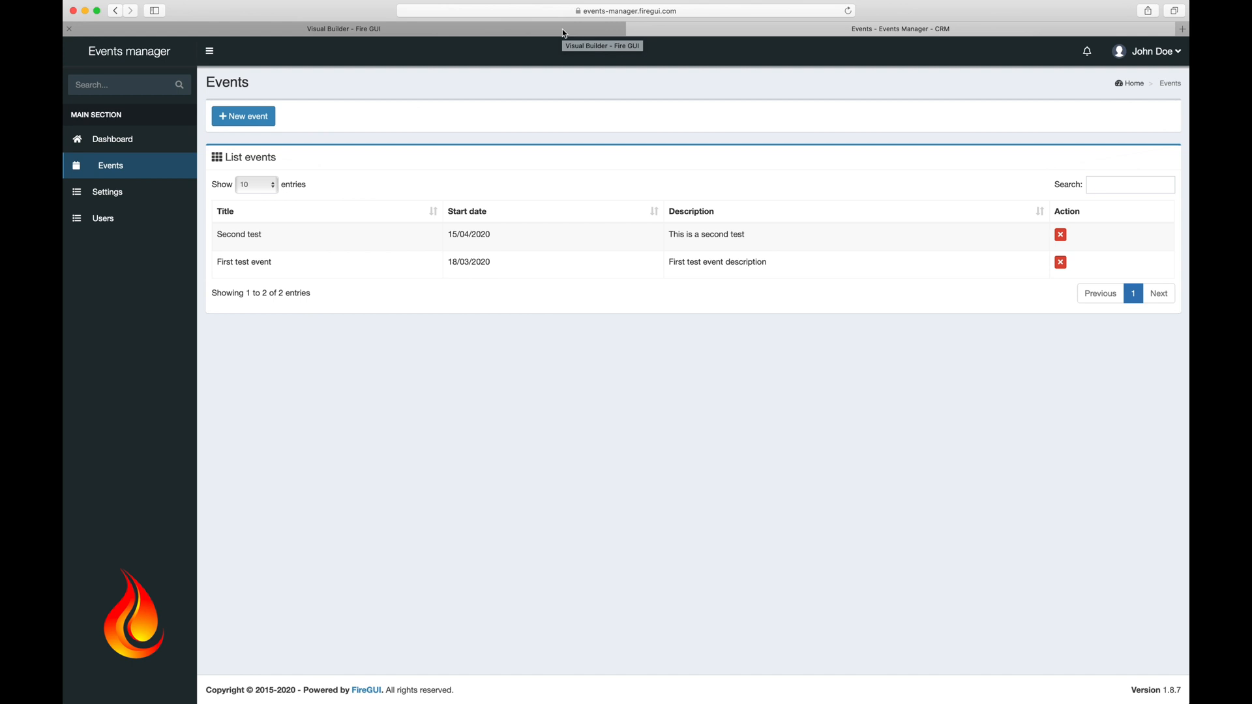
# Step: In the events grid settings, create a new action labelled Edit event
pyautogui.click(344, 29)
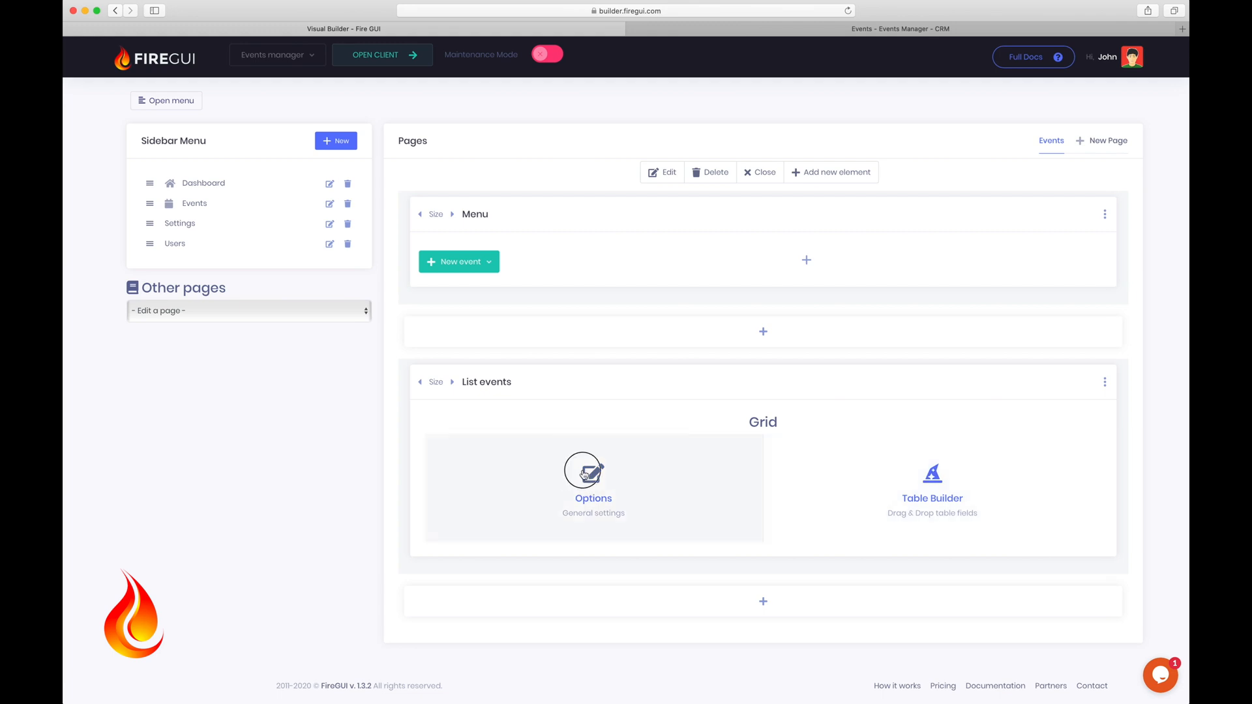
pyautogui.click(585, 473)
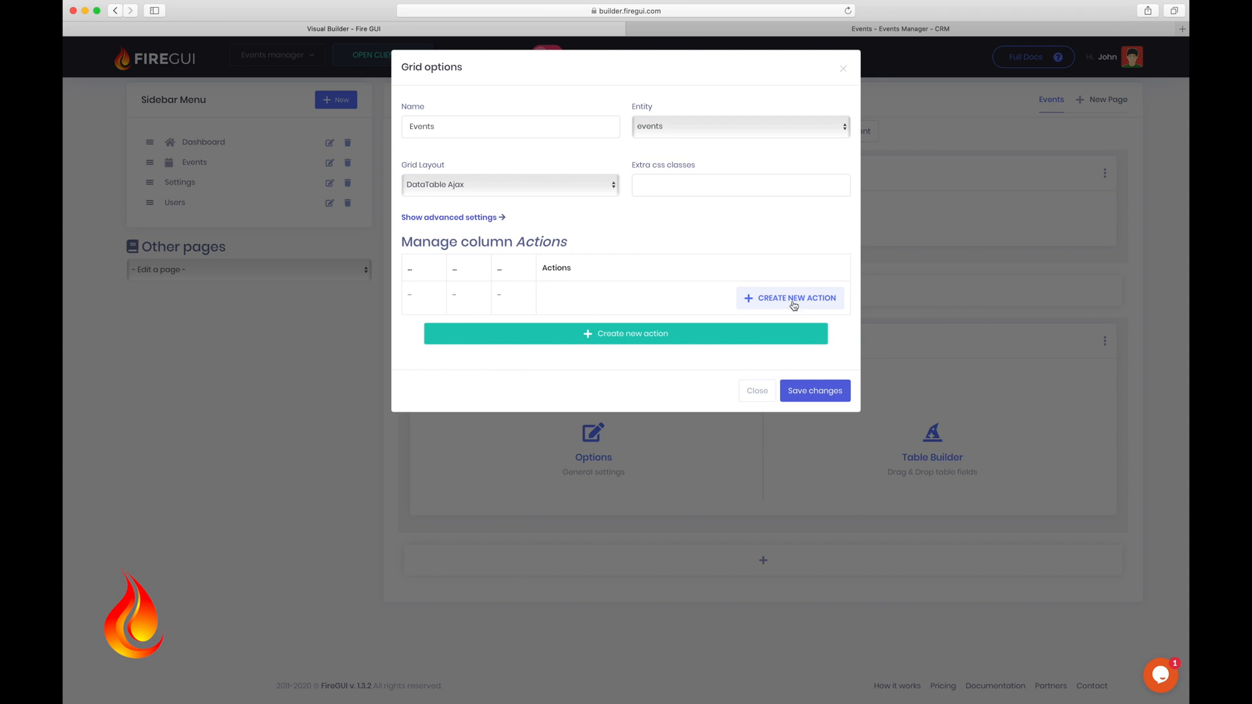
pyautogui.click(791, 298)
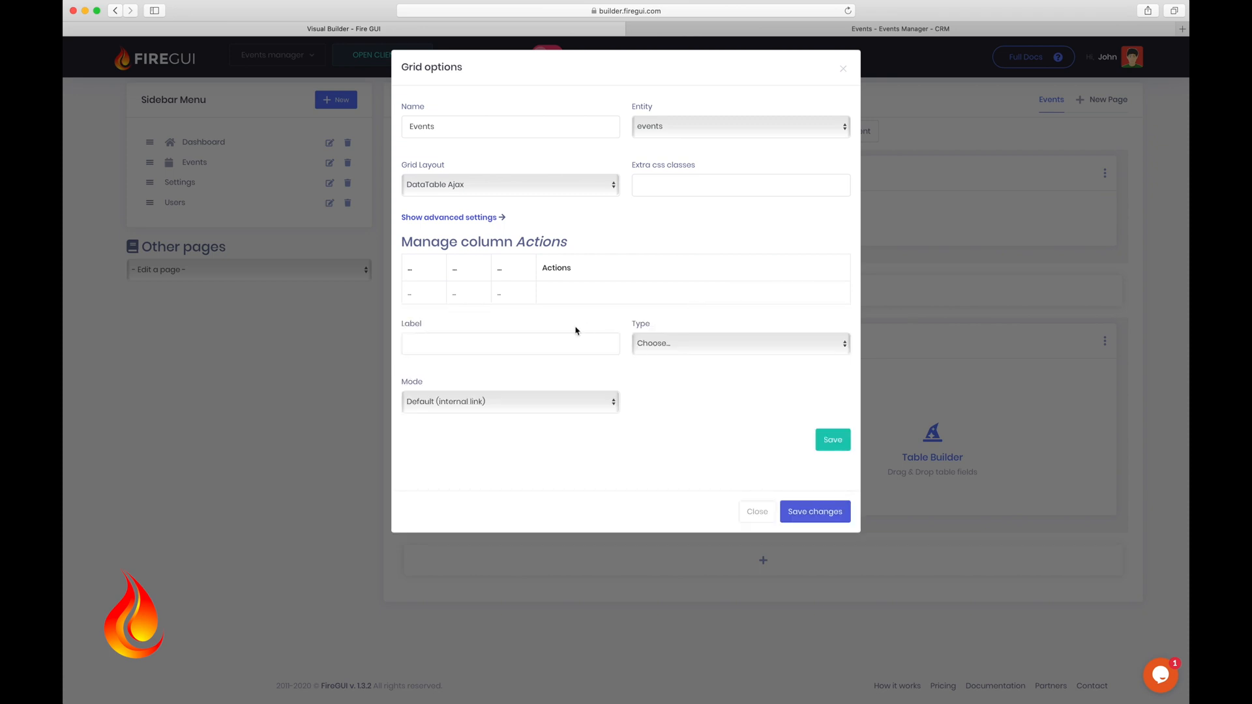
pyautogui.write('Edit event')
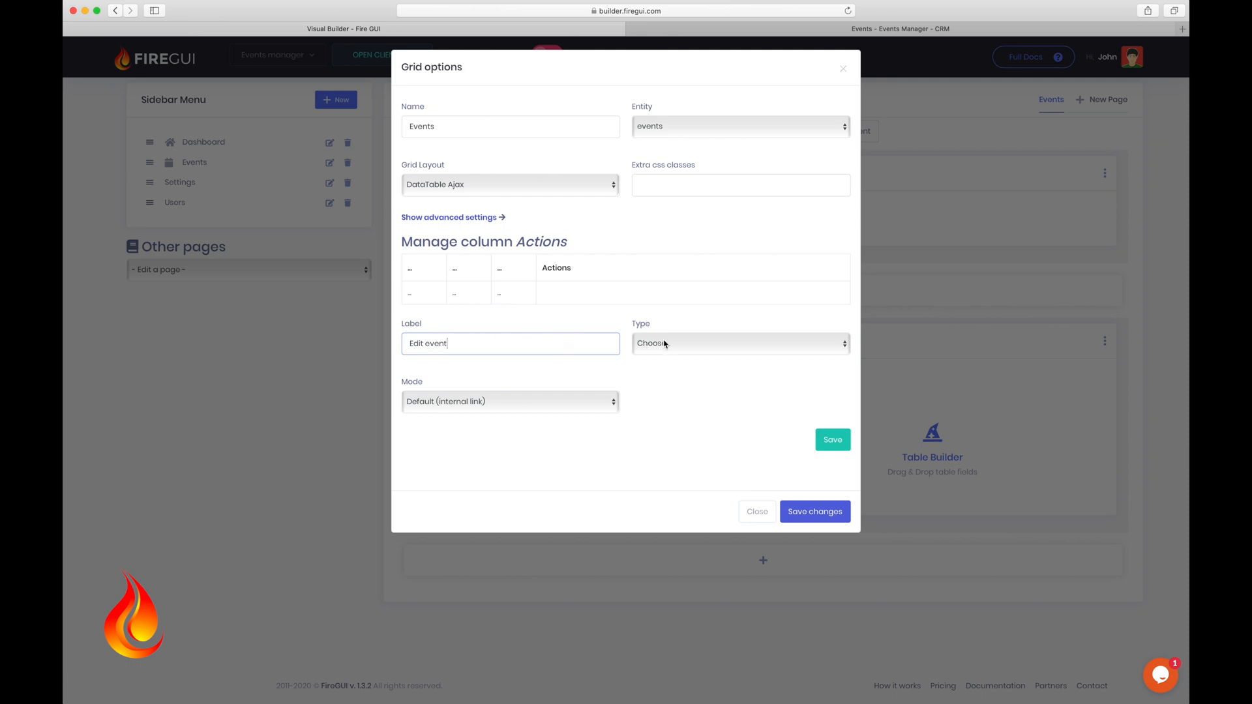
# Step: Set it as an Edit form in Modal mode using New/edit events, coloured purple, and save
pyautogui.click(741, 344)
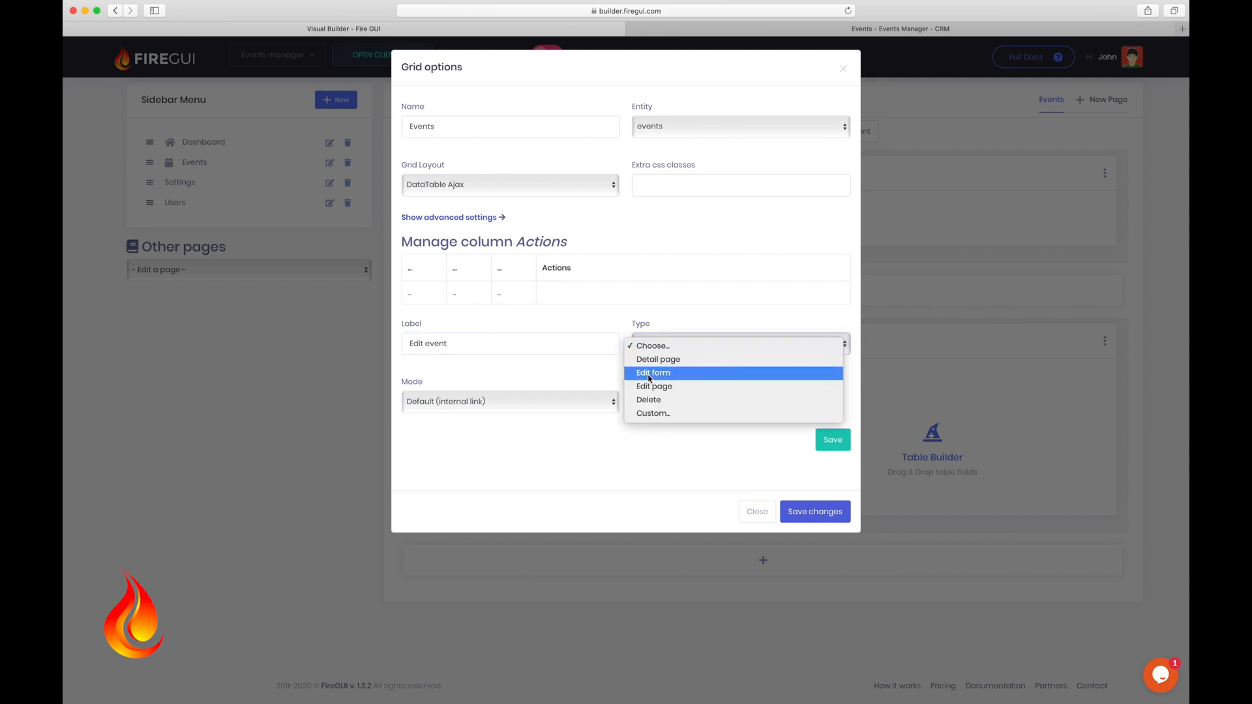
pyautogui.click(653, 373)
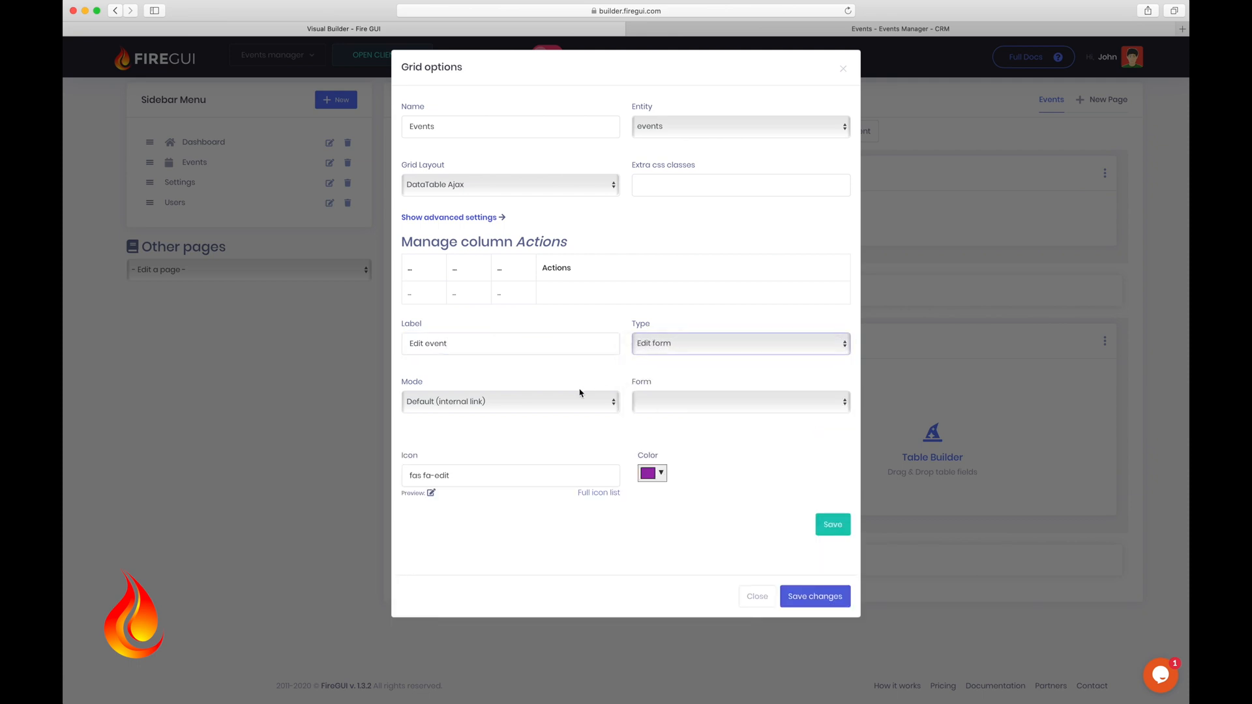
pyautogui.click(509, 401)
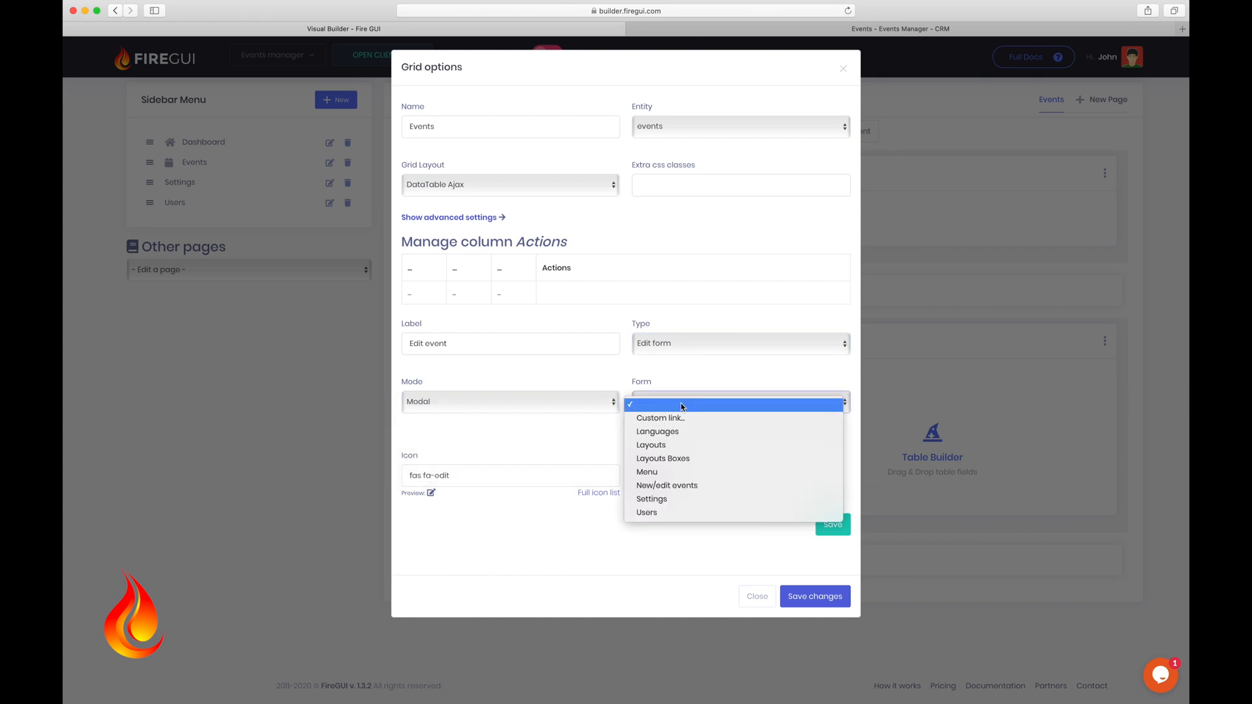
pyautogui.click(667, 485)
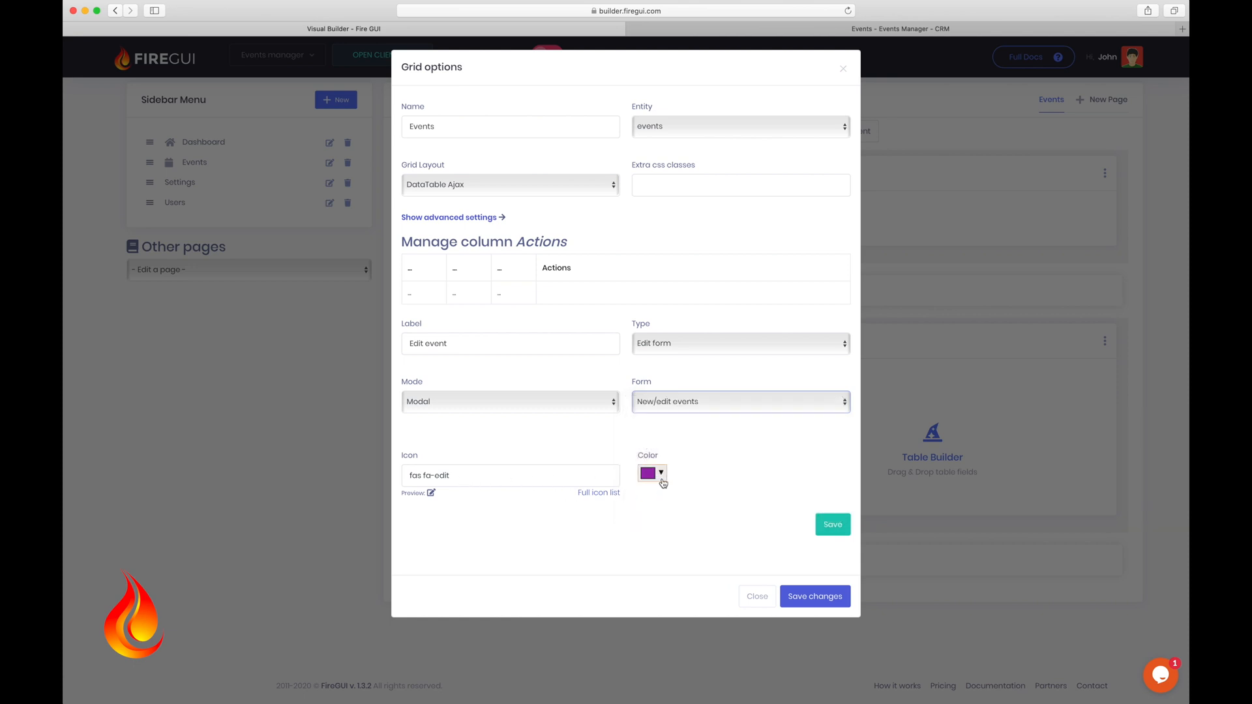
pyautogui.click(651, 473)
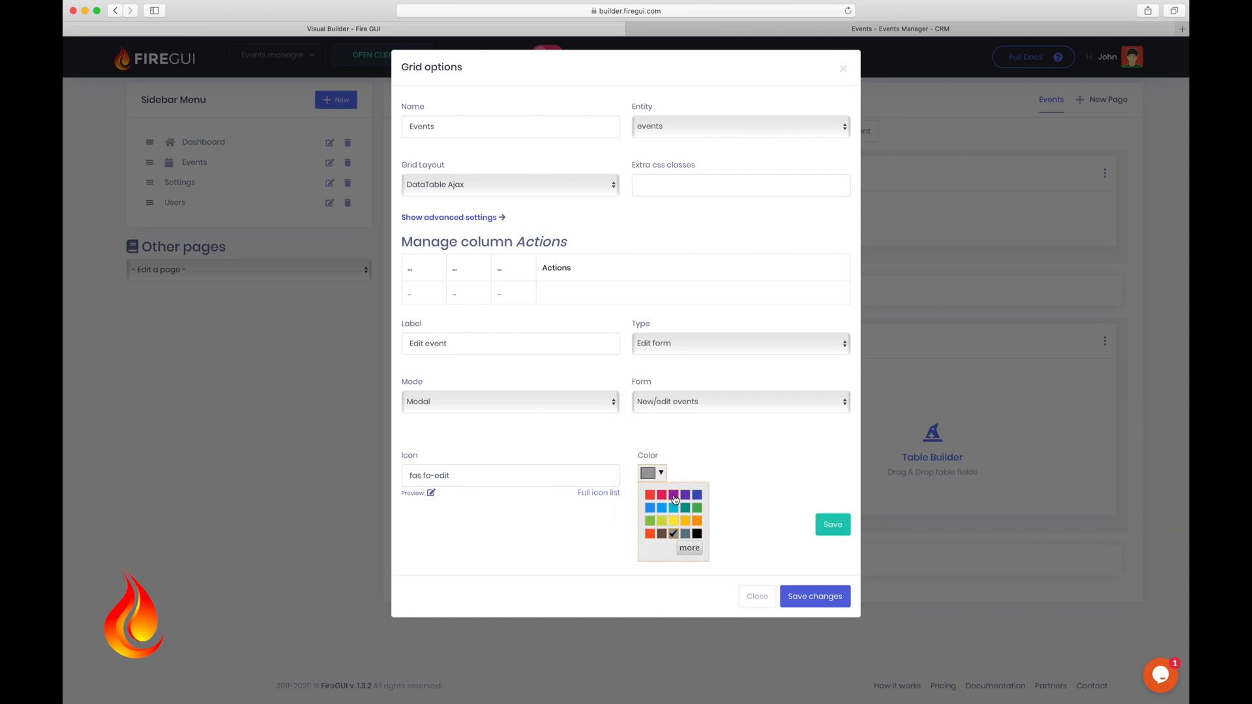
pyautogui.click(671, 496)
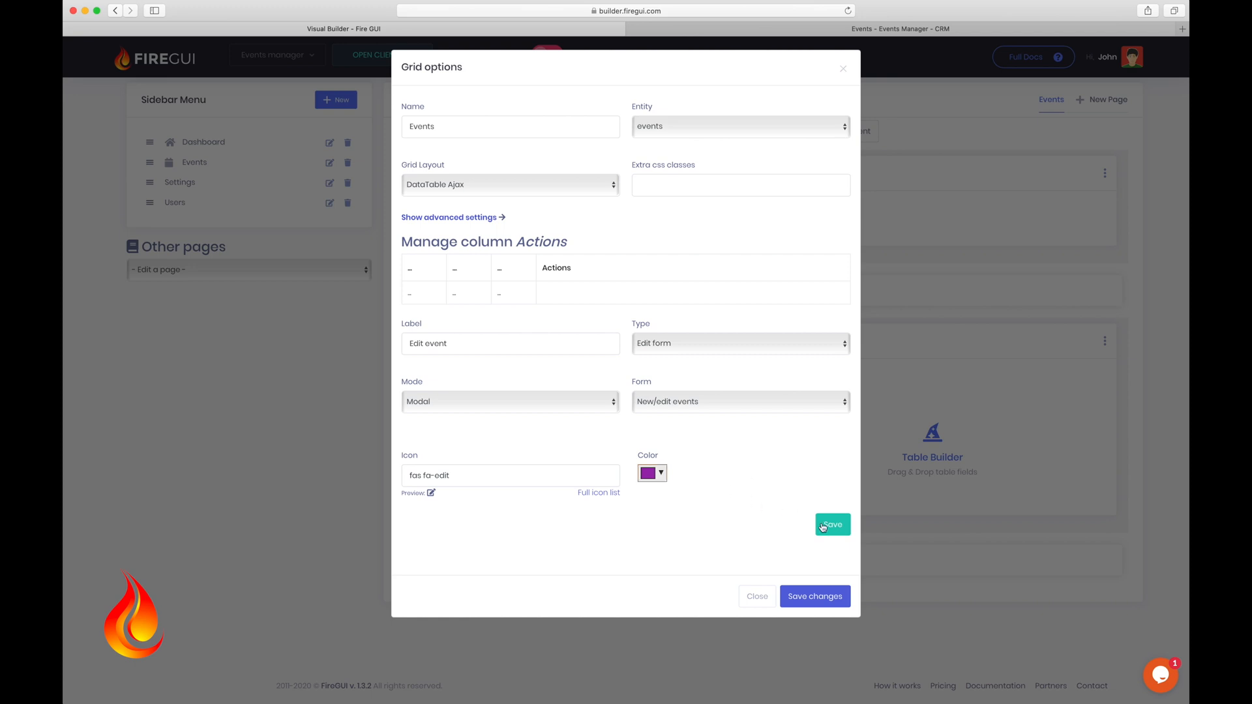
pyautogui.click(832, 525)
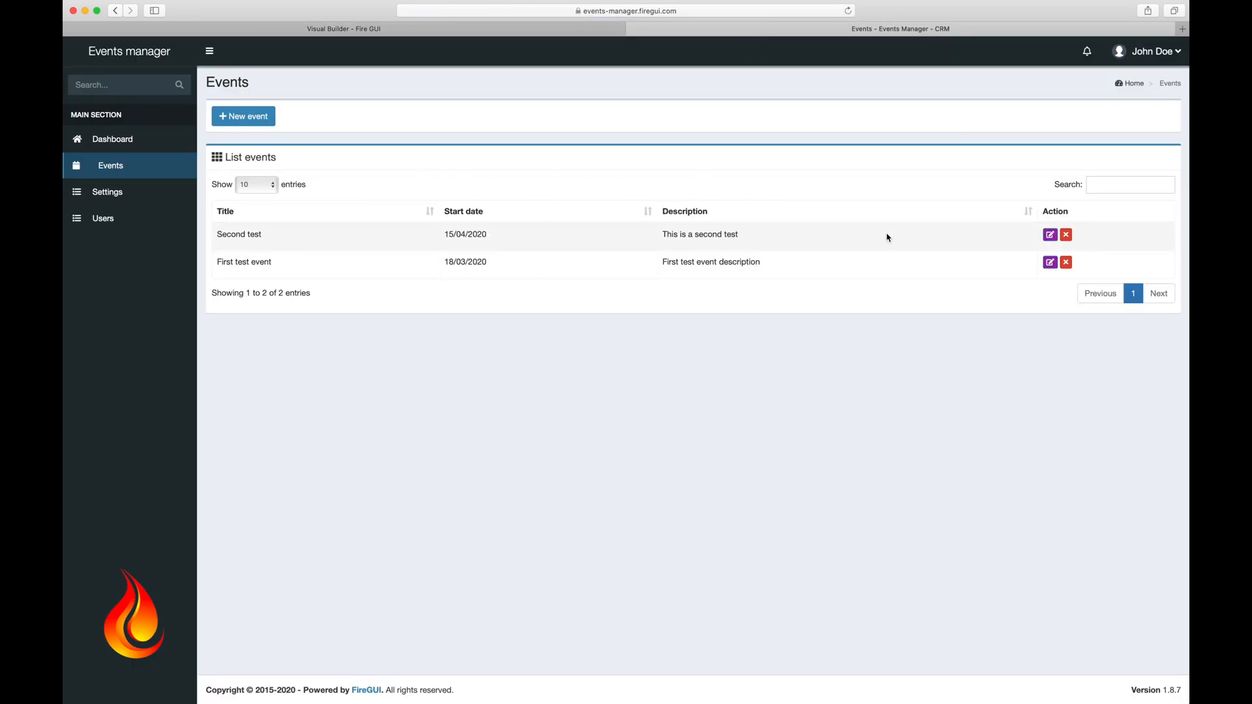
pyautogui.moveTo(1050, 263)
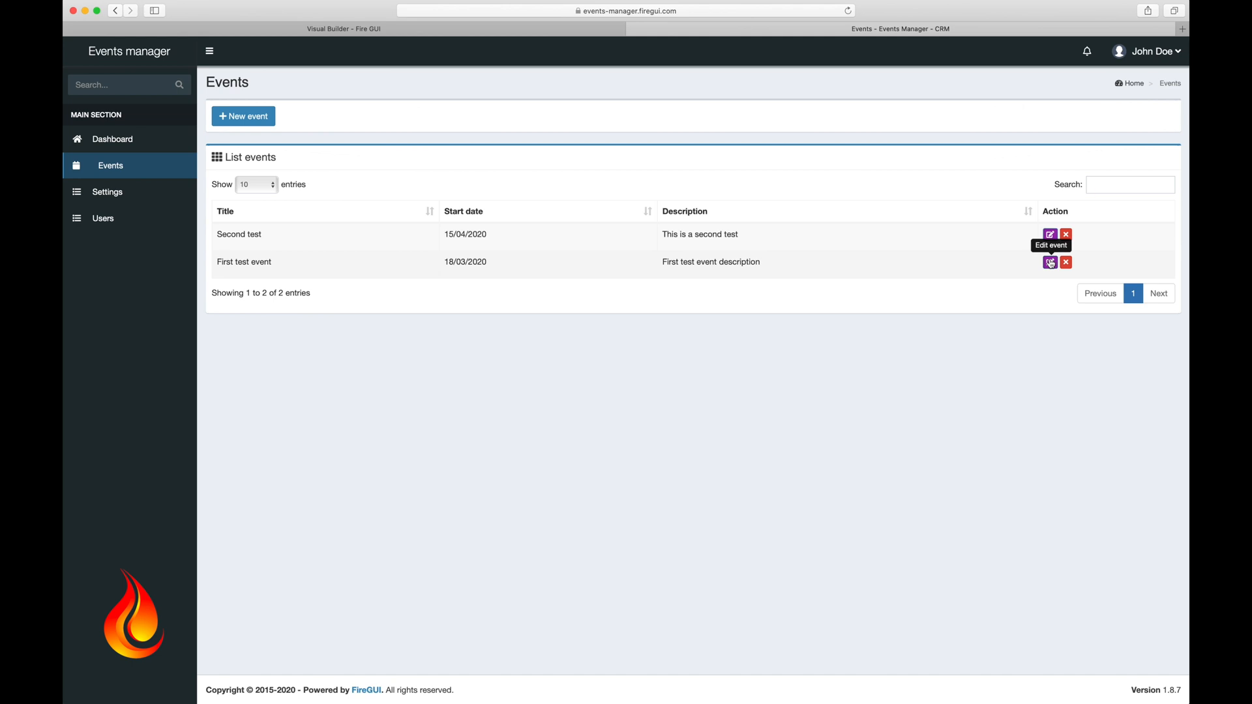
# Step: Reload the client Events page to show the purple Edit event action on each row
pyautogui.click(1050, 262)
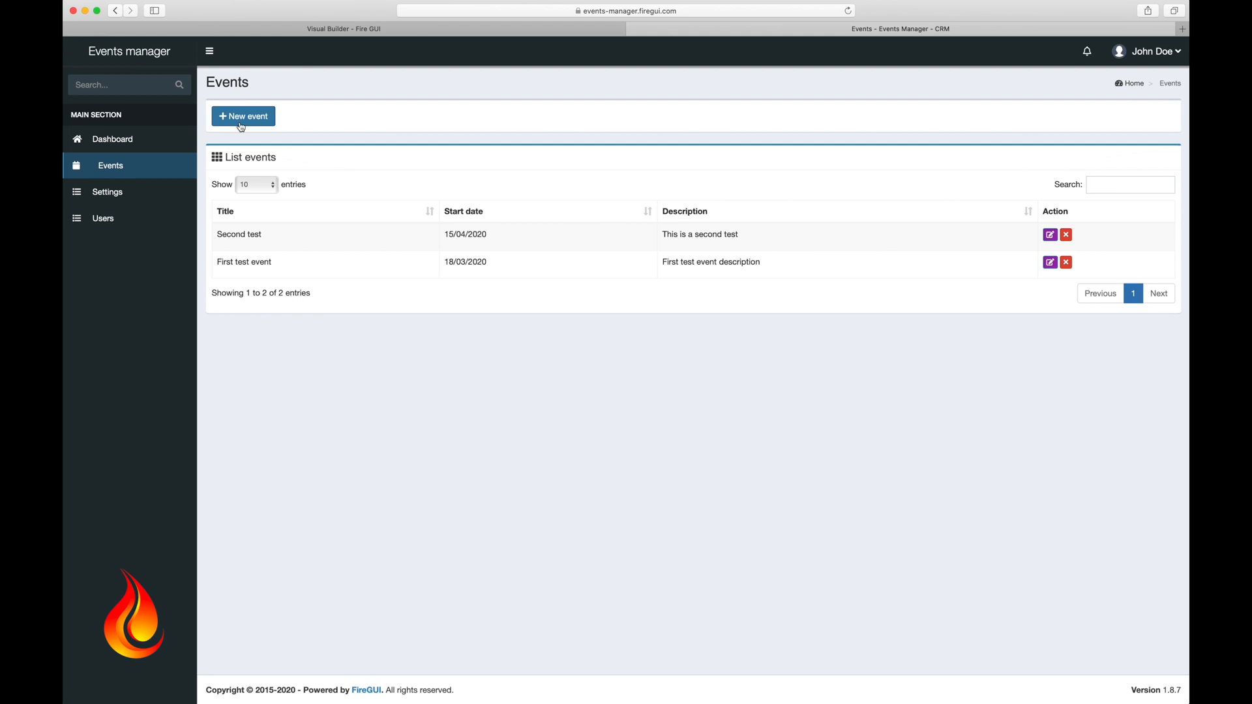
# Step: Create an event titled Appointment starting 27/03/2020, described This is a test, and save it
pyautogui.click(243, 116)
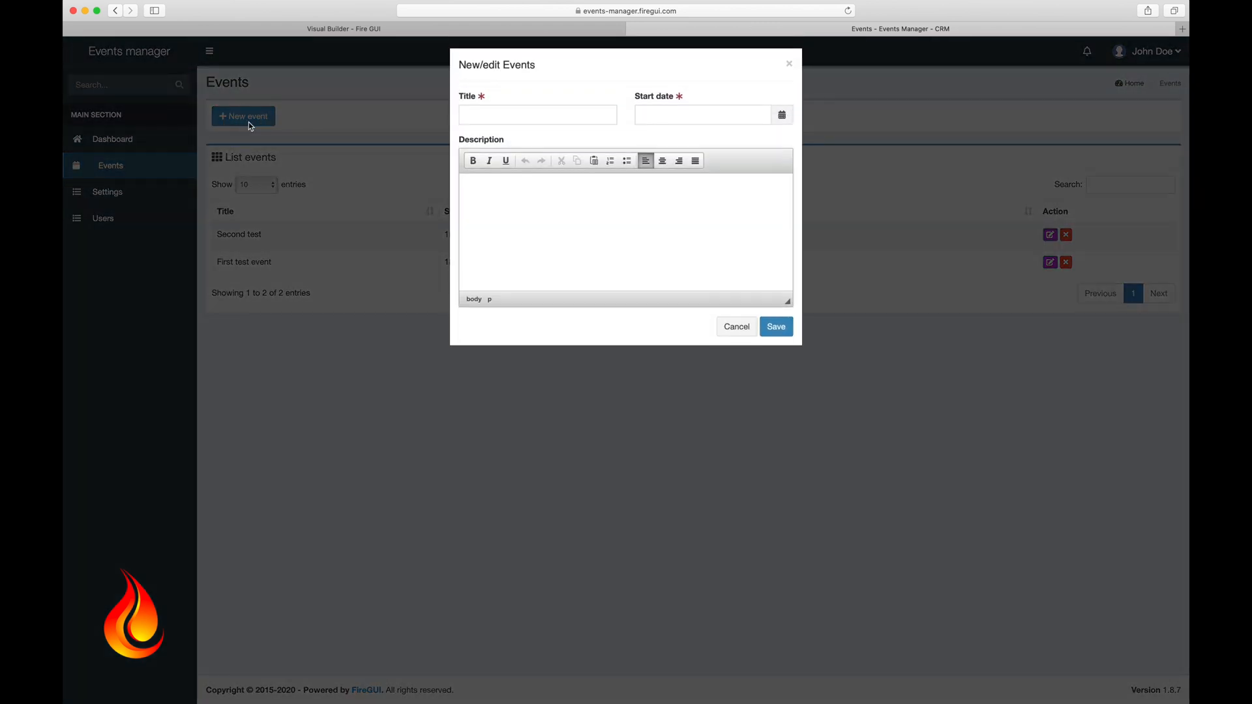
pyautogui.write('A')
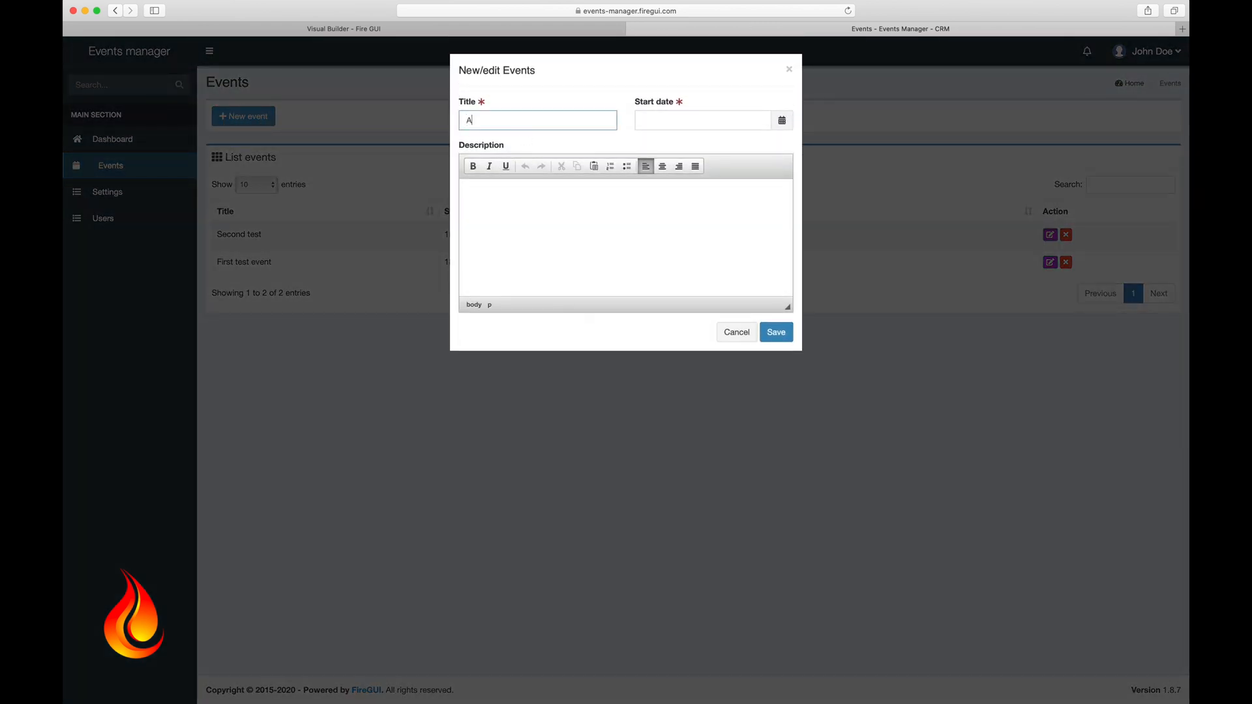
pyautogui.write('ppointment')
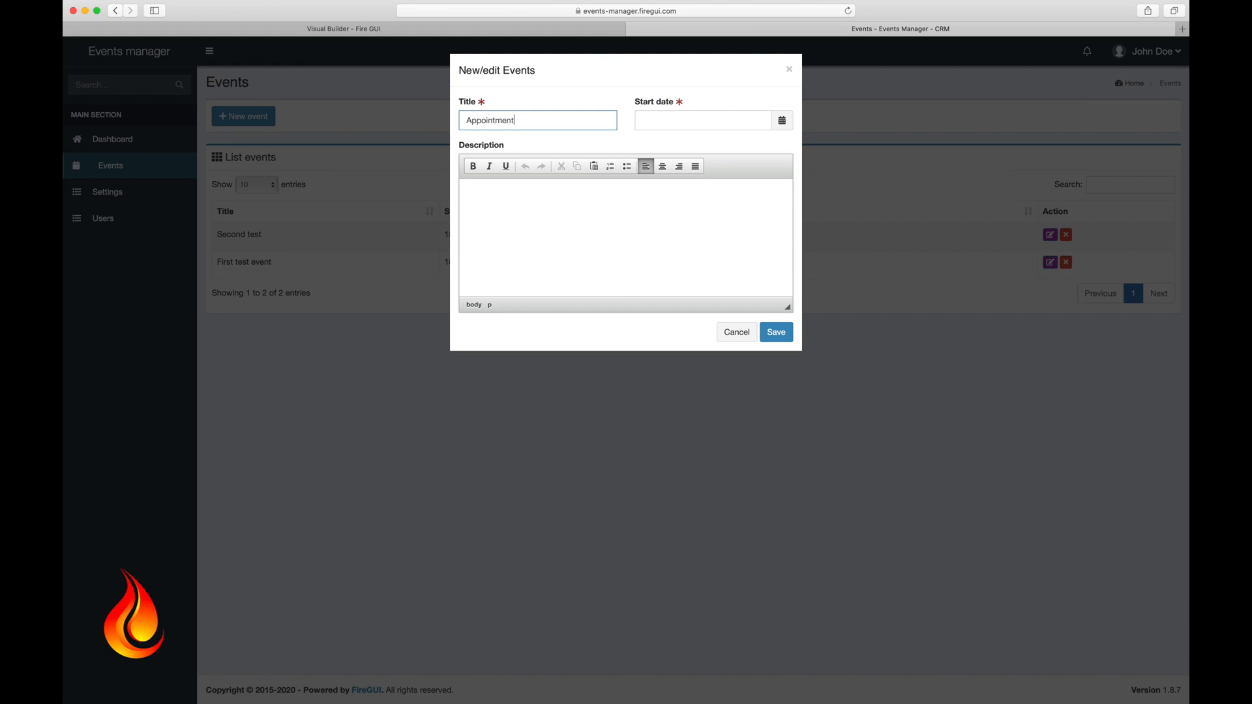
pyautogui.click(703, 120)
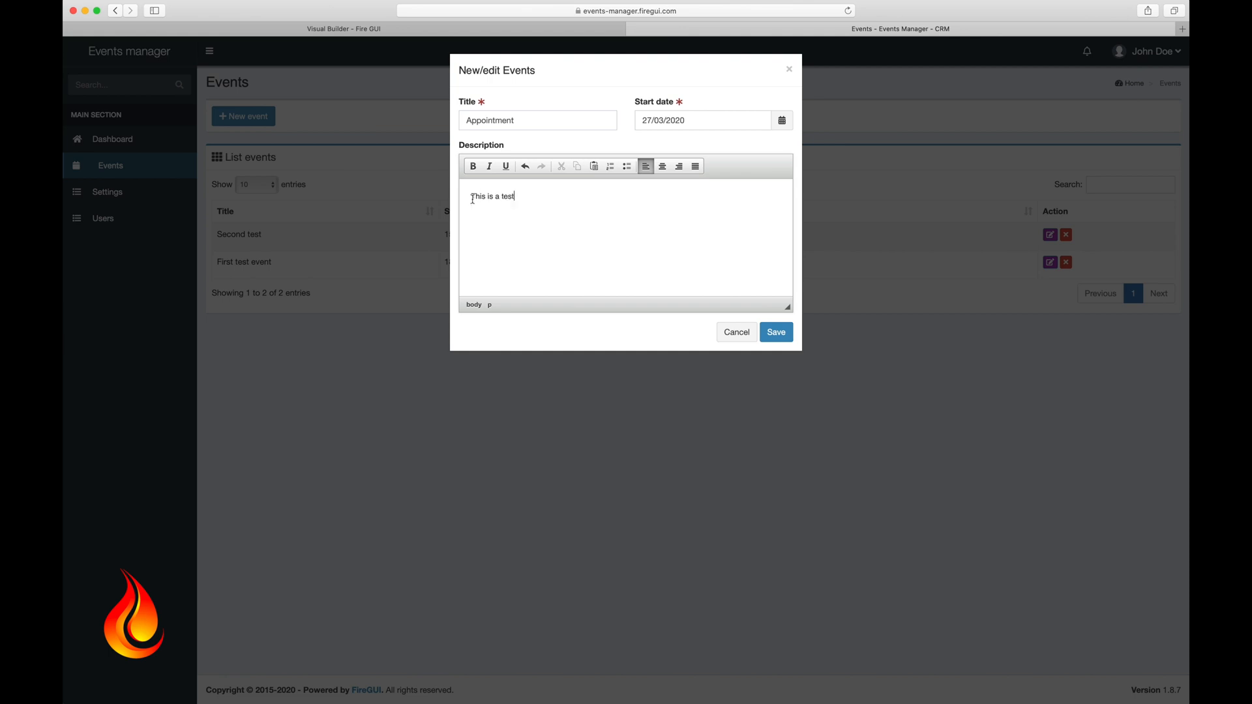
pyautogui.click(776, 332)
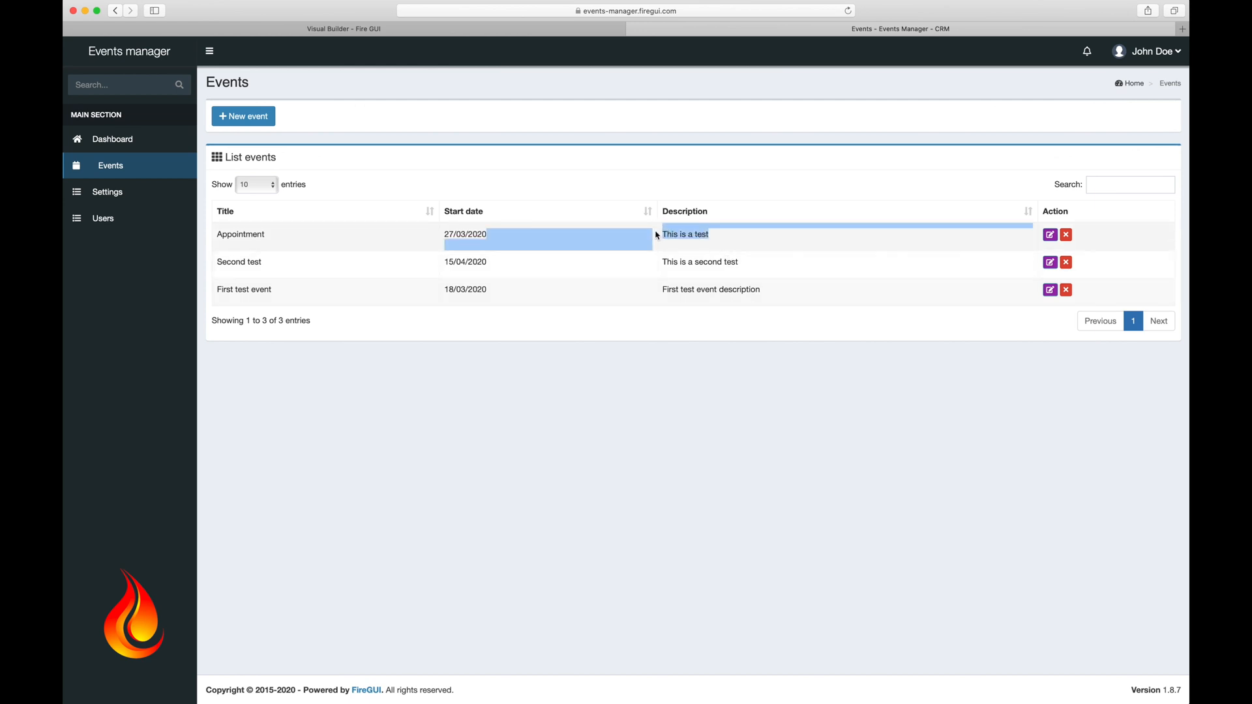
pyautogui.click(919, 282)
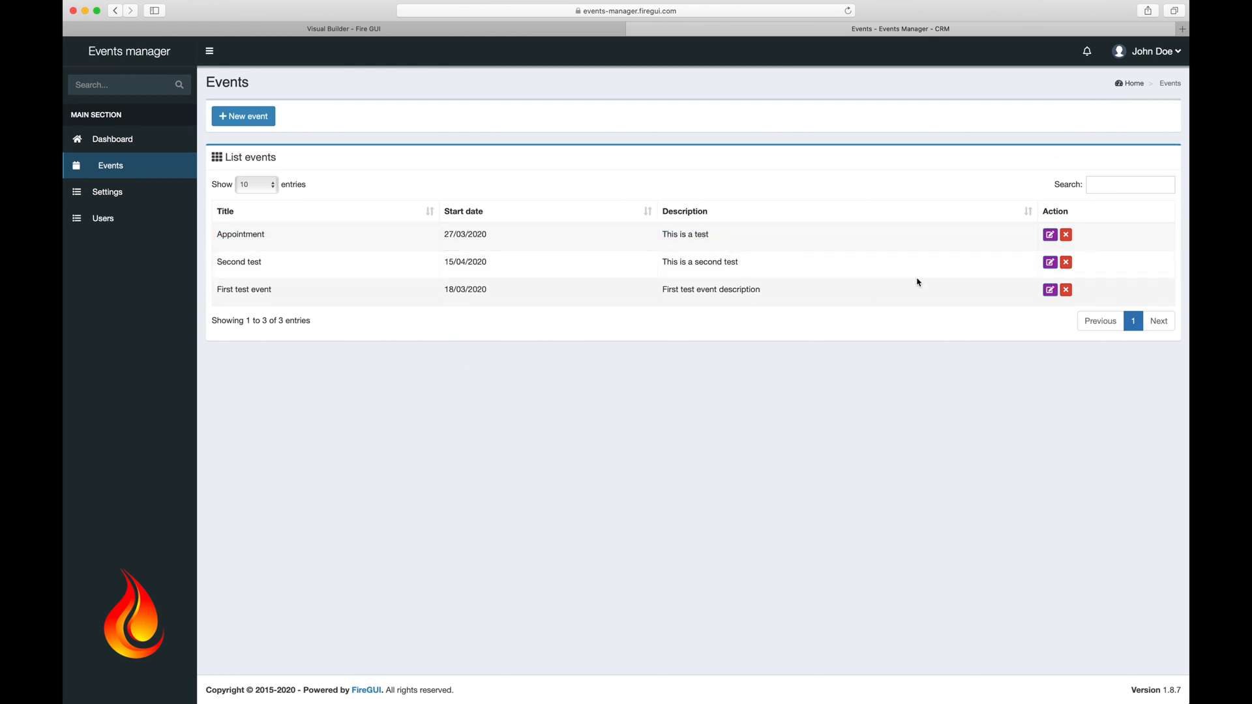
pyautogui.moveTo(1004, 288)
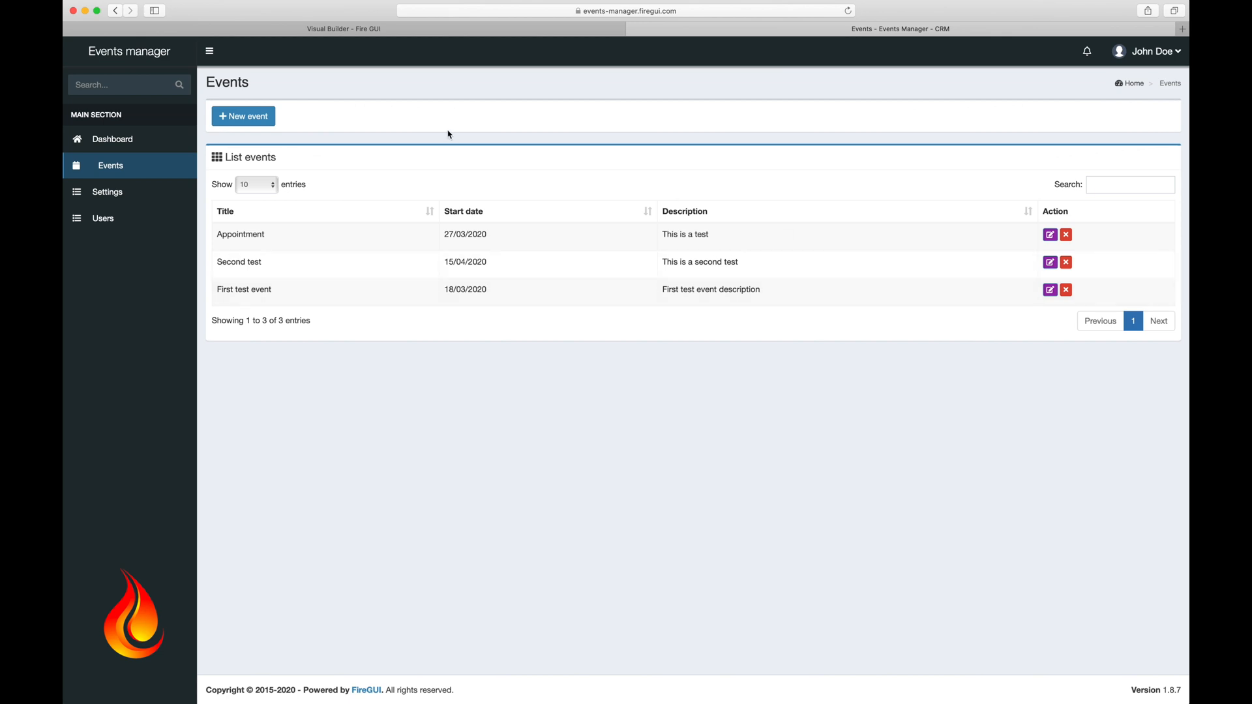
pyautogui.moveTo(111, 146)
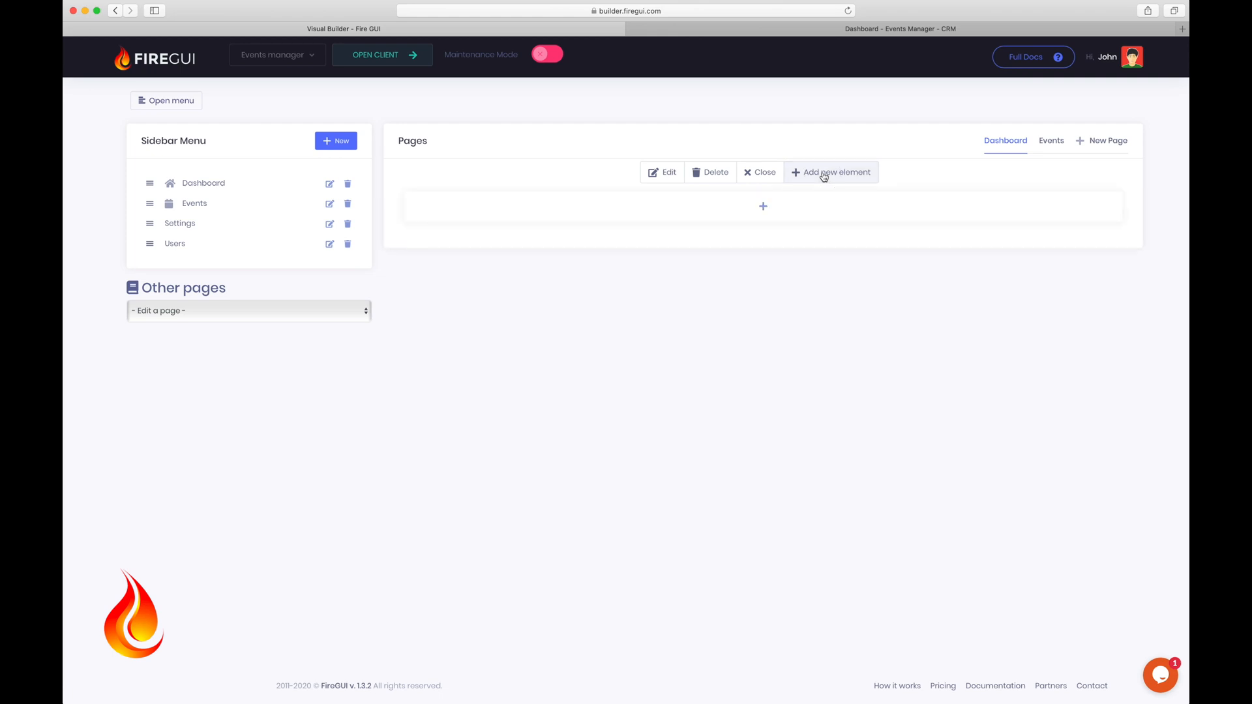
# Step: On the Dashboard page, list the element types available to add
pyautogui.click(831, 173)
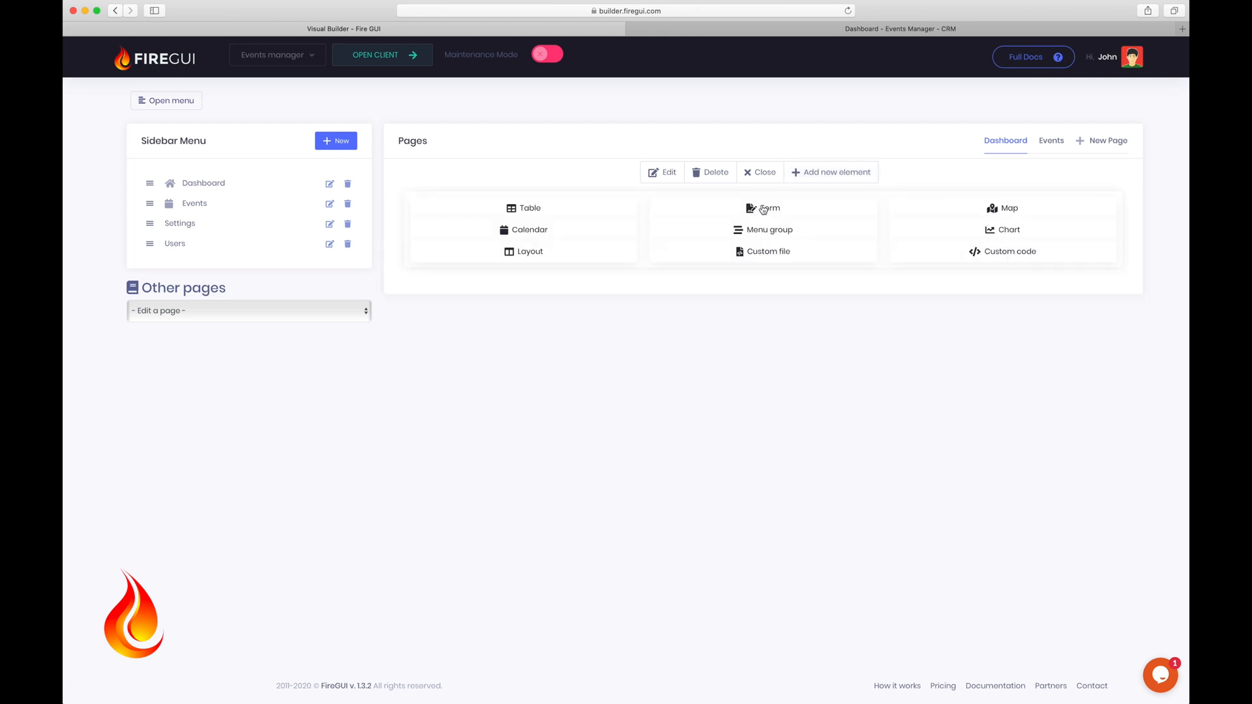
pyautogui.moveTo(694, 214)
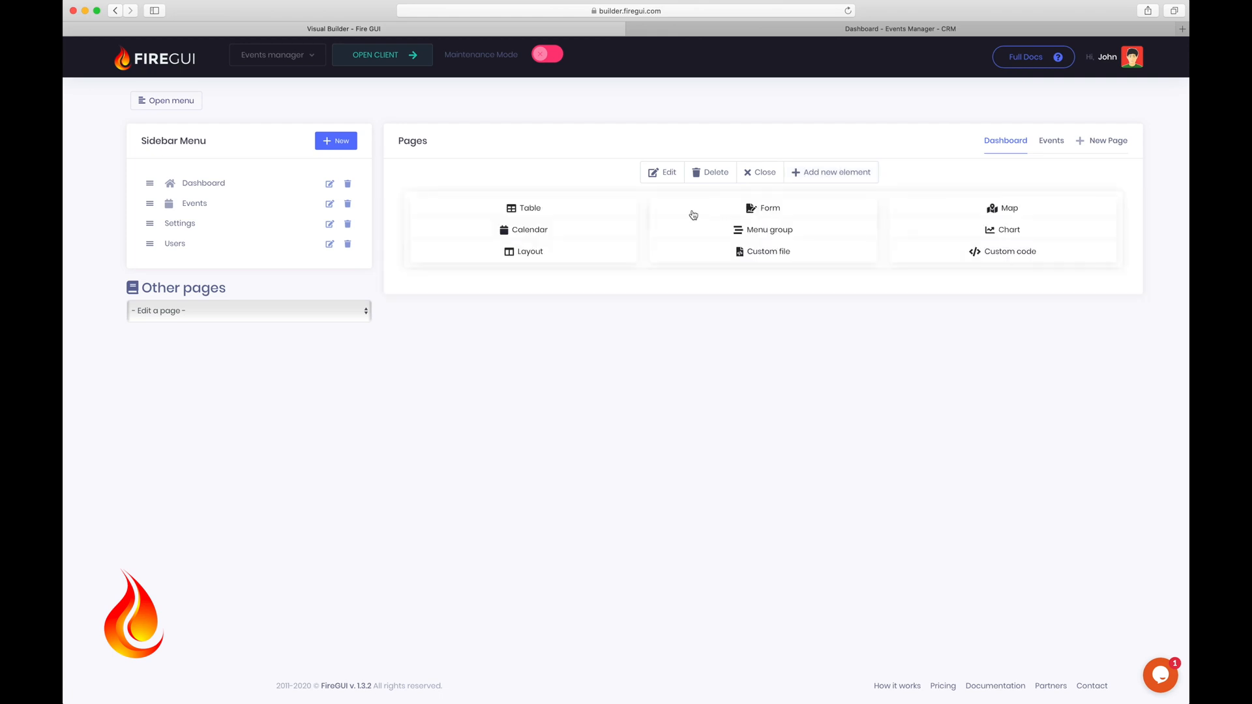
pyautogui.moveTo(568, 213)
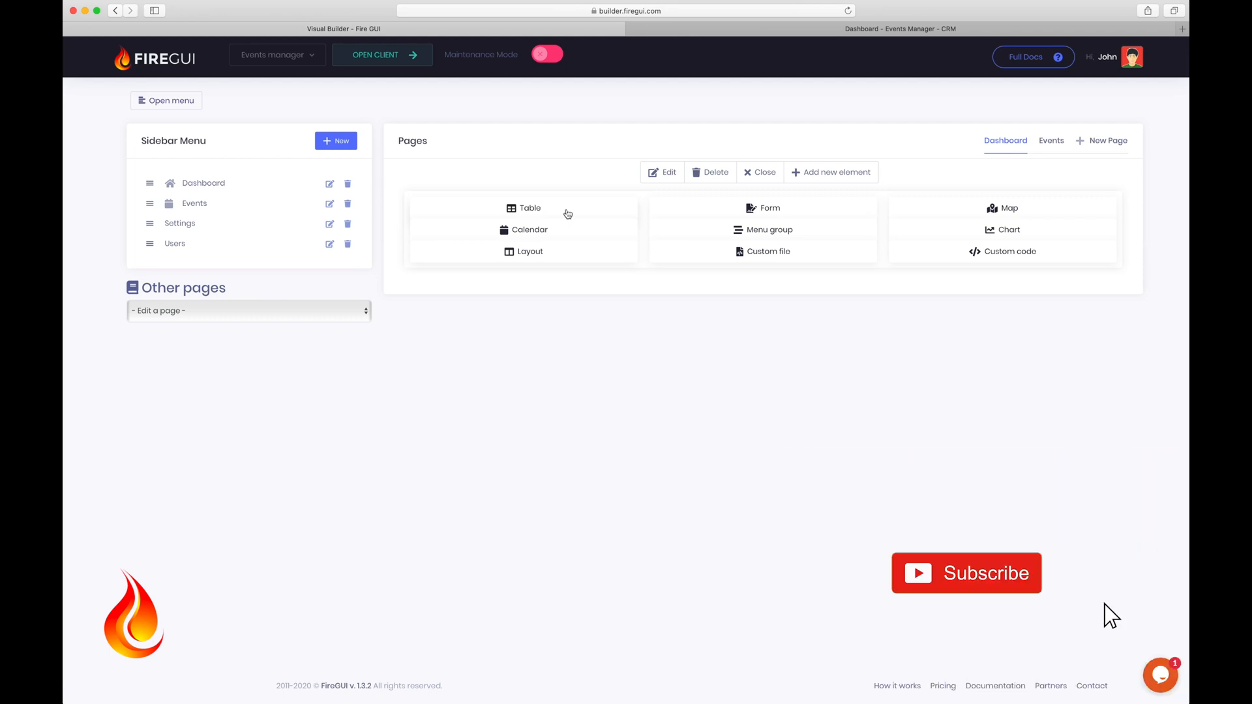
pyautogui.click(967, 574)
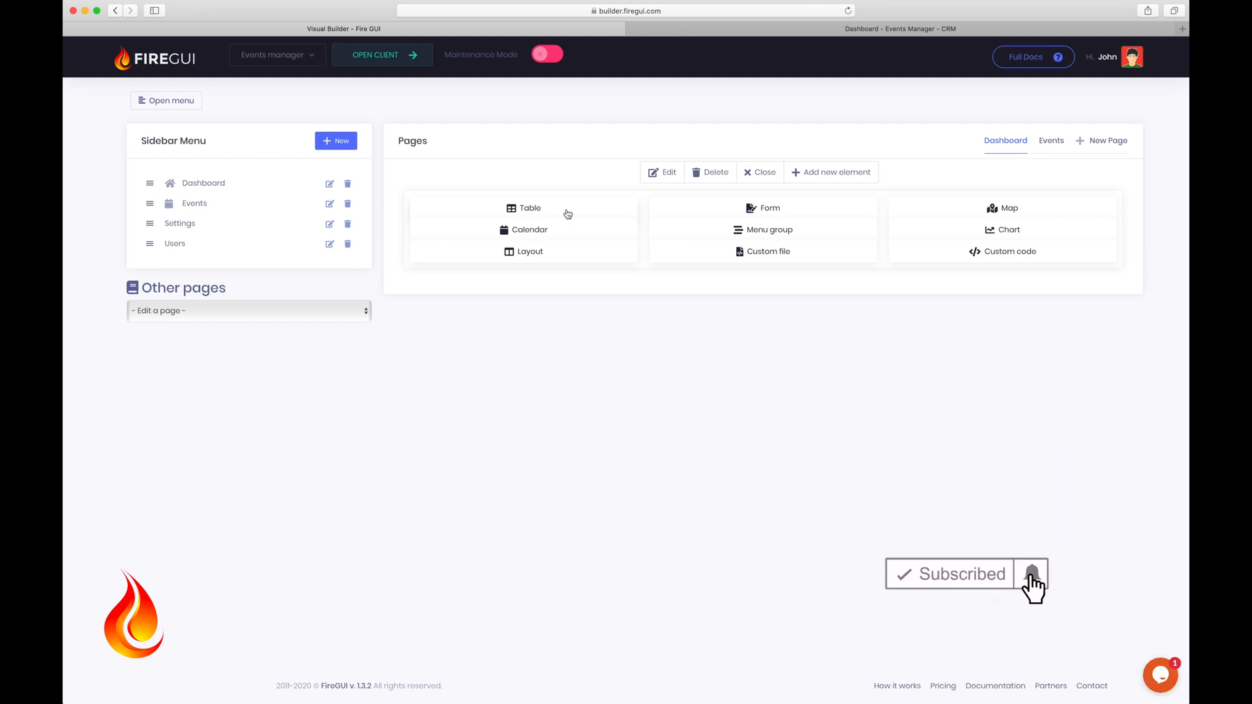